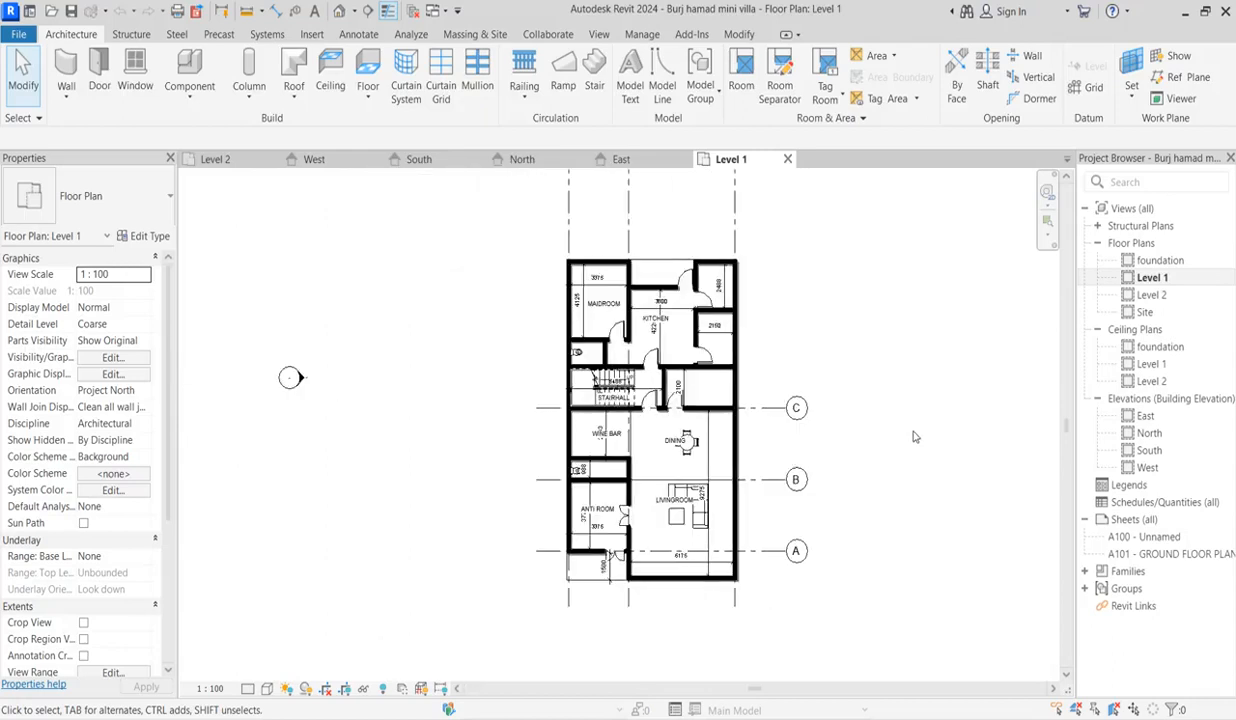
{"action": "mouse_move", "coordinate": [840, 332]}
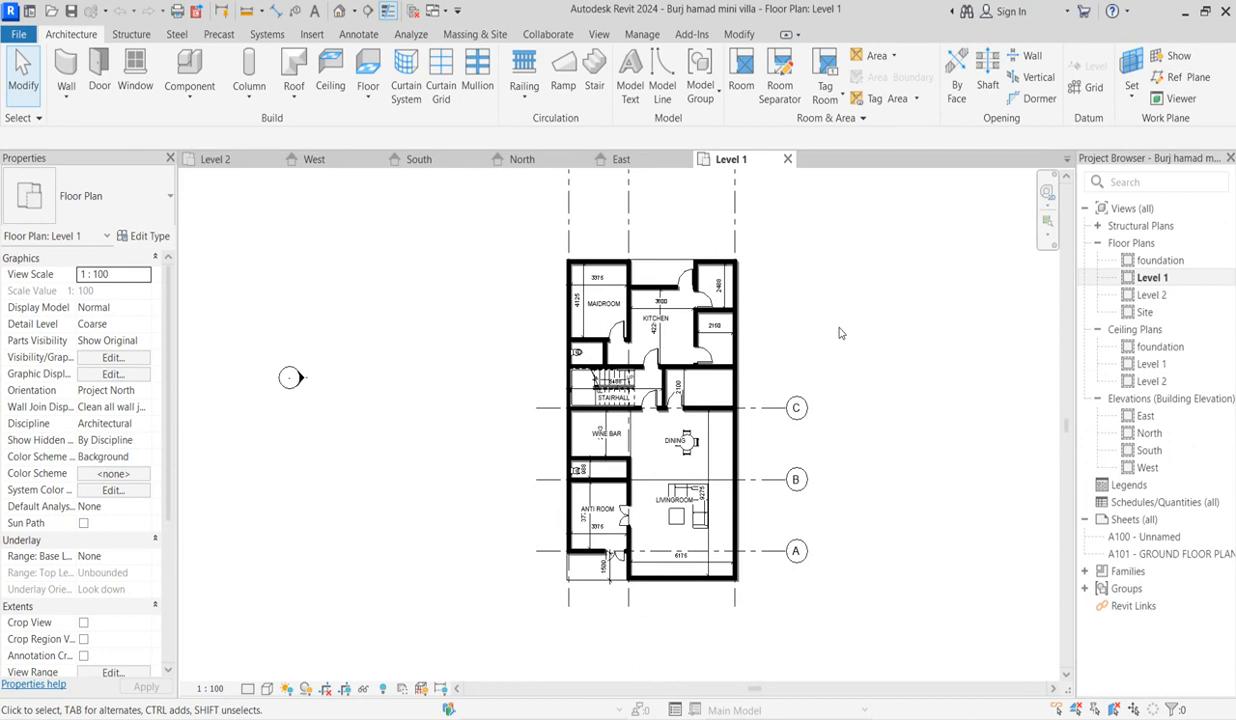
{"action": "mouse_move", "coordinate": [620, 160]}
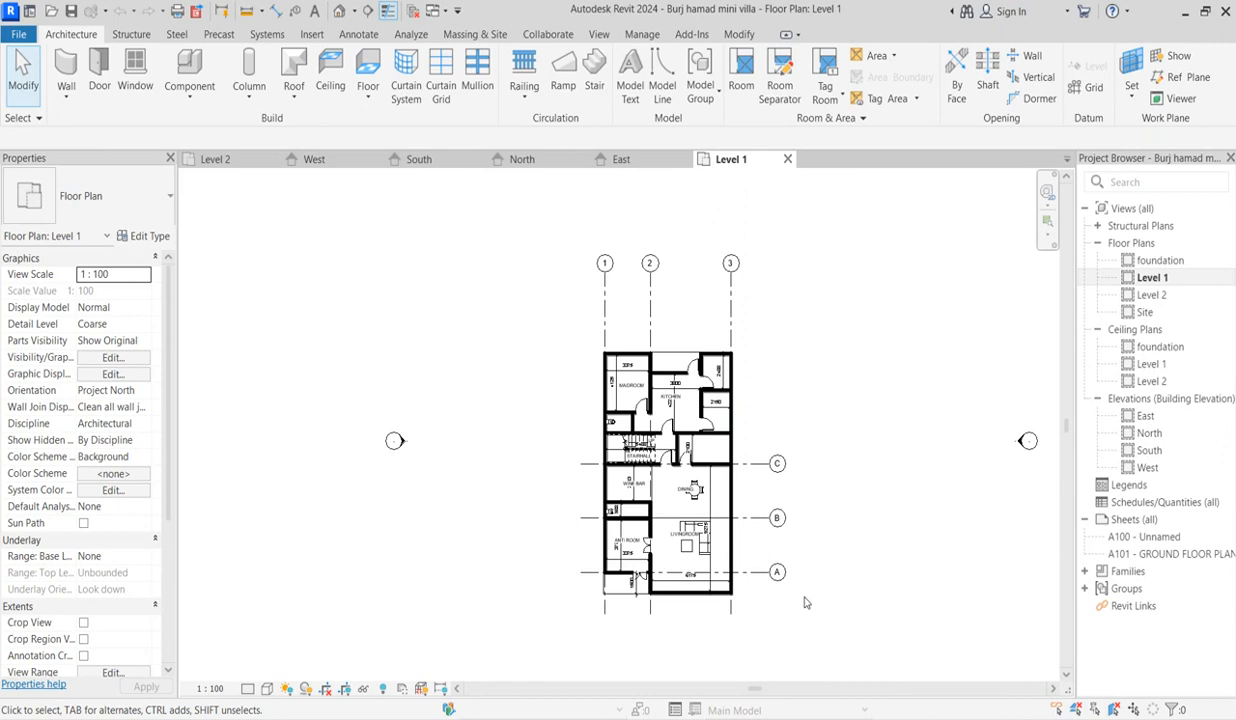
- Open the Level 2 floor plan from the Project Browser and zoom to the furnished bedrooms
{"action": "double_click", "coordinate": [1152, 294]}
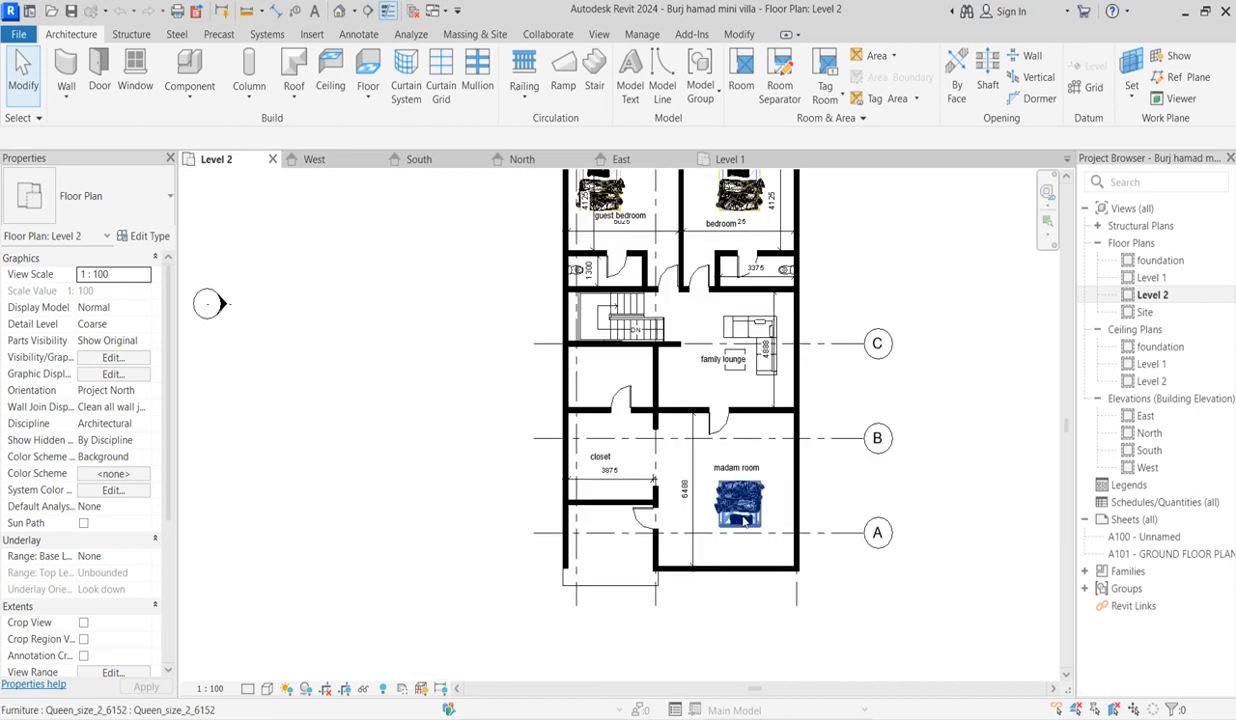
{"action": "scroll", "scroll_direction": "down", "scroll_amount": 3}
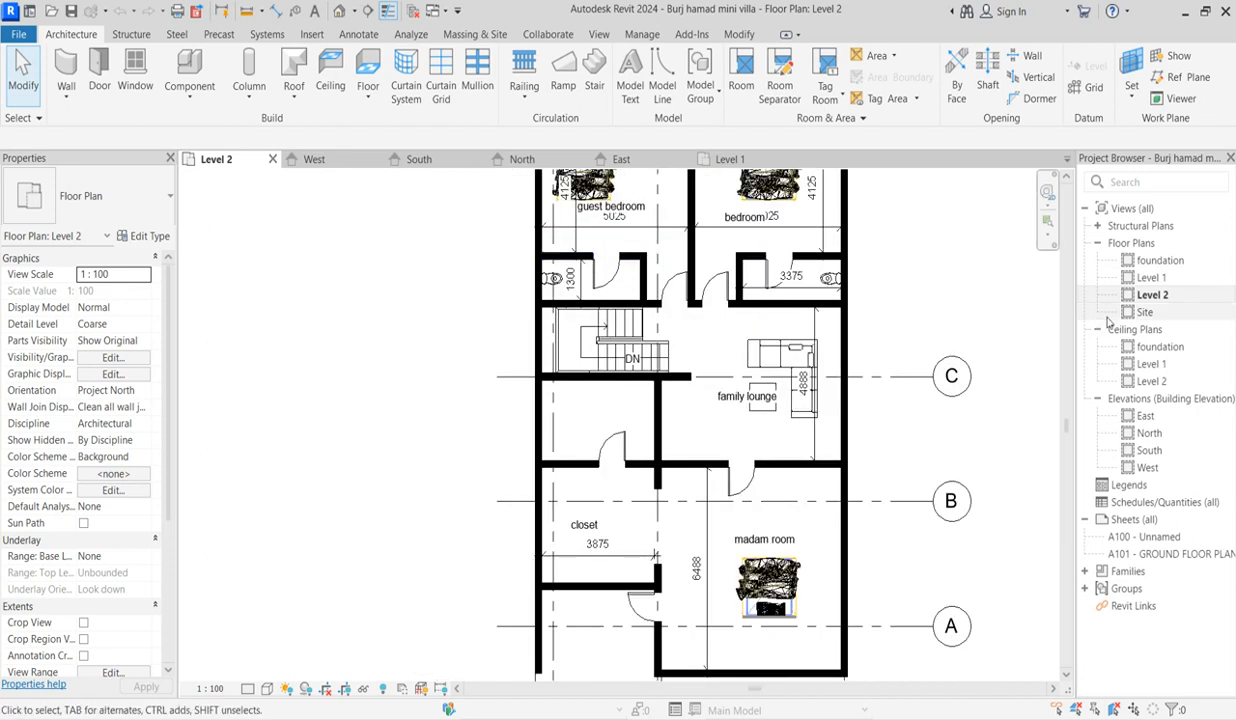
{"action": "scroll", "scroll_direction": "down", "scroll_amount": 3}
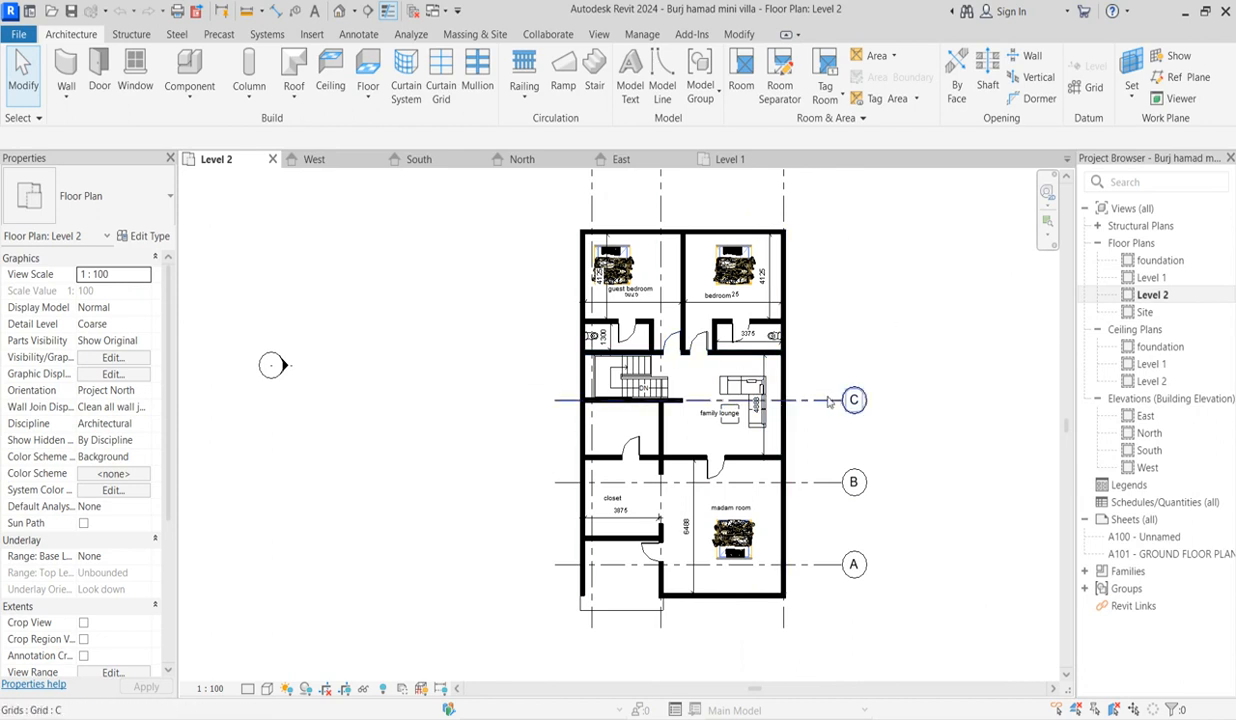
{"action": "left_click", "coordinate": [832, 400]}
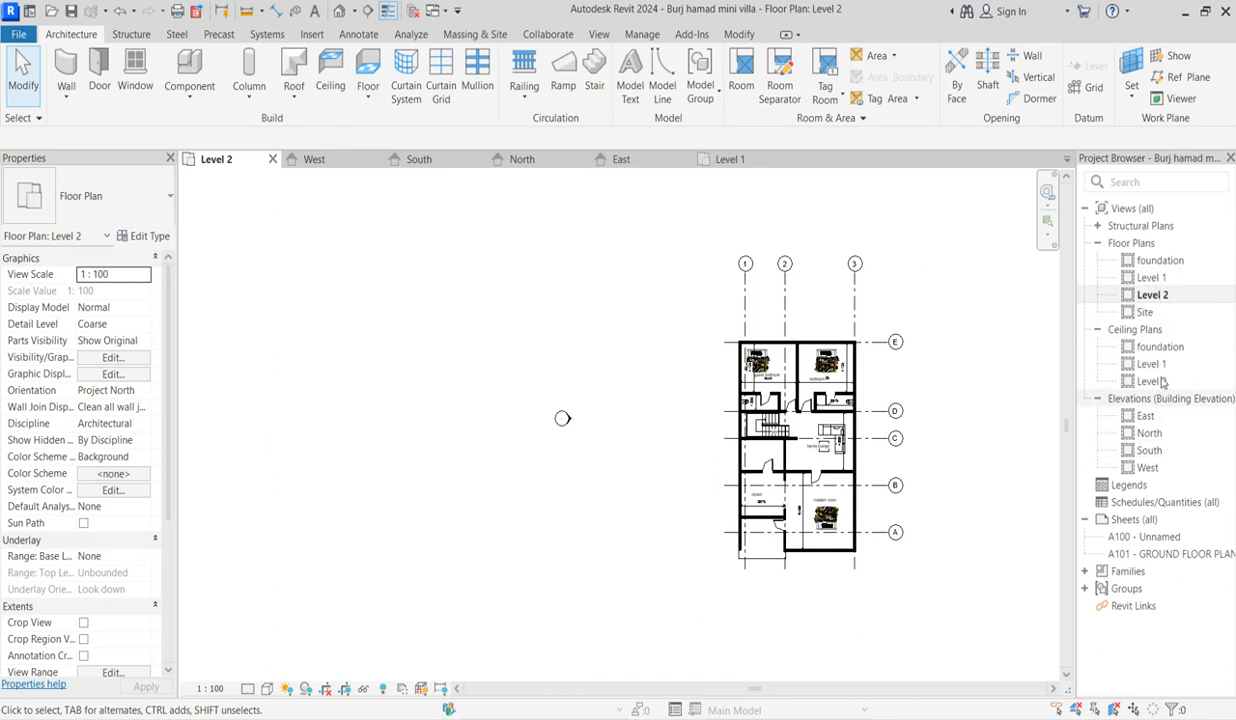
- In the South elevation, add Level 4 at 6000 and Level 5 at 9100 with the Level tool
{"action": "left_click", "coordinate": [1146, 450]}
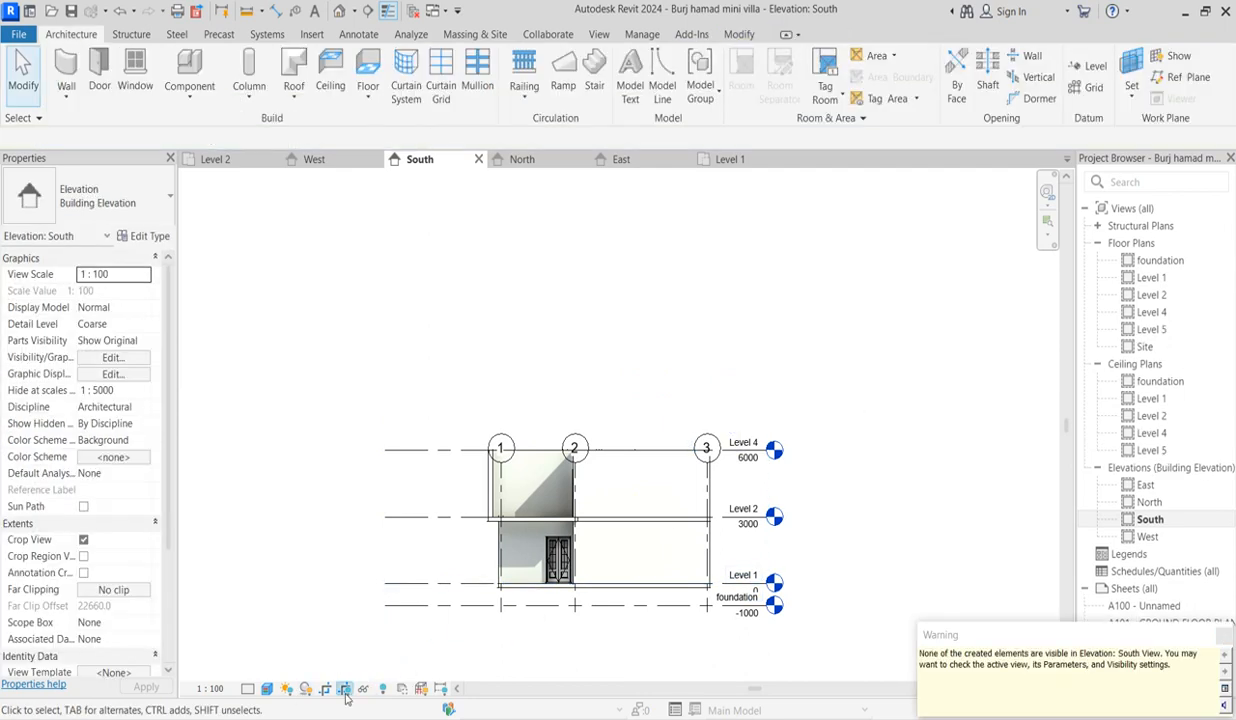
{"action": "left_click", "coordinate": [344, 688]}
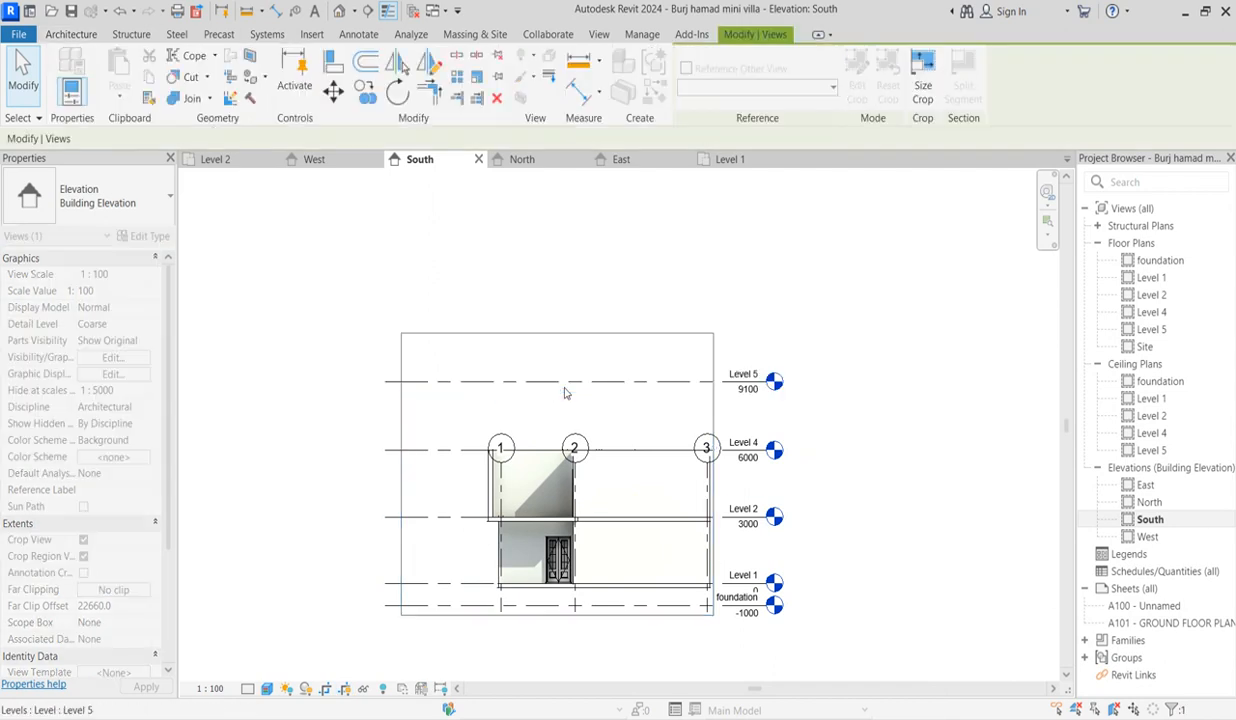
{"action": "left_click", "coordinate": [722, 470]}
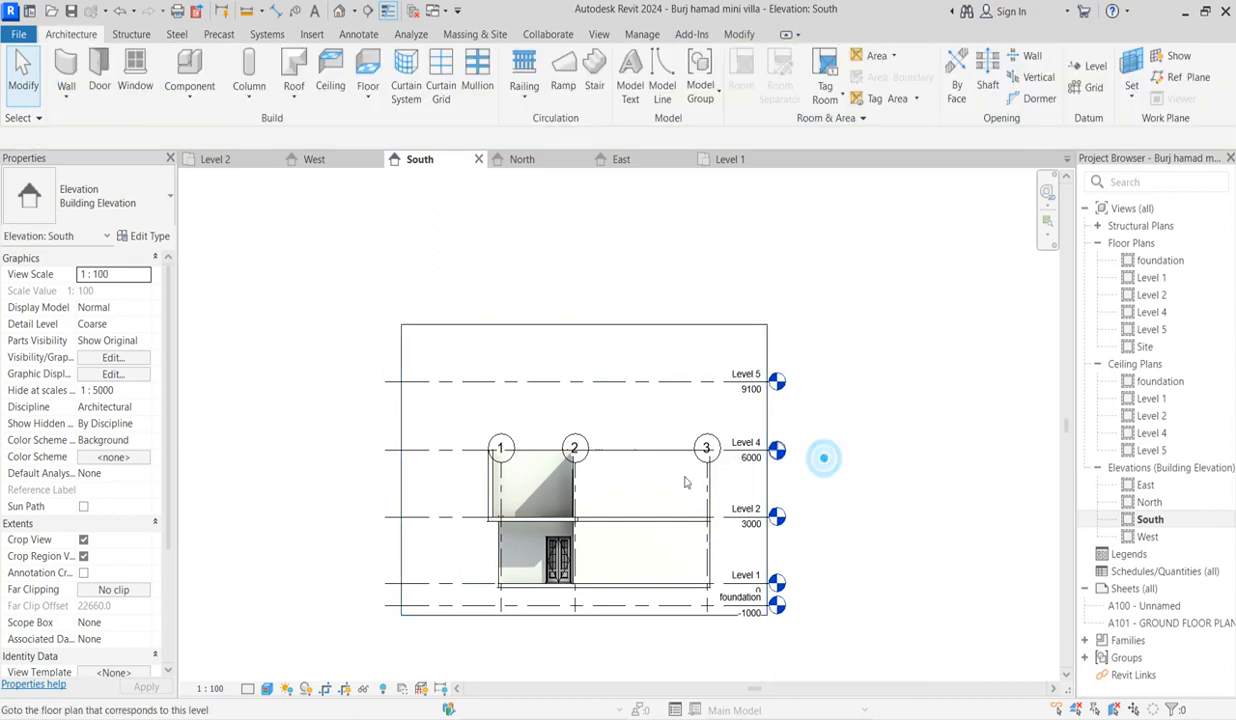
{"action": "left_click", "coordinate": [500, 448]}
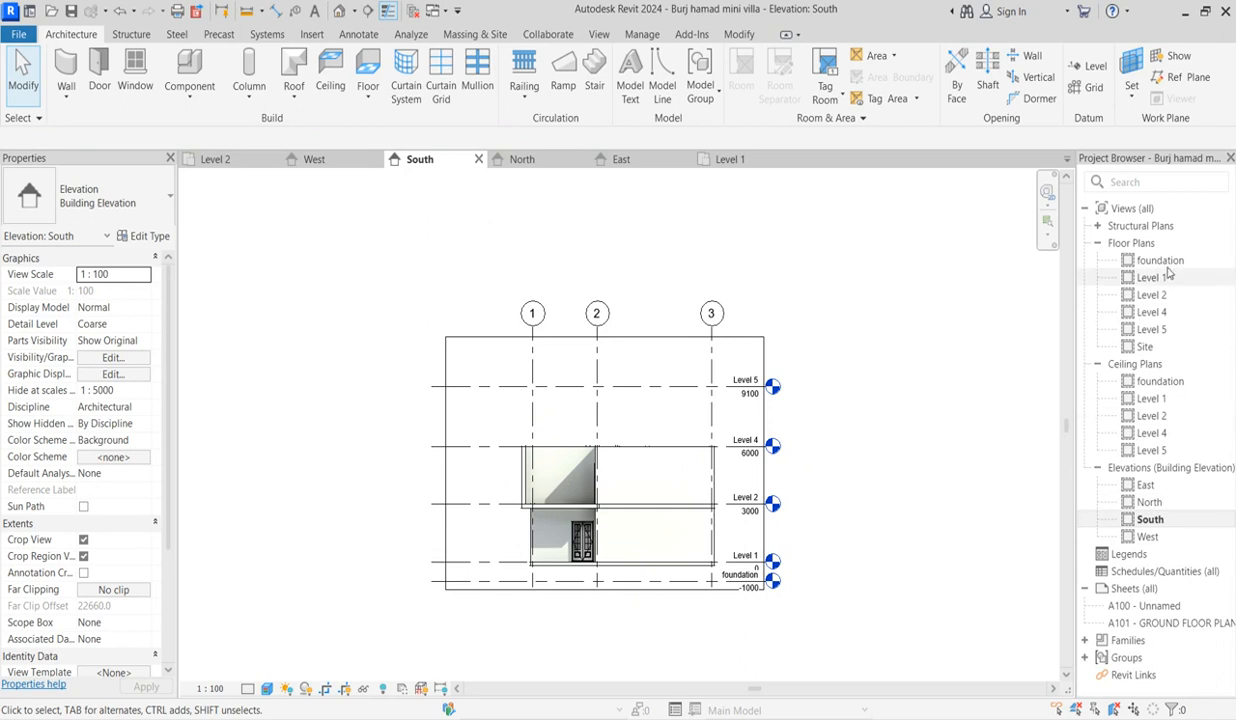
{"action": "mouse_move", "coordinate": [1152, 316]}
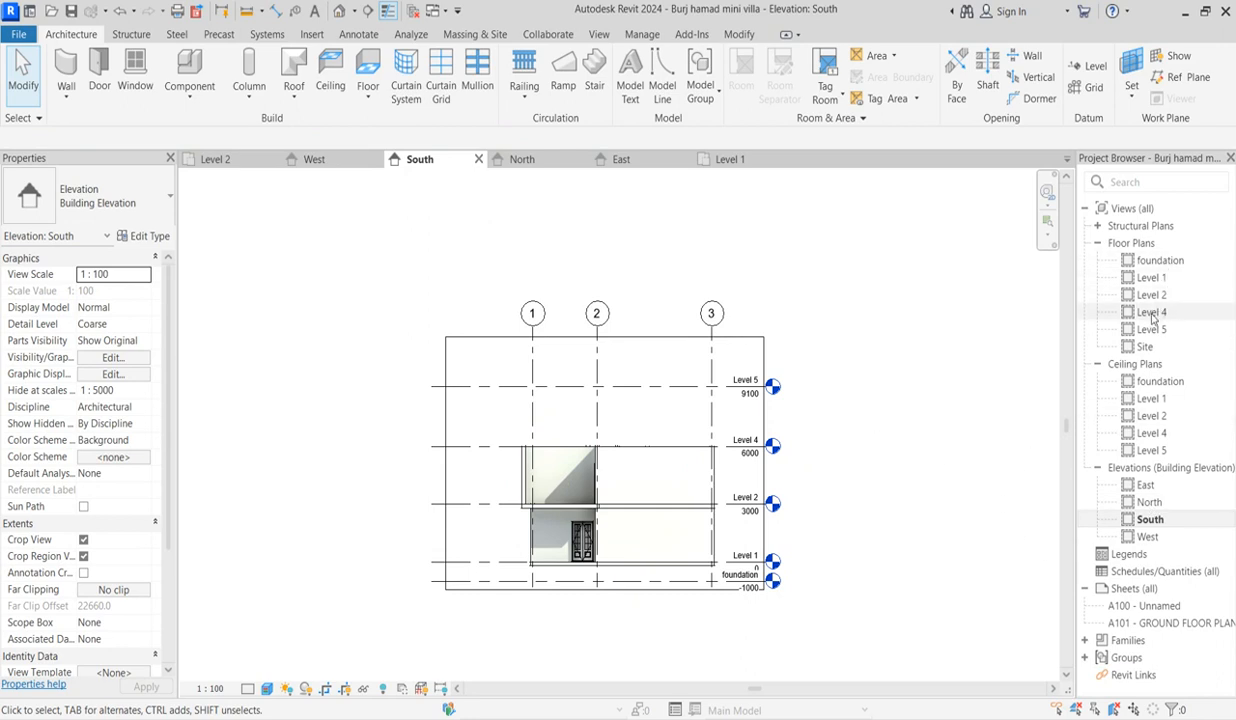
- Rename the Level 4 floor plan to Level 3 in the Project Browser
{"action": "right_click", "coordinate": [1148, 312]}
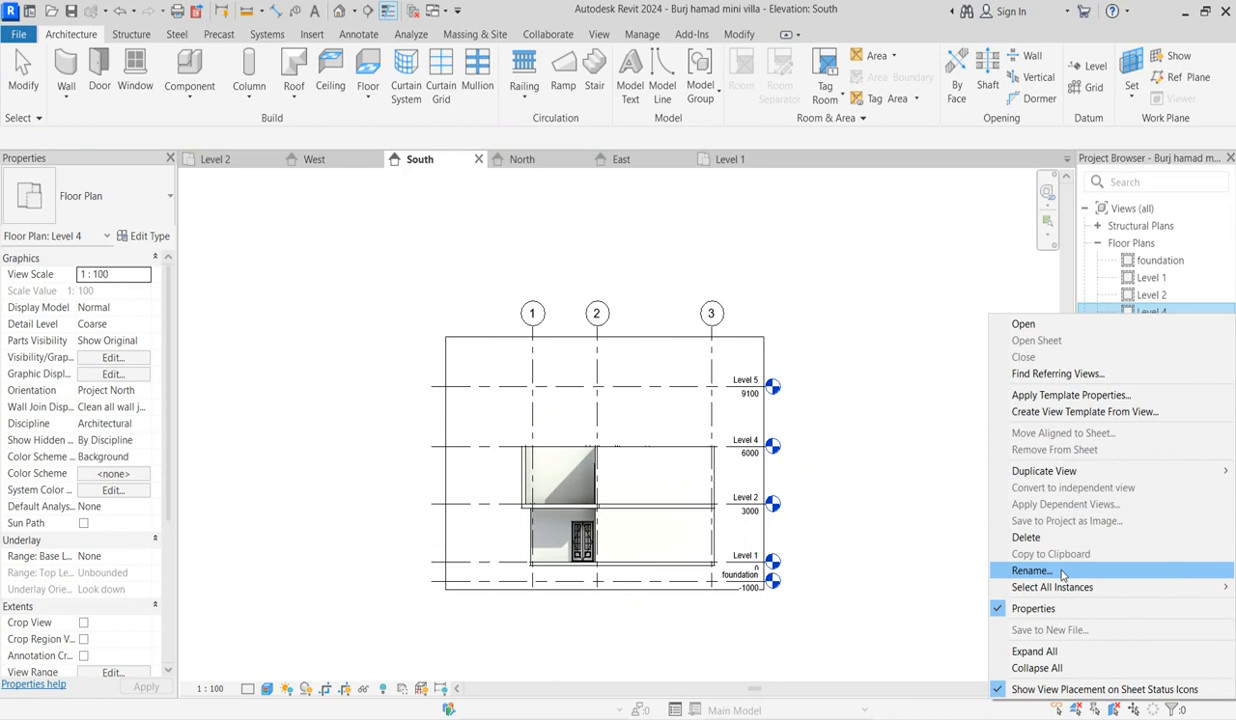
{"action": "left_click", "coordinate": [1032, 570]}
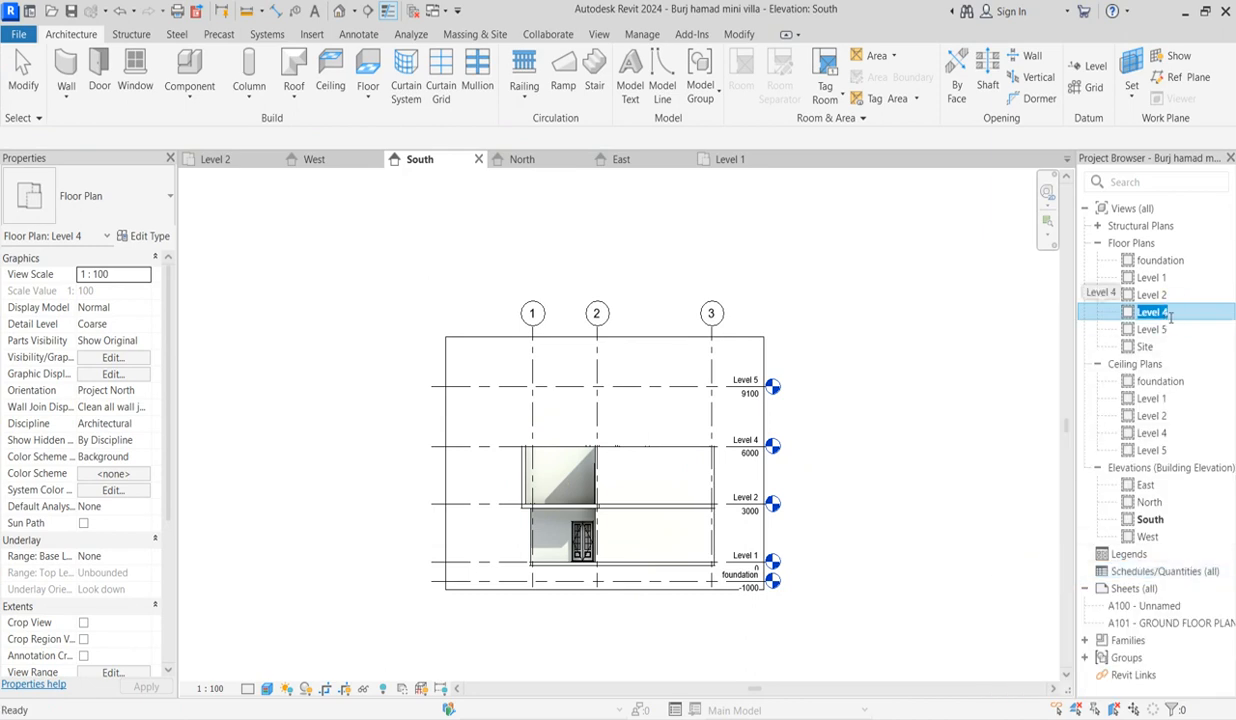
{"action": "double_click", "coordinate": [1150, 312]}
{"action": "type", "text": "3"}
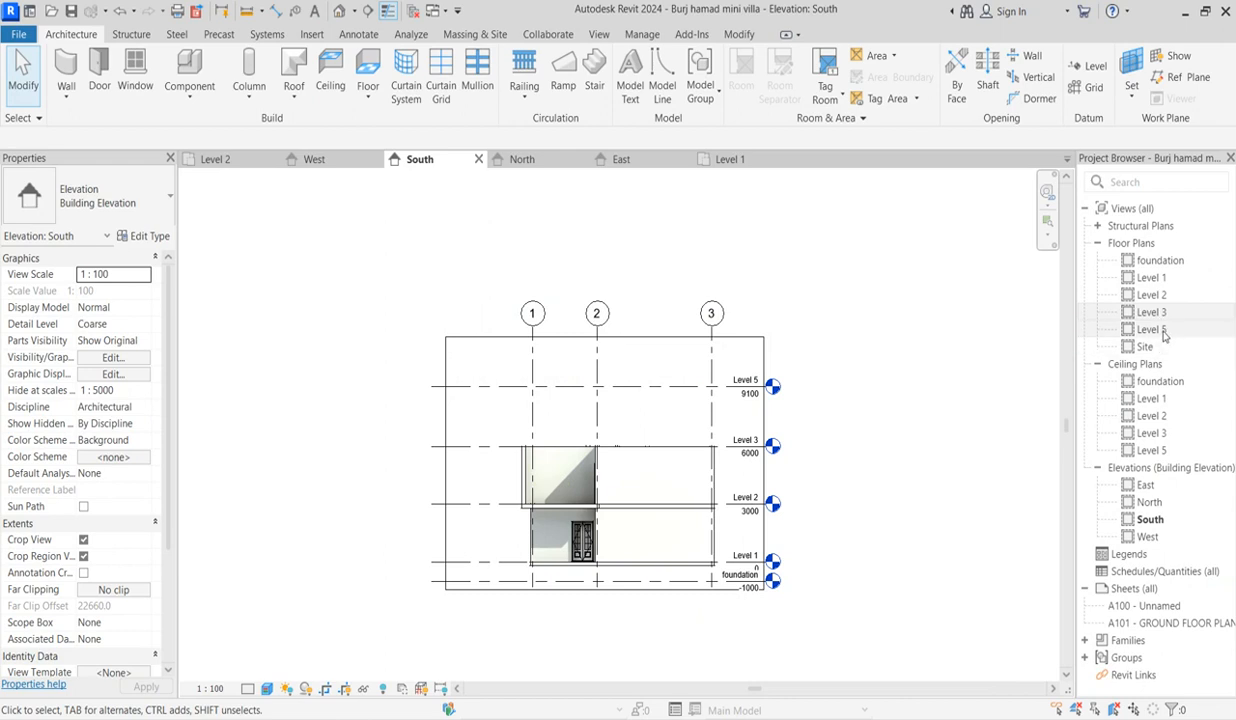
- Rename the Level 5 plan to roof plan, renaming the matching level and views too
{"action": "right_click", "coordinate": [1152, 328]}
{"action": "type", "text": "r"}
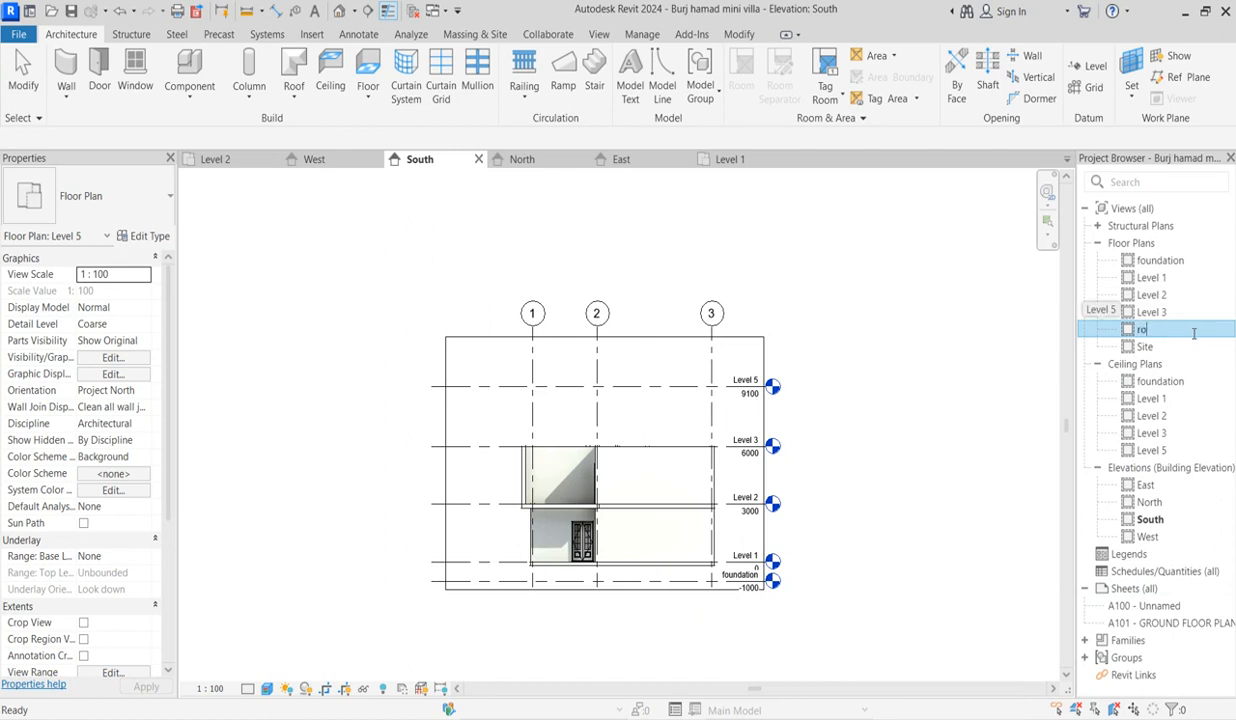
{"action": "type", "text": "of plan"}
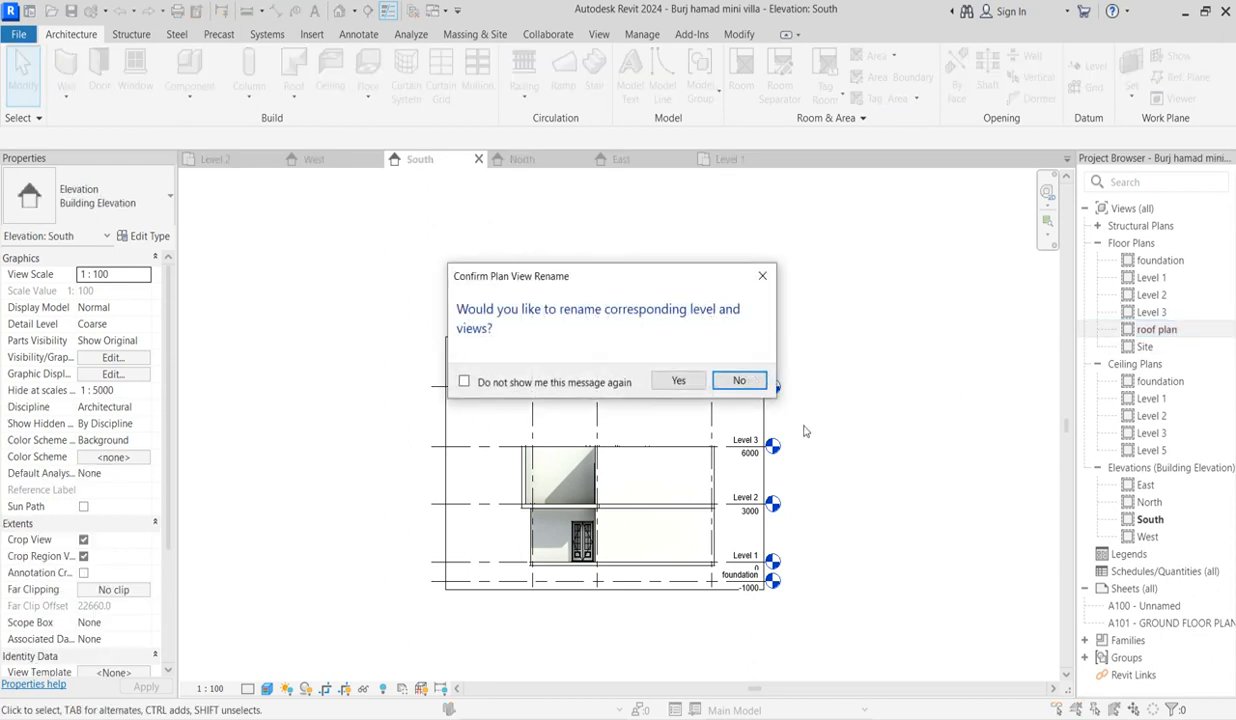
{"action": "left_click", "coordinate": [740, 380]}
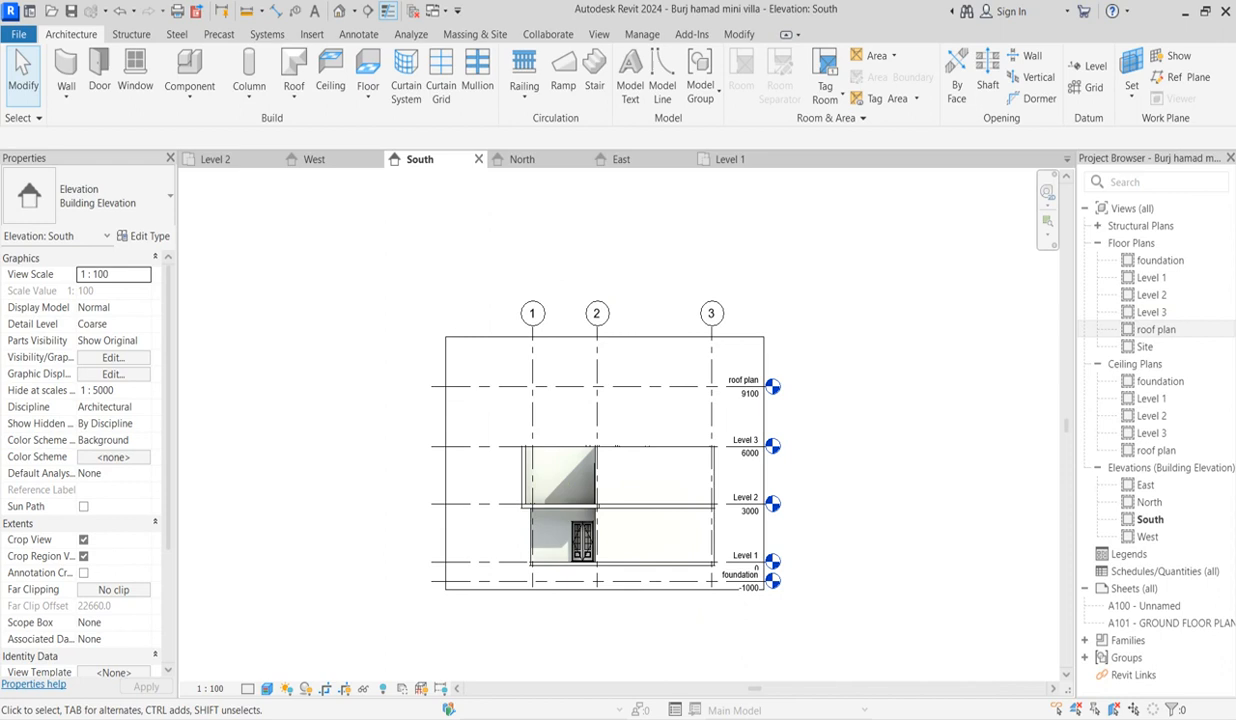
{"action": "mouse_move", "coordinate": [848, 444]}
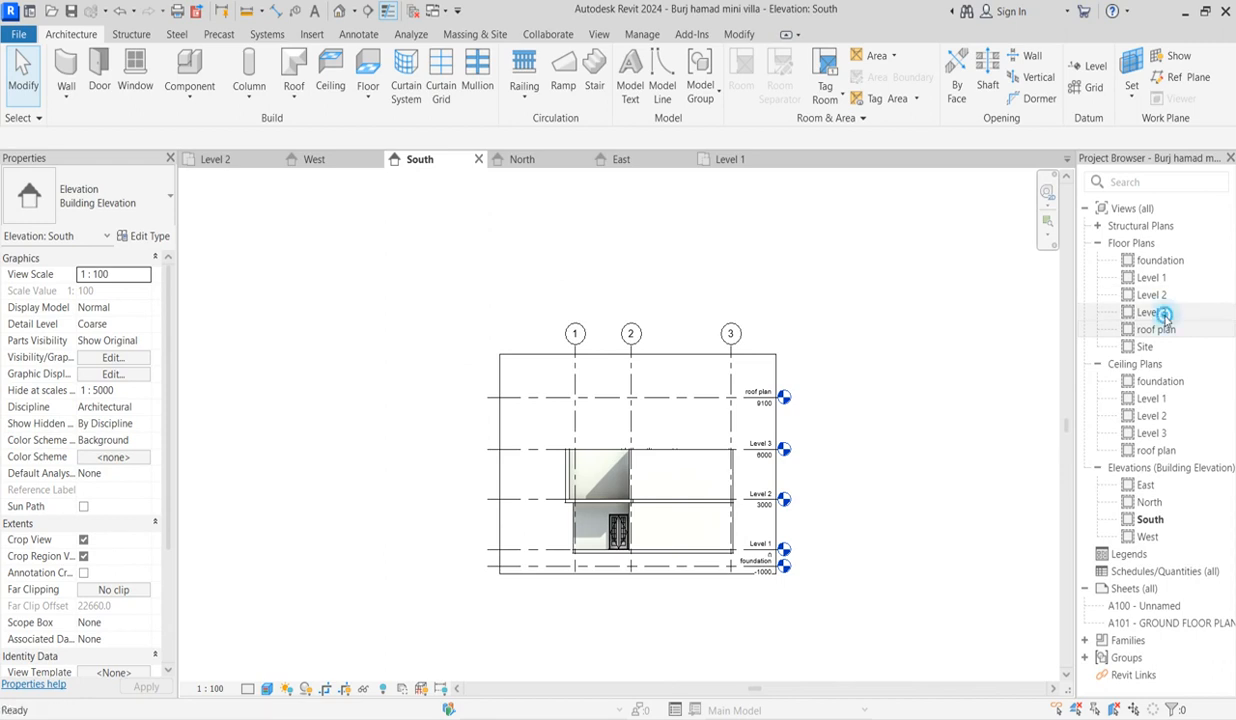
- Open the Level 3 floor plan and begin drawing 200 mm generic walls over the lower layout
{"action": "double_click", "coordinate": [1152, 312]}
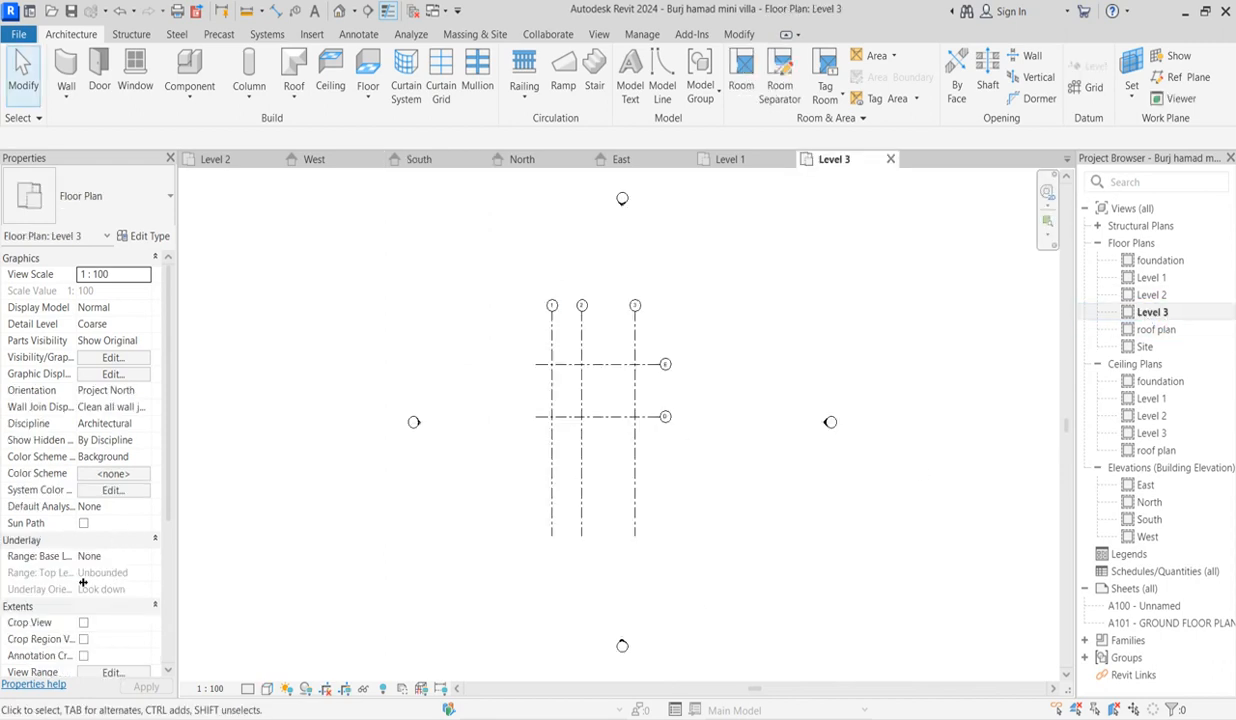
{"action": "left_click", "coordinate": [112, 556]}
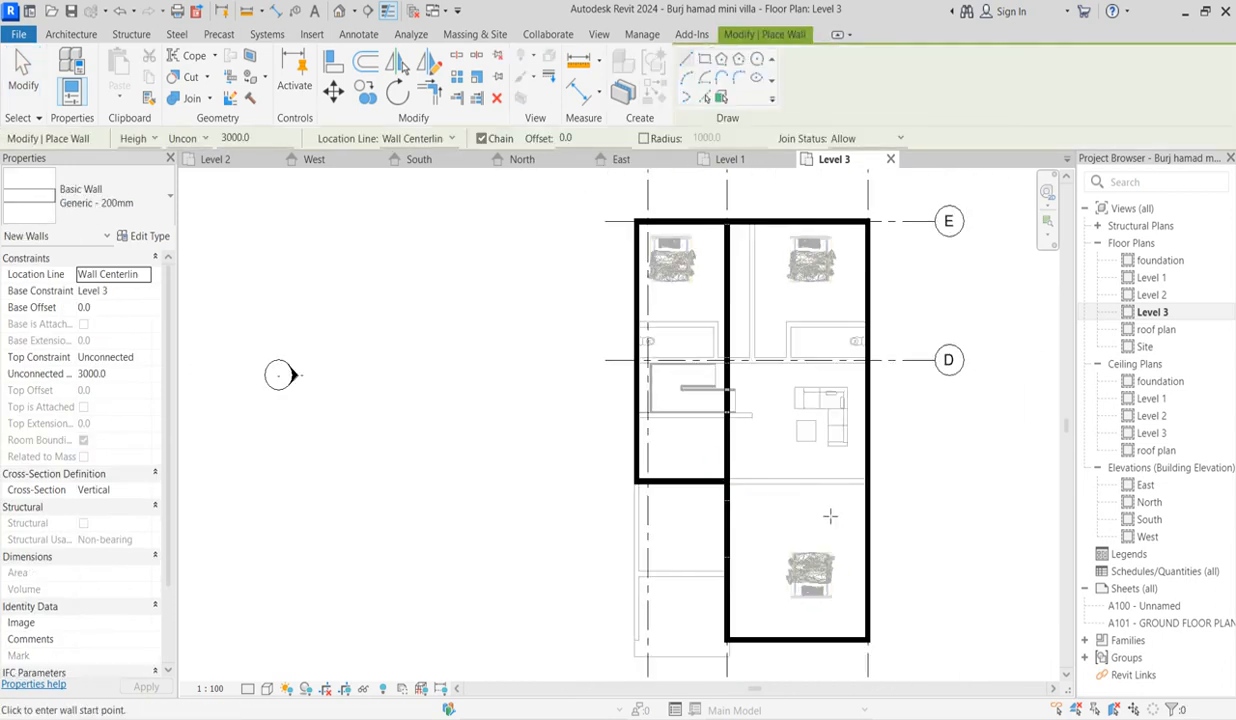
- Finish the Level 3 perimeter and interior walls, then select the wall below the bedrooms to check it
{"action": "scroll", "scroll_direction": "down", "scroll_amount": 3}
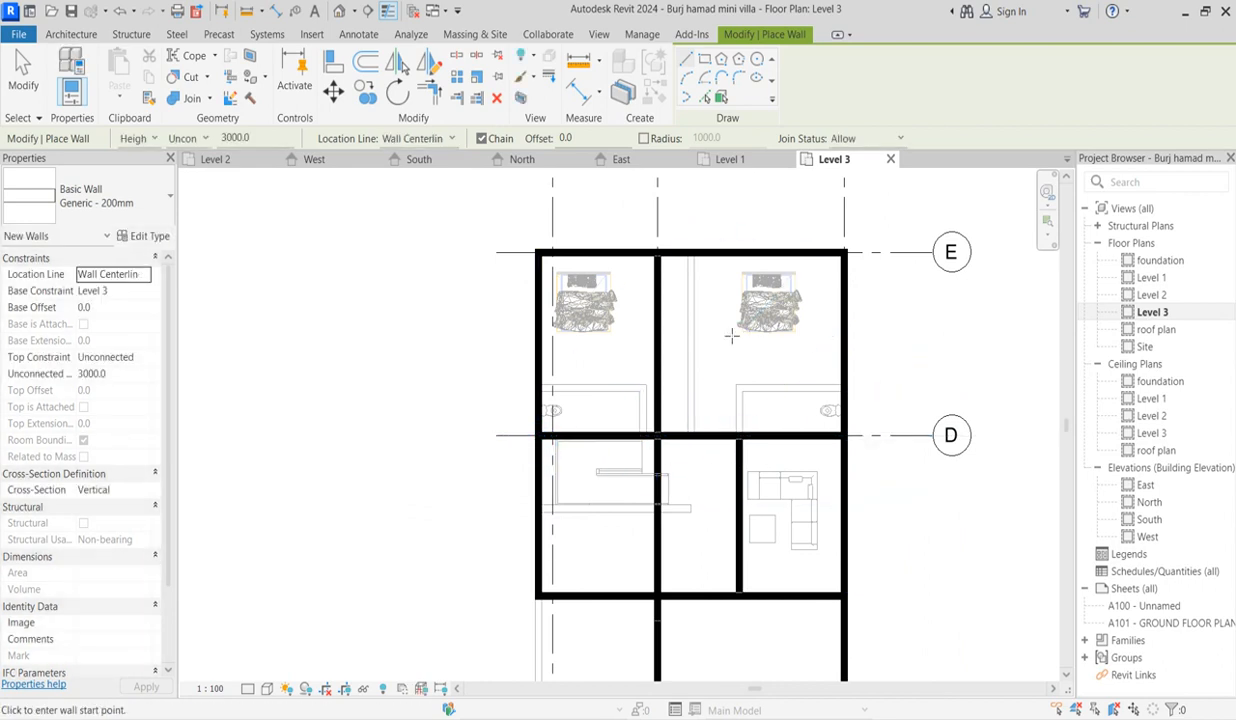
{"action": "left_click", "coordinate": [656, 340]}
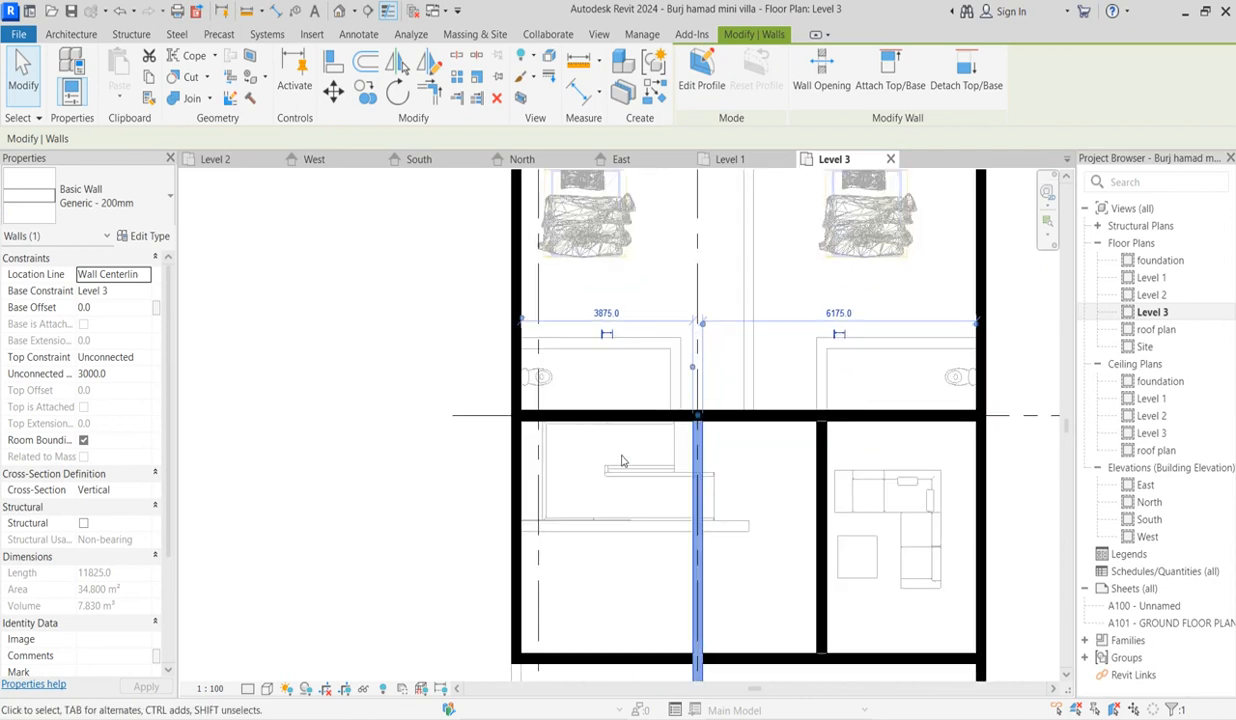
{"action": "mouse_move", "coordinate": [716, 462]}
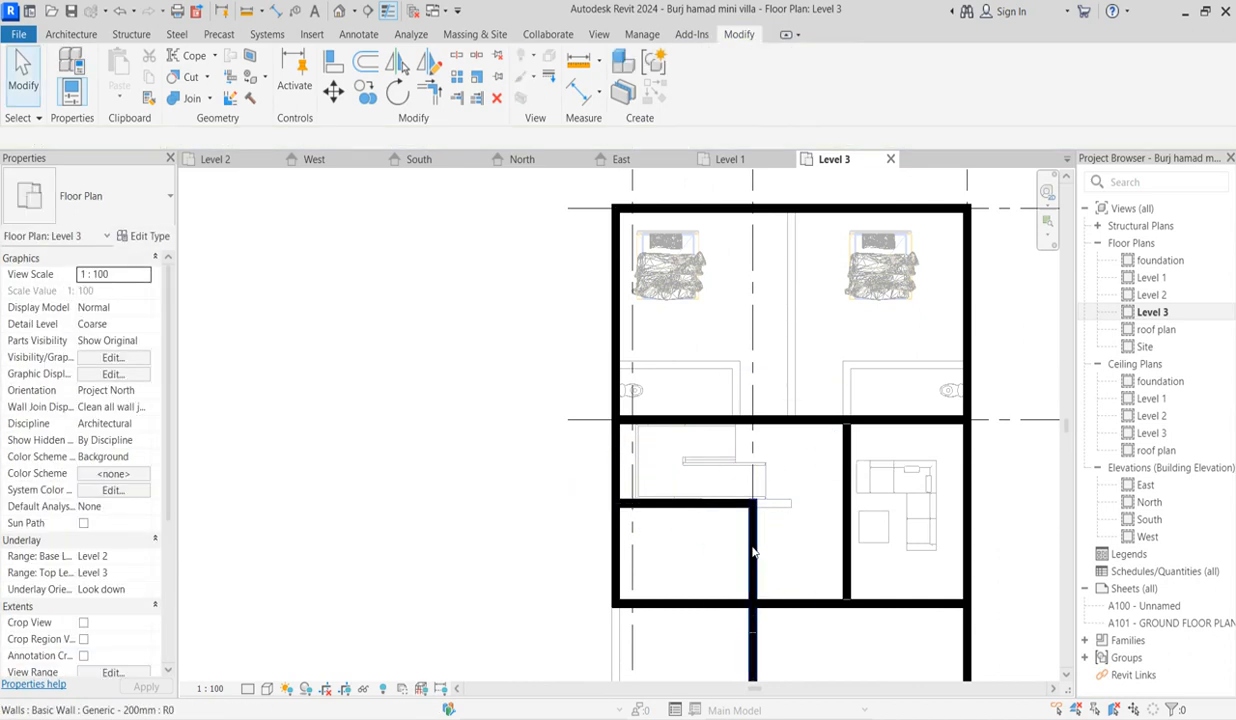
- Edit the small room's partition walls and start a 6600-long wall between the two upper bedrooms
{"action": "left_click", "coordinate": [752, 604]}
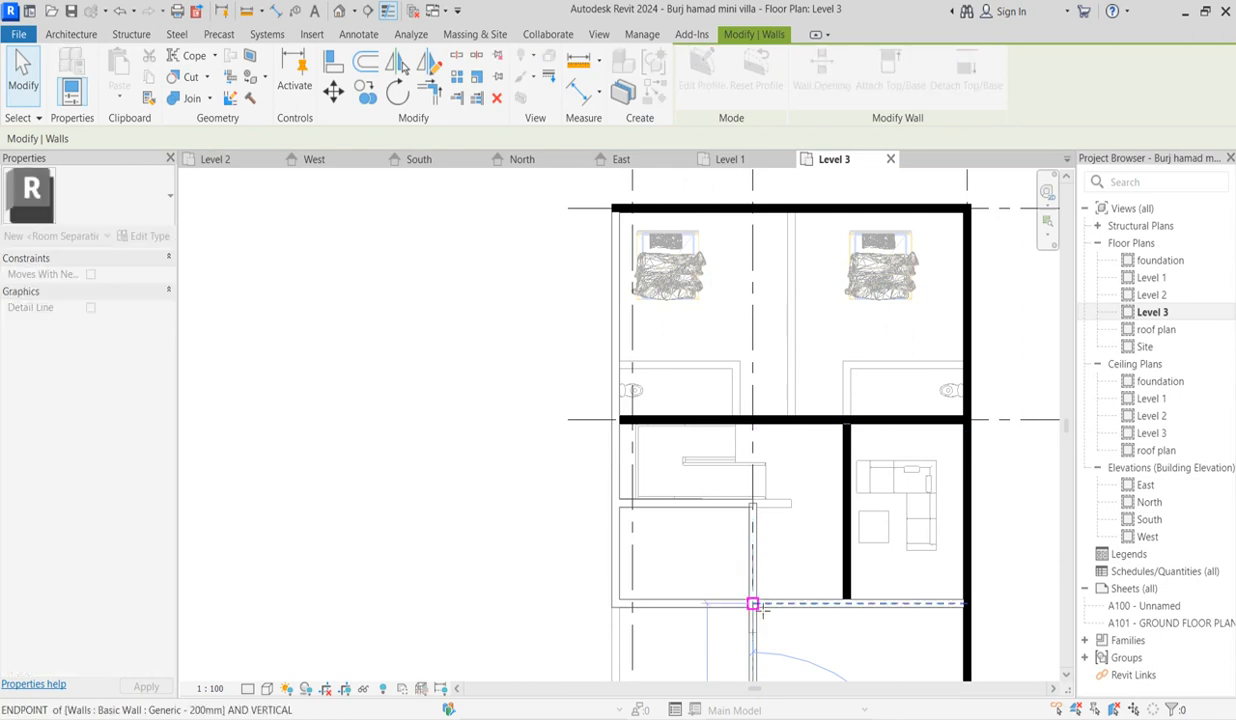
{"action": "left_click", "coordinate": [752, 604]}
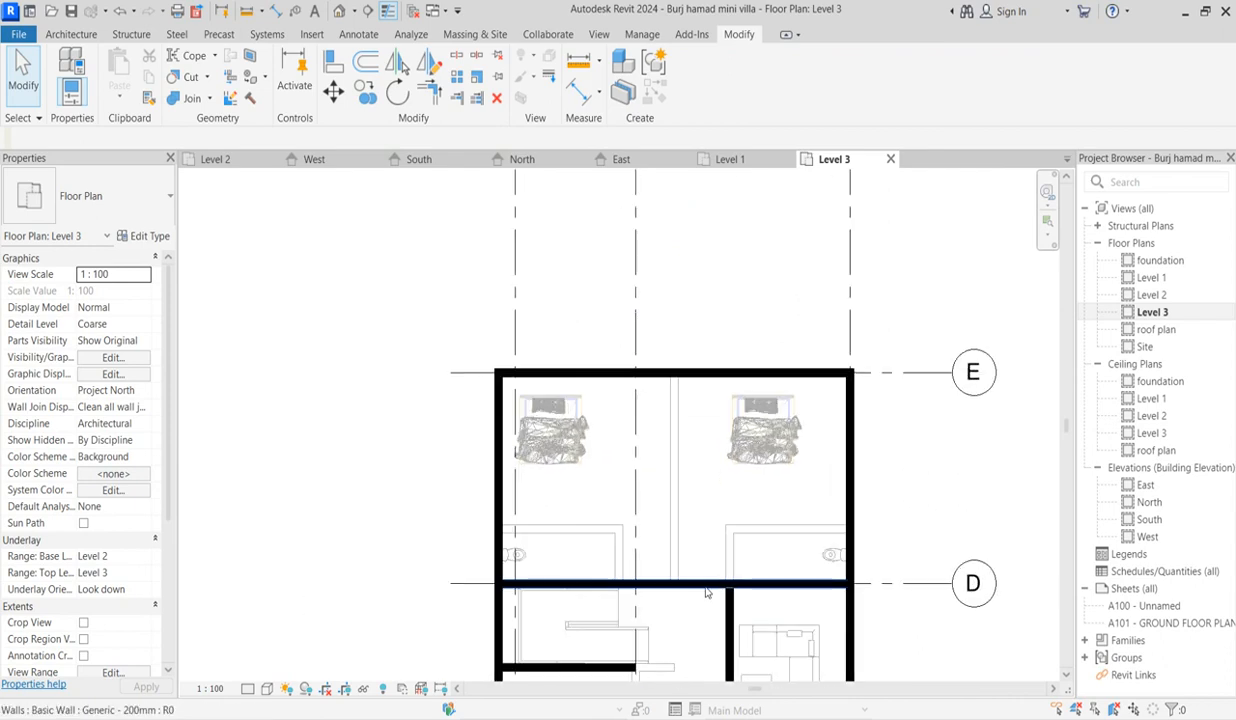
{"action": "left_click", "coordinate": [674, 584]}
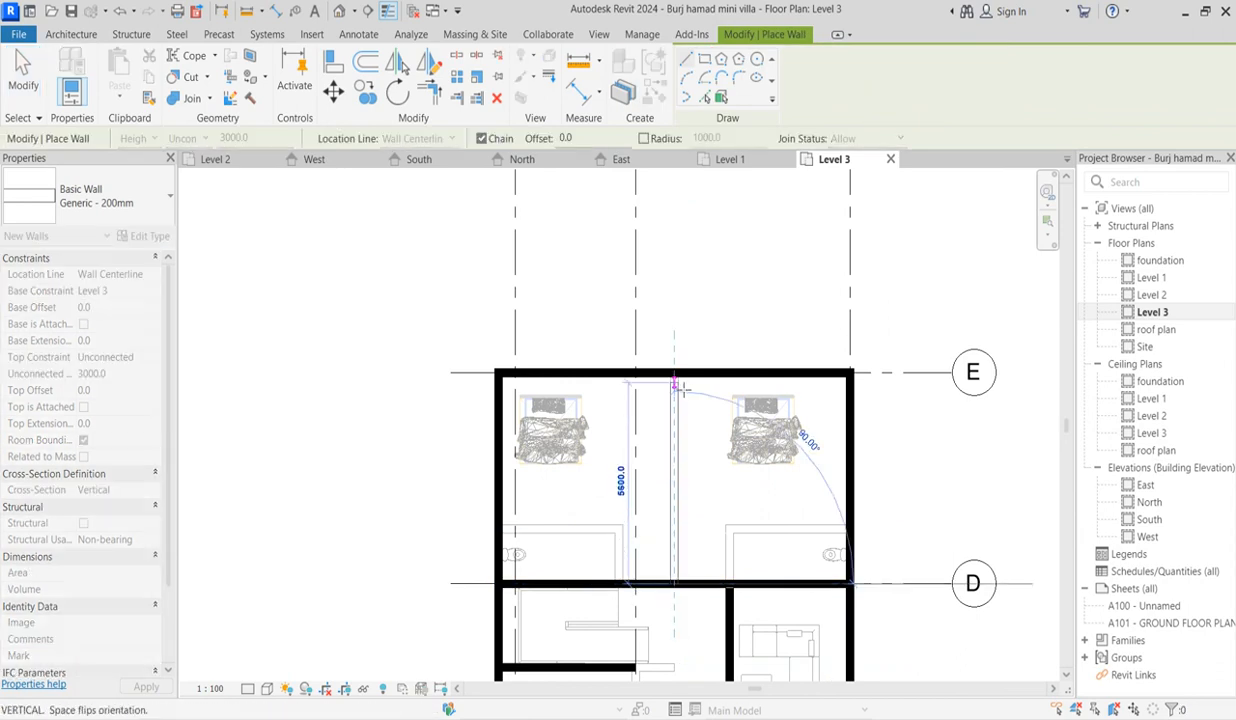
- Cancel wall drawing and shorten the dividing wall to form a small central hall below the bedrooms
{"action": "right_click", "coordinate": [756, 320]}
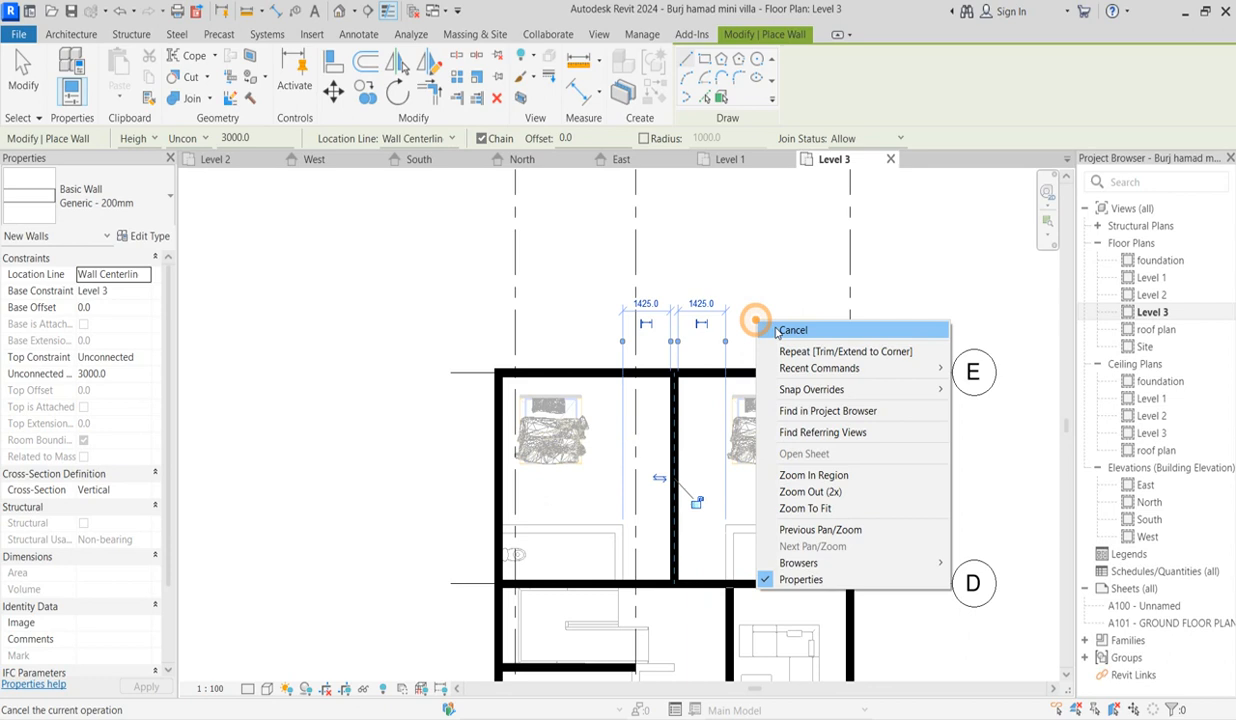
{"action": "left_click", "coordinate": [792, 330]}
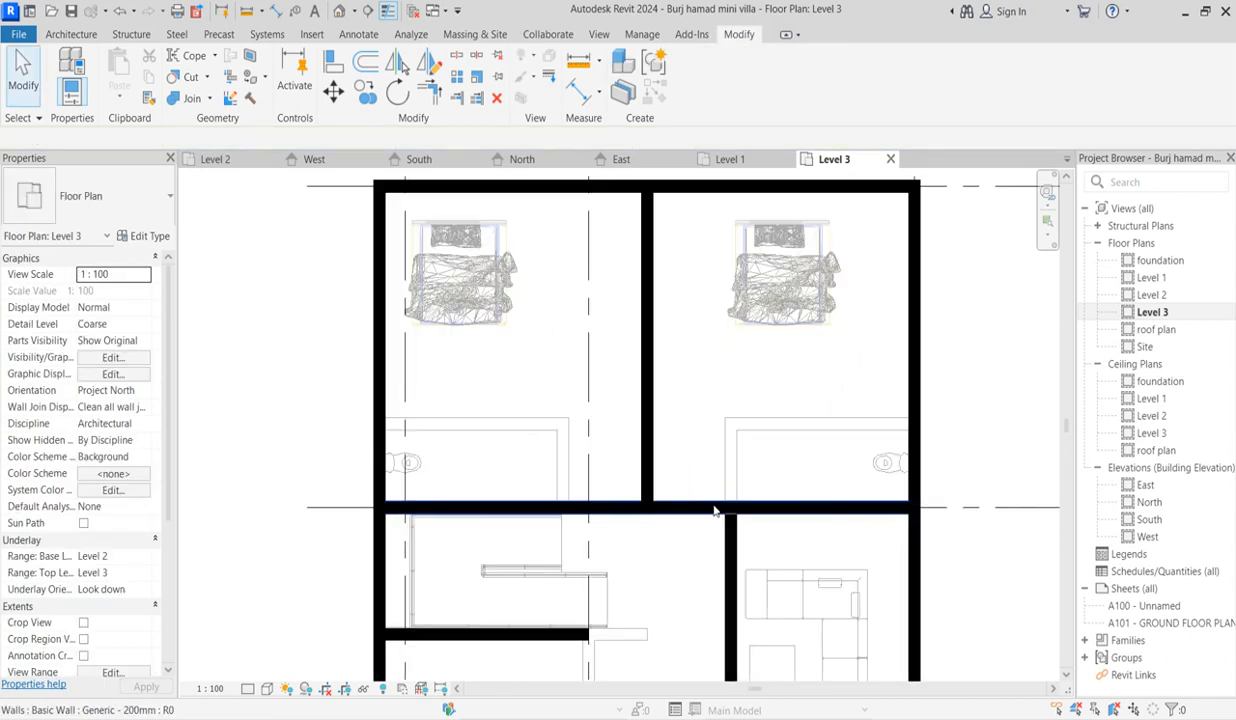
{"action": "left_click", "coordinate": [676, 450]}
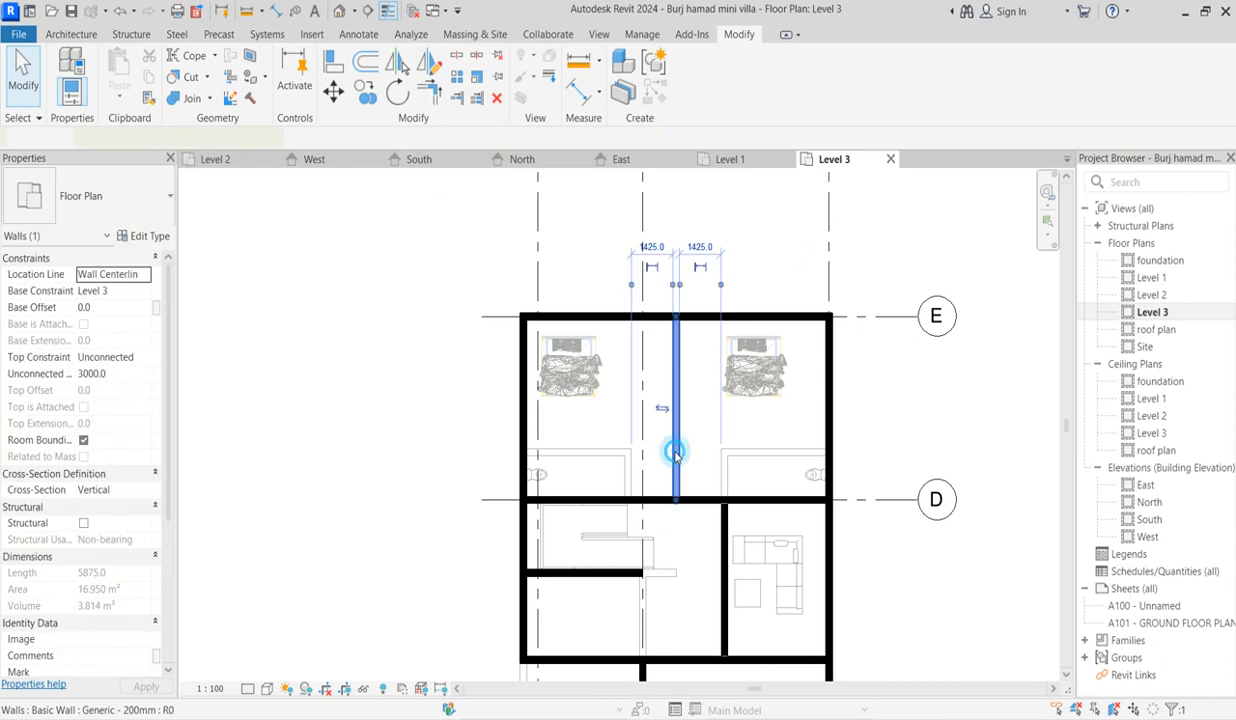
{"action": "left_click", "coordinate": [658, 78]}
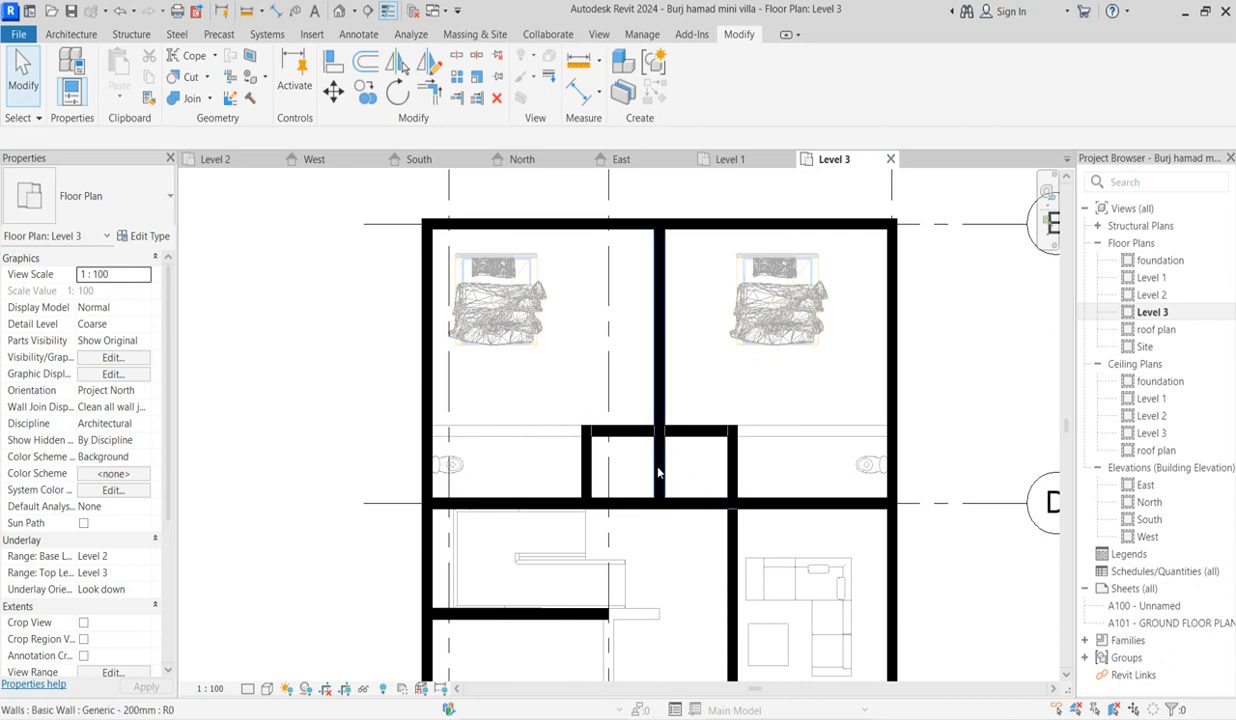
- Adjust the small hall's lower walls so the enclosure joins the rooms below
{"action": "left_click", "coordinate": [658, 432]}
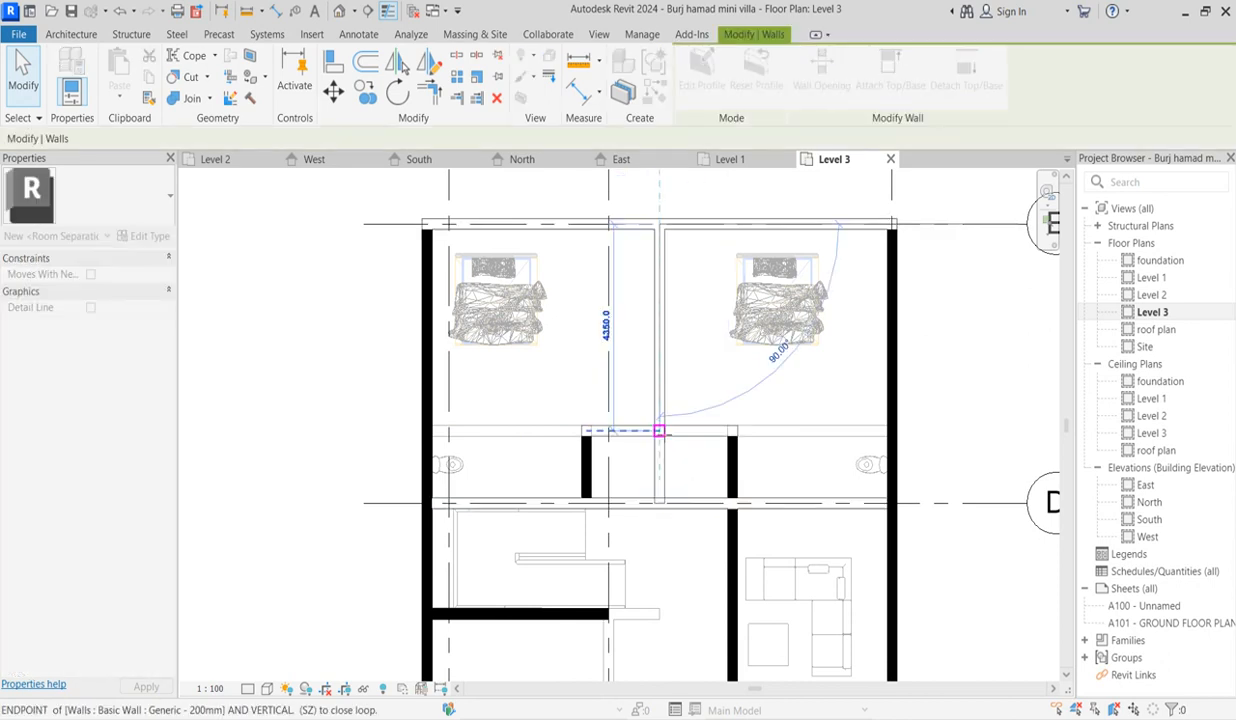
{"action": "left_click", "coordinate": [660, 330]}
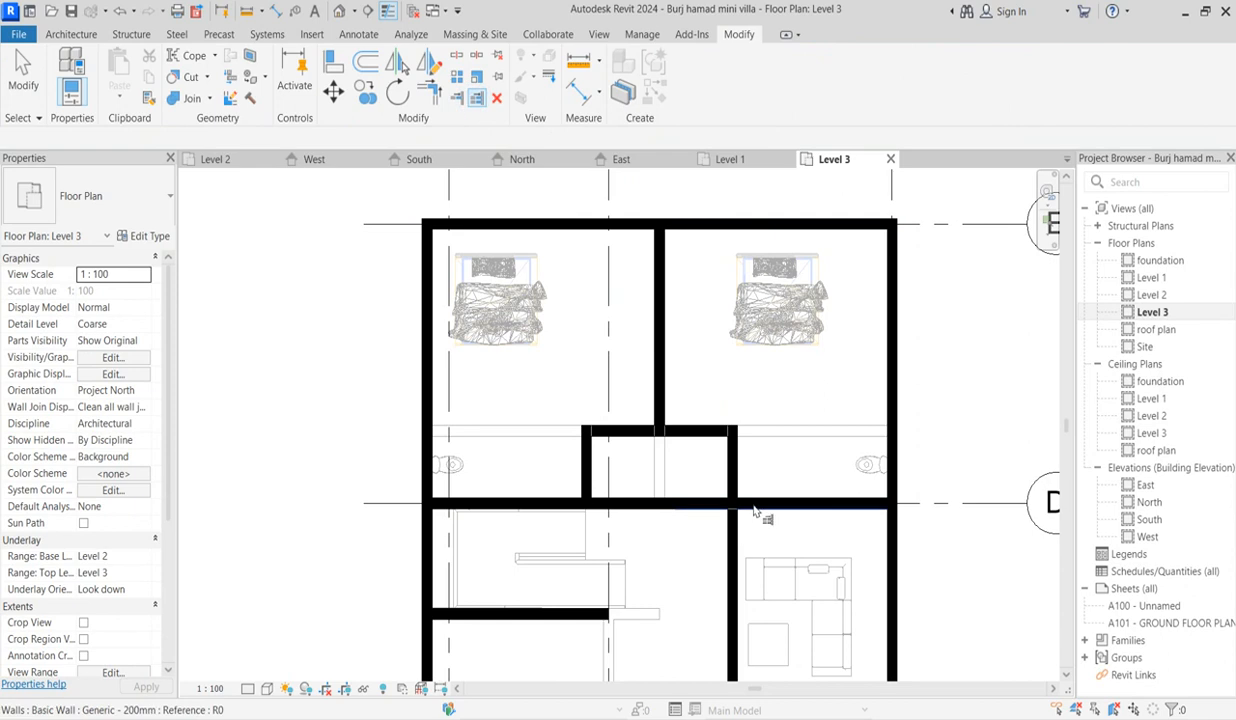
{"action": "left_click", "coordinate": [624, 504]}
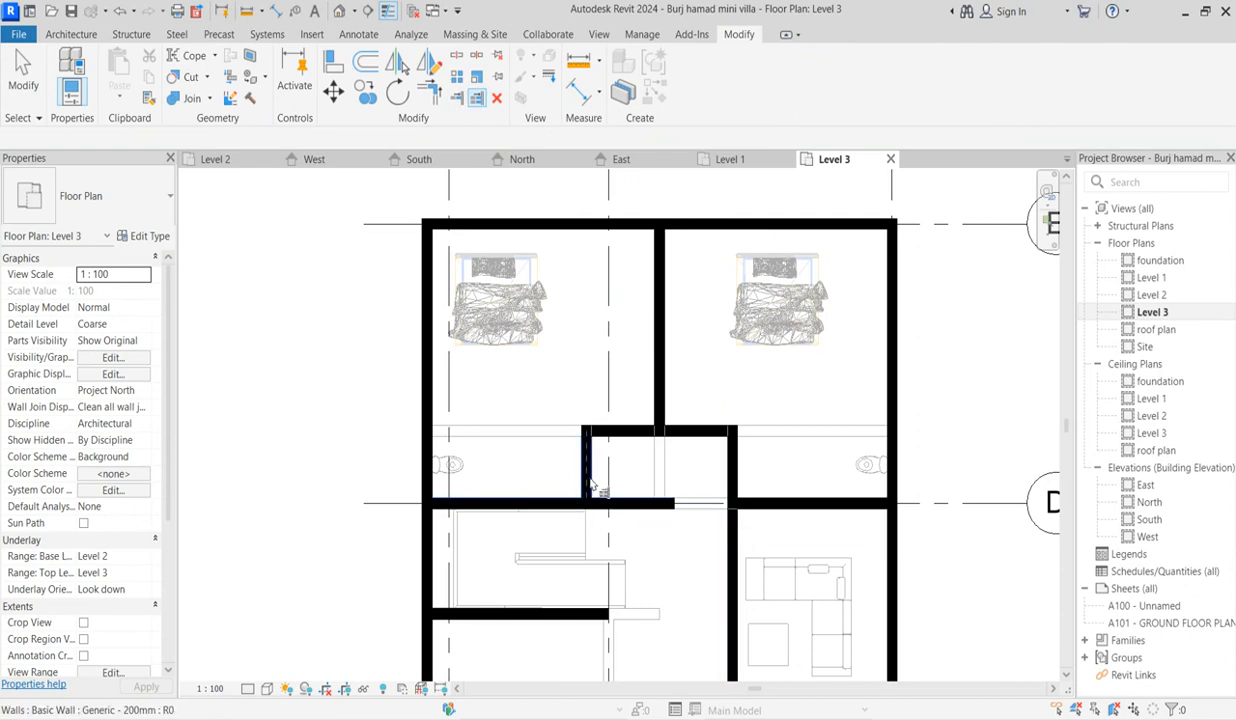
{"action": "left_click", "coordinate": [564, 504]}
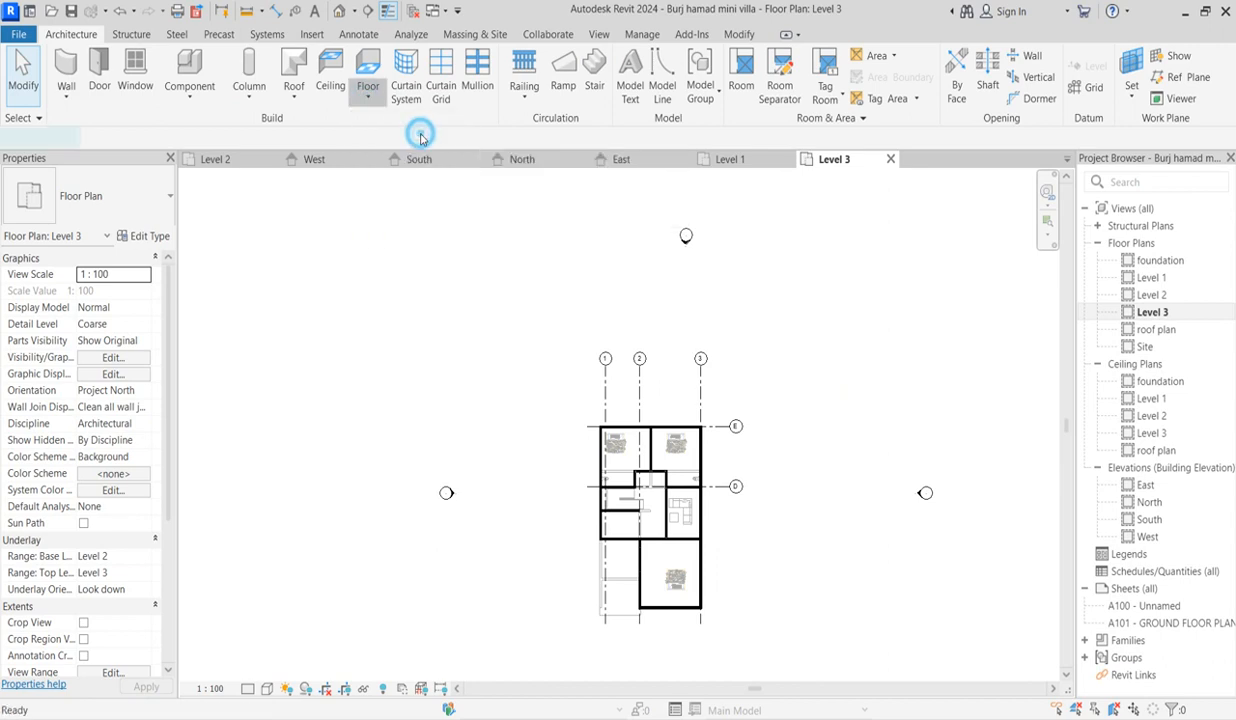
{"action": "left_click", "coordinate": [368, 70]}
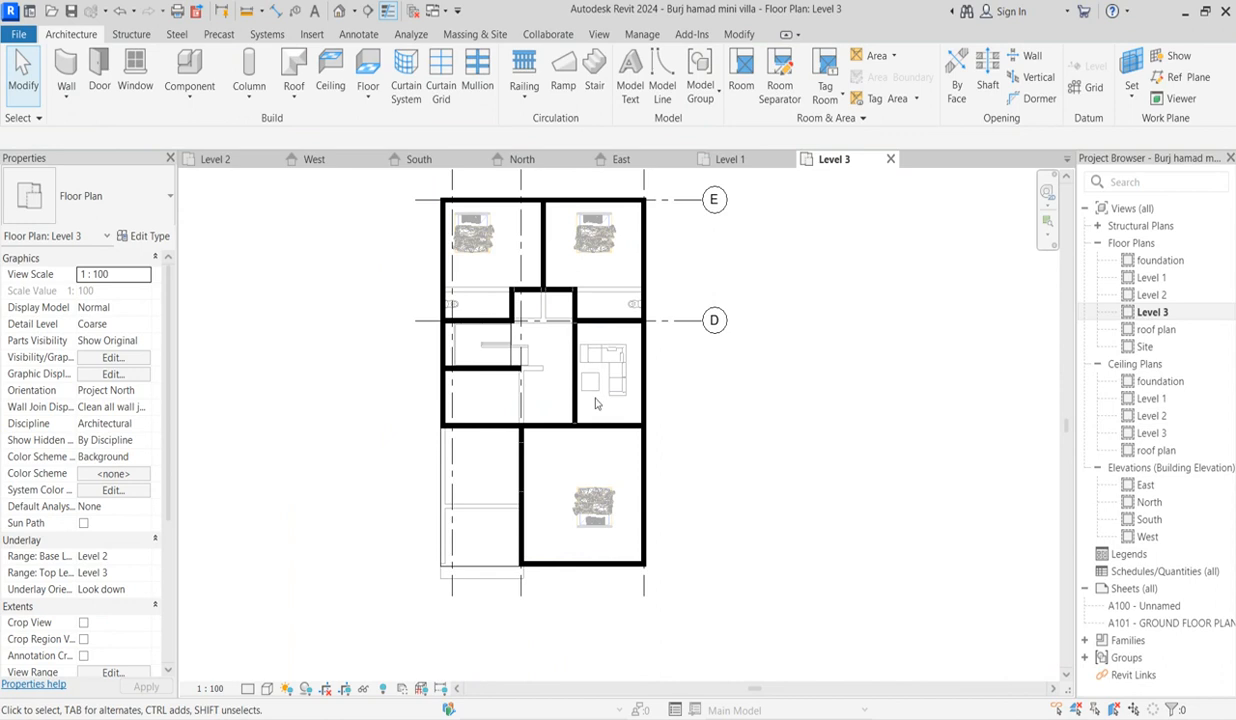
{"action": "mouse_move", "coordinate": [610, 364]}
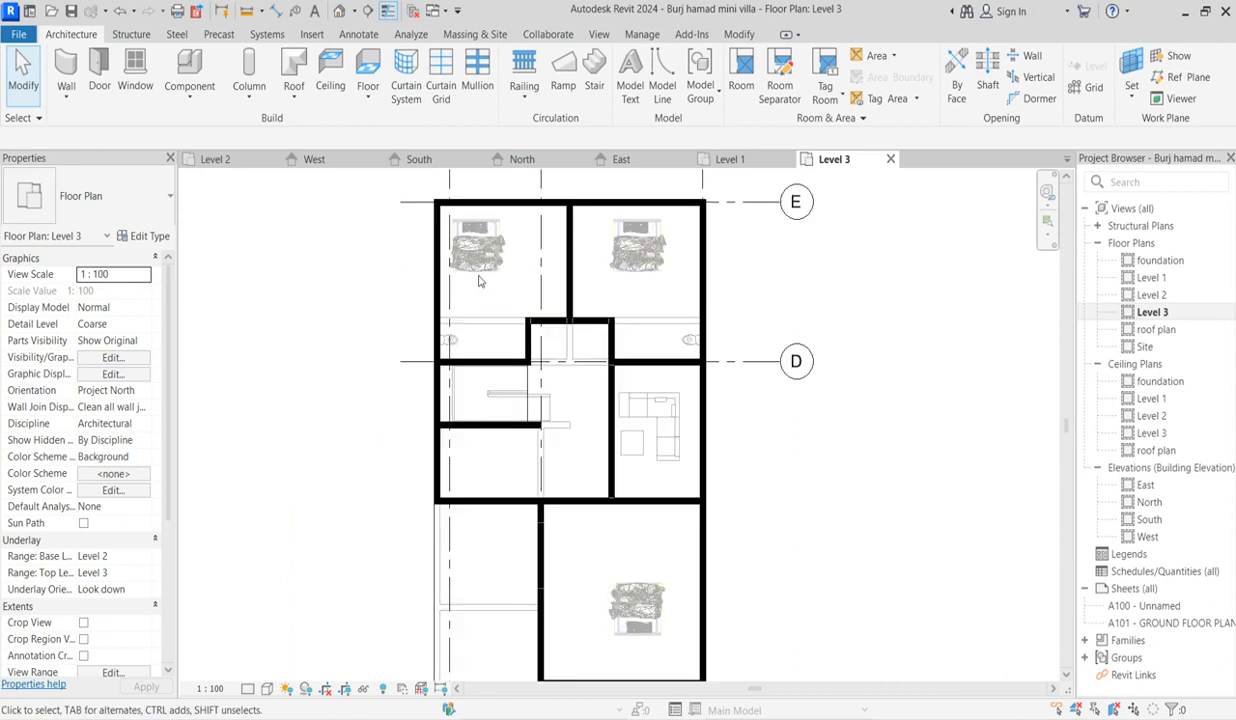
{"action": "mouse_move", "coordinate": [492, 270]}
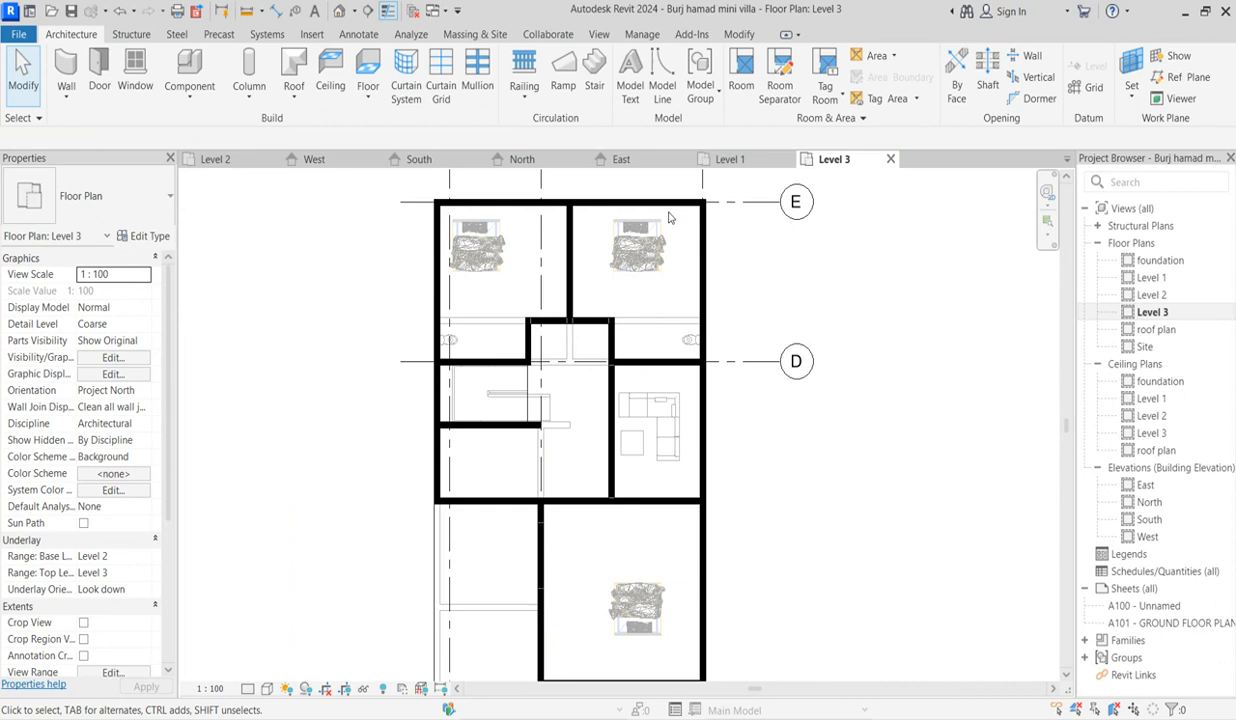
{"action": "mouse_move", "coordinate": [652, 308]}
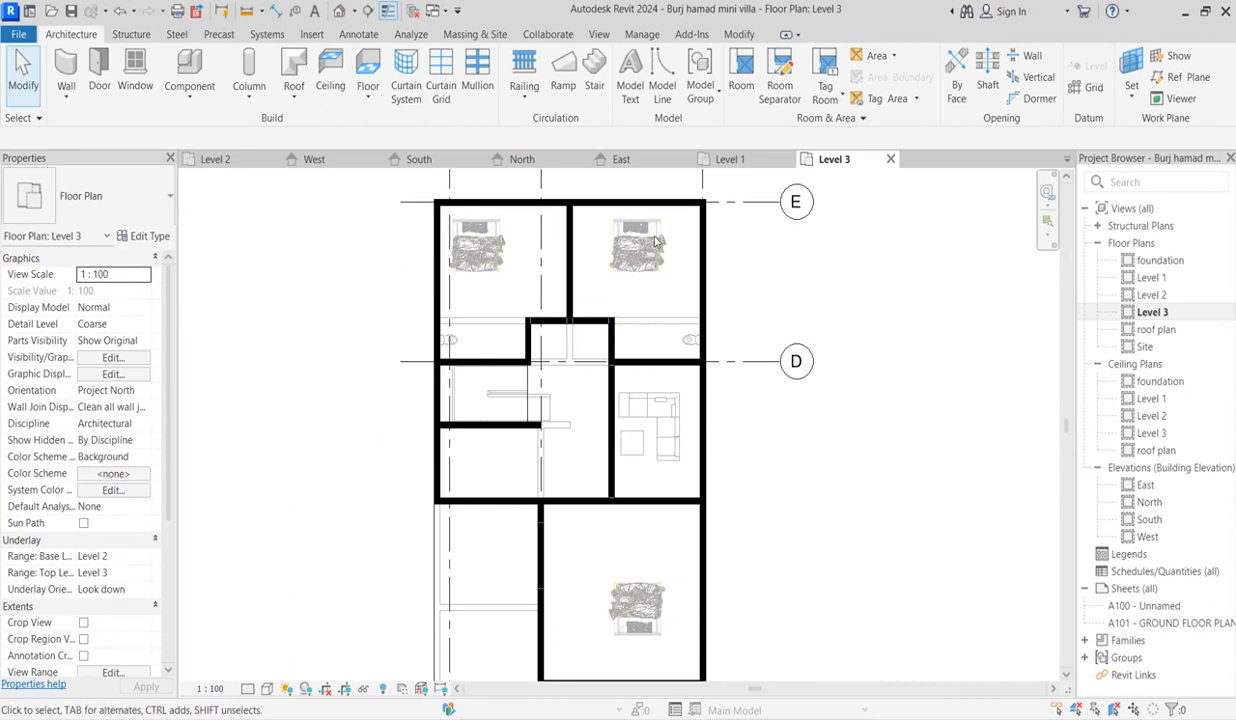
{"action": "mouse_move", "coordinate": [654, 312]}
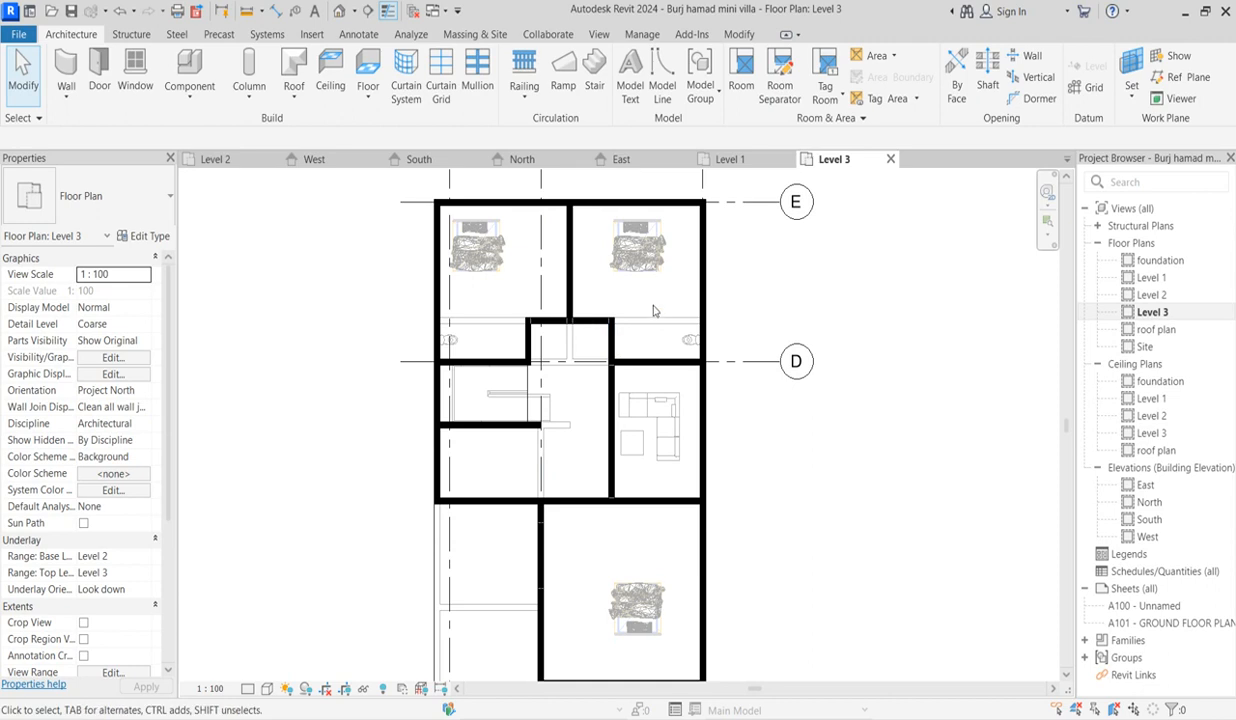
{"action": "mouse_move", "coordinate": [686, 244]}
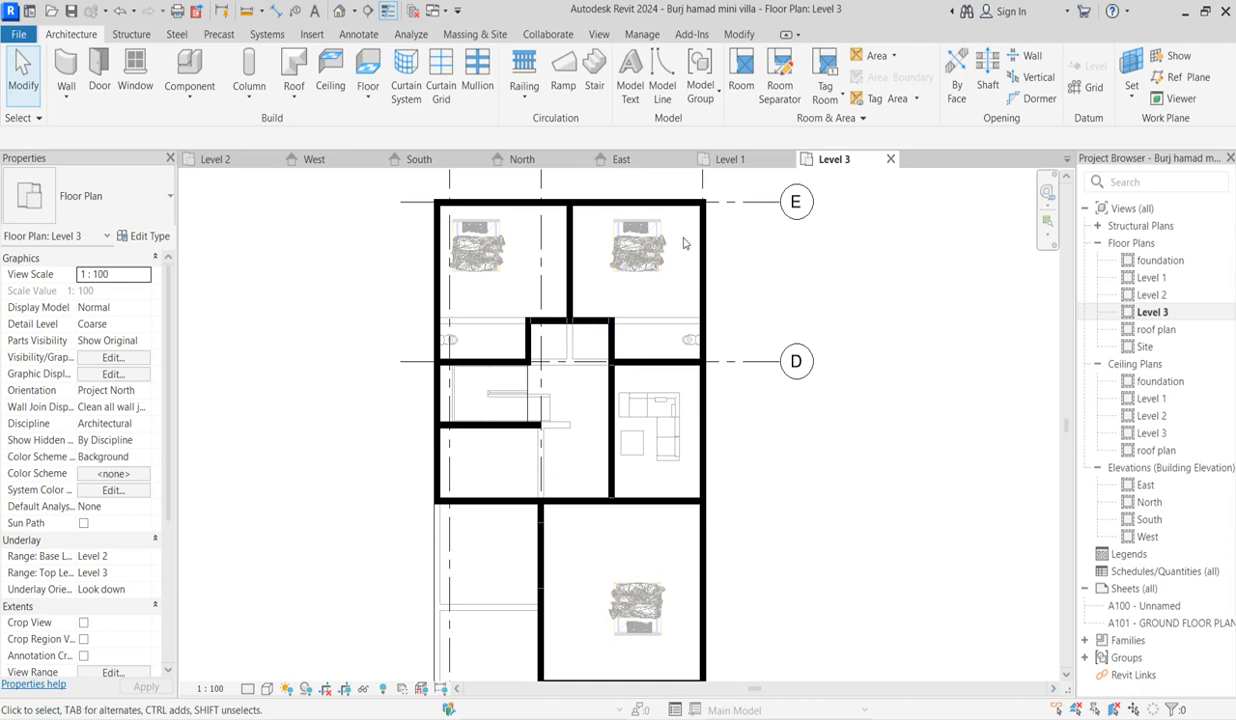
{"action": "mouse_move", "coordinate": [590, 444]}
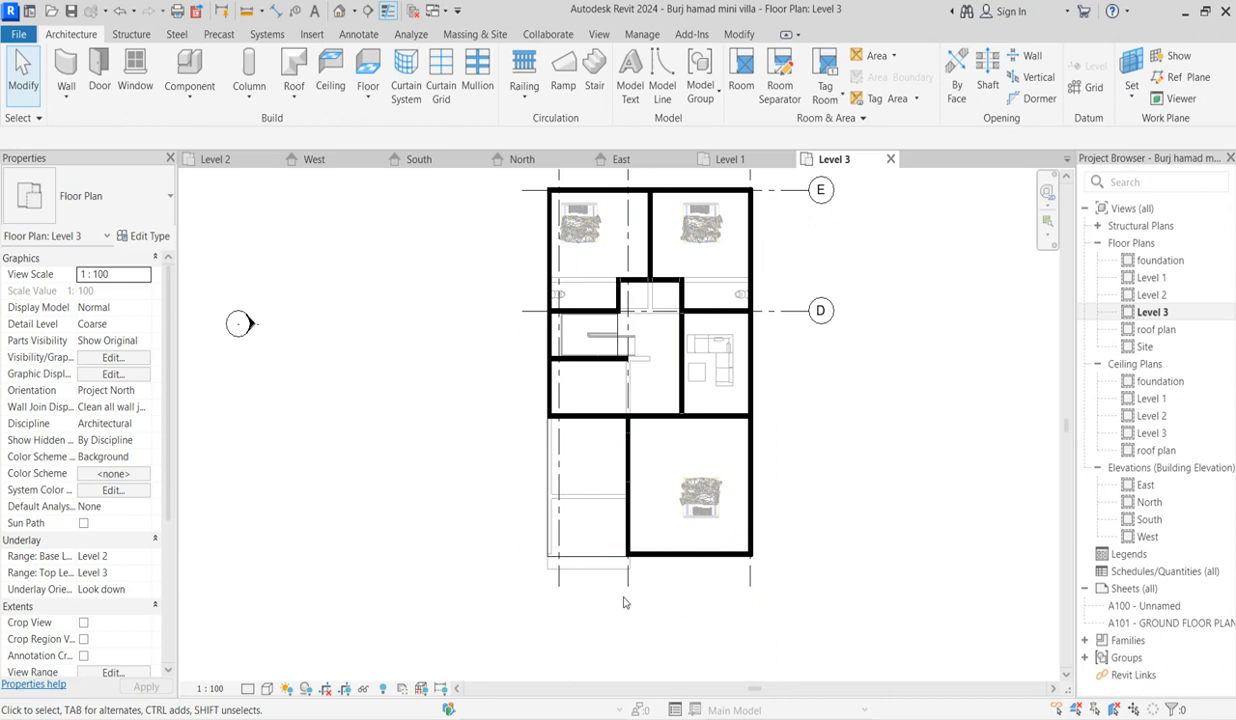
{"action": "mouse_move", "coordinate": [190, 64]}
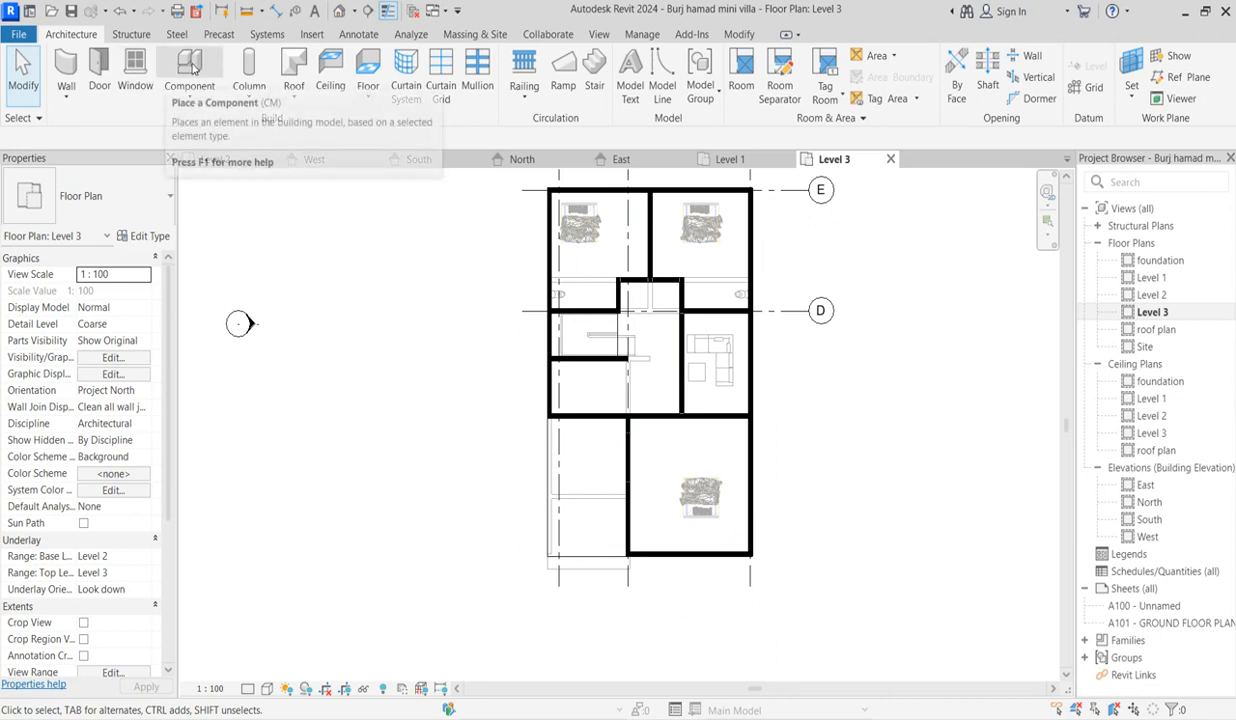
- Start the Component tool to place a WC w Cistern fixture on Level 3
{"action": "left_click", "coordinate": [188, 70]}
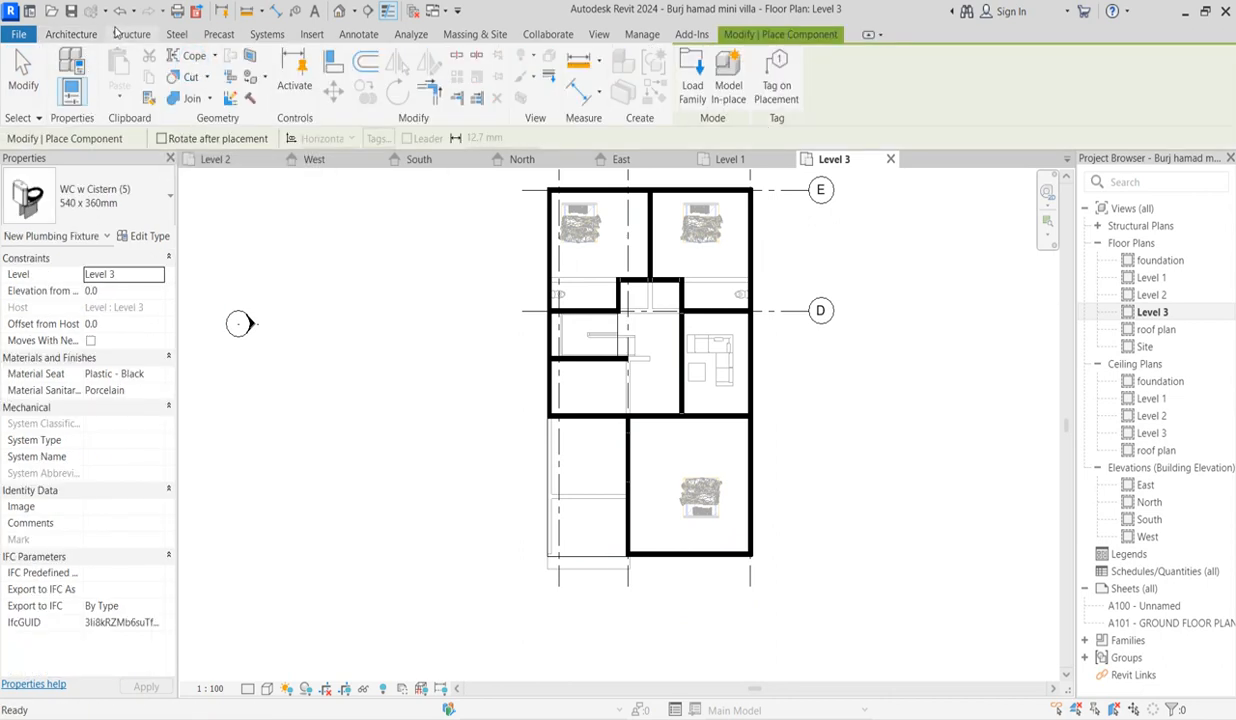
- Place the WC toilet, then add an M_Single-Flush door in a wall off the central hall
{"action": "left_click", "coordinate": [72, 32]}
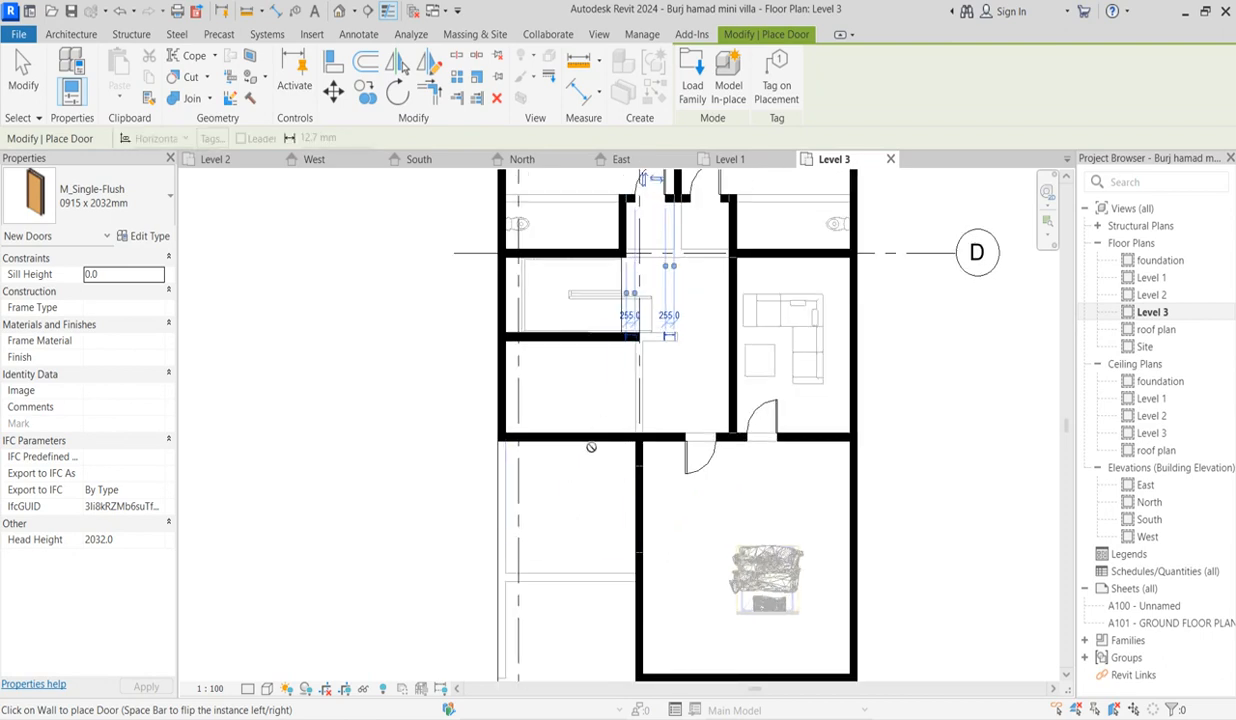
{"action": "left_click", "coordinate": [580, 456]}
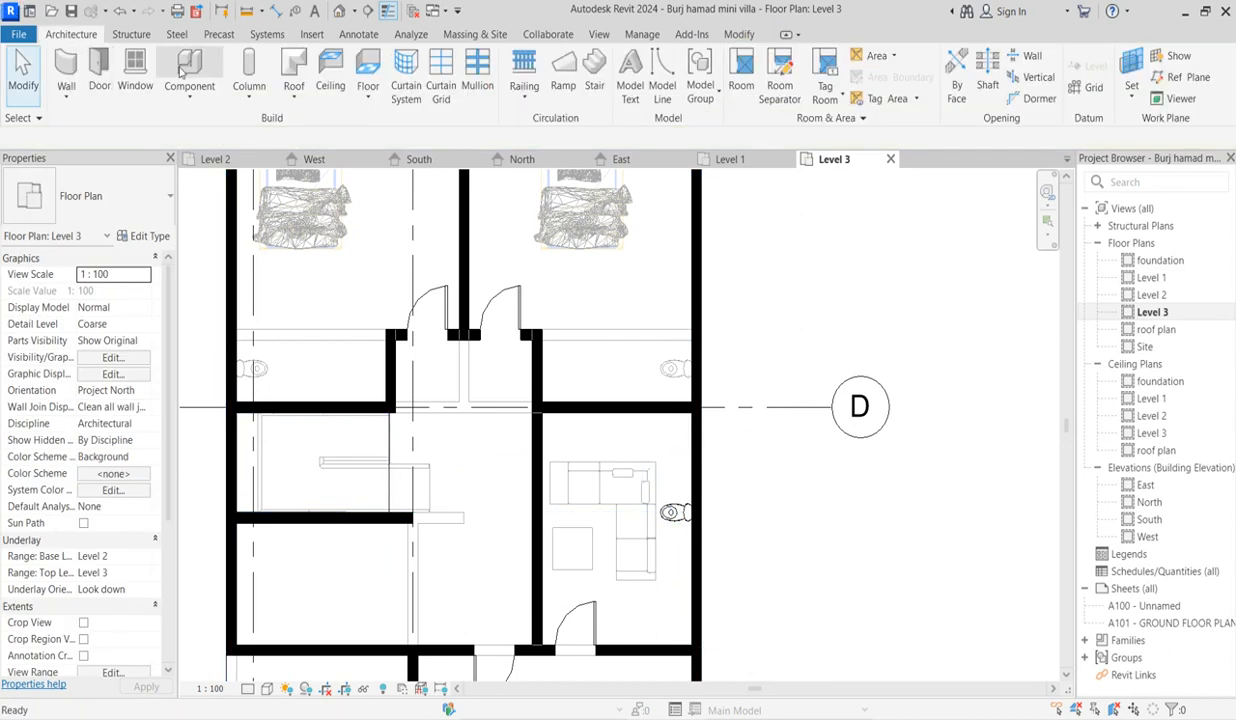
{"action": "left_click", "coordinate": [188, 70]}
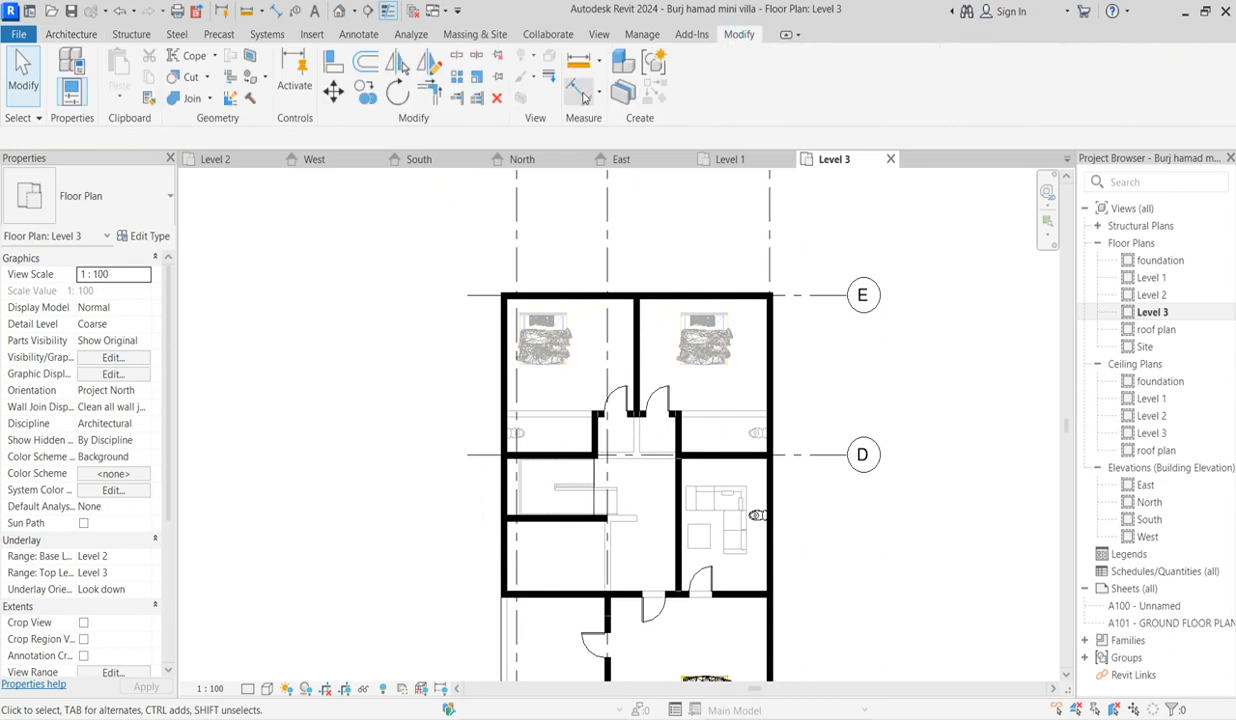
- Place aligned dimensions on the Level 3 rooms, giving bedroom width 5025 and lengths 5650 and 6488
{"action": "left_click", "coordinate": [584, 90]}
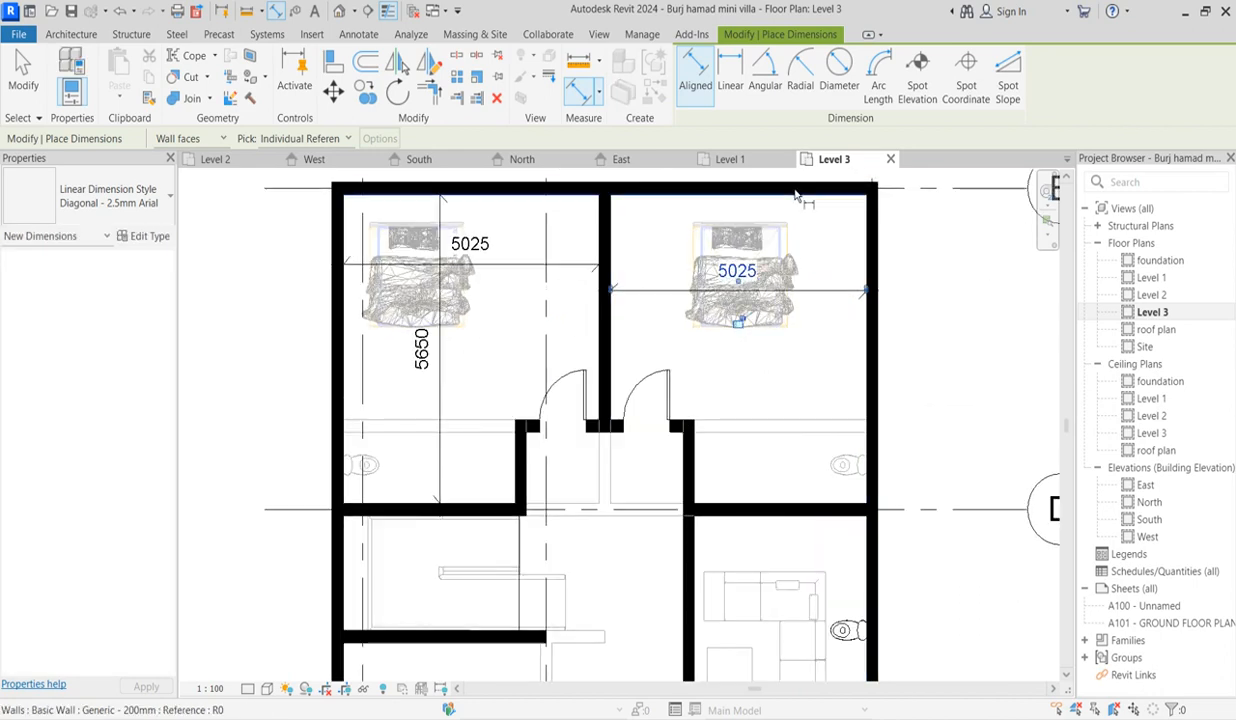
{"action": "left_click", "coordinate": [804, 508]}
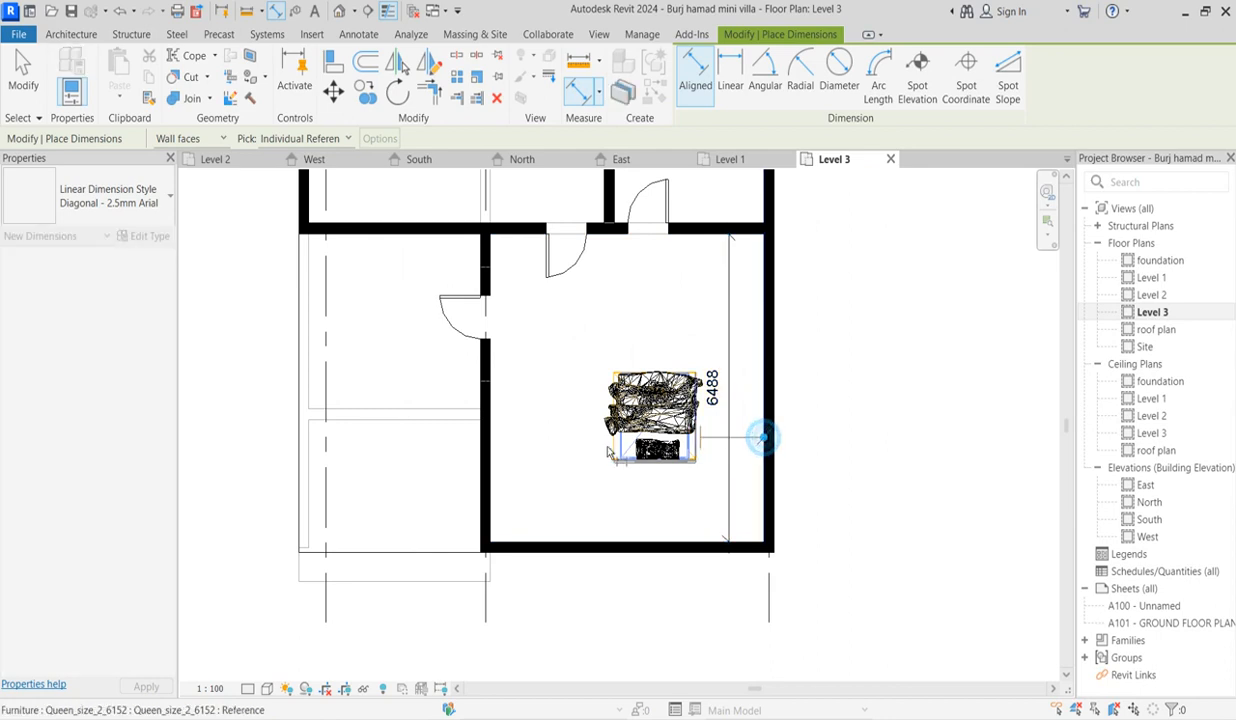
{"action": "left_click", "coordinate": [528, 516]}
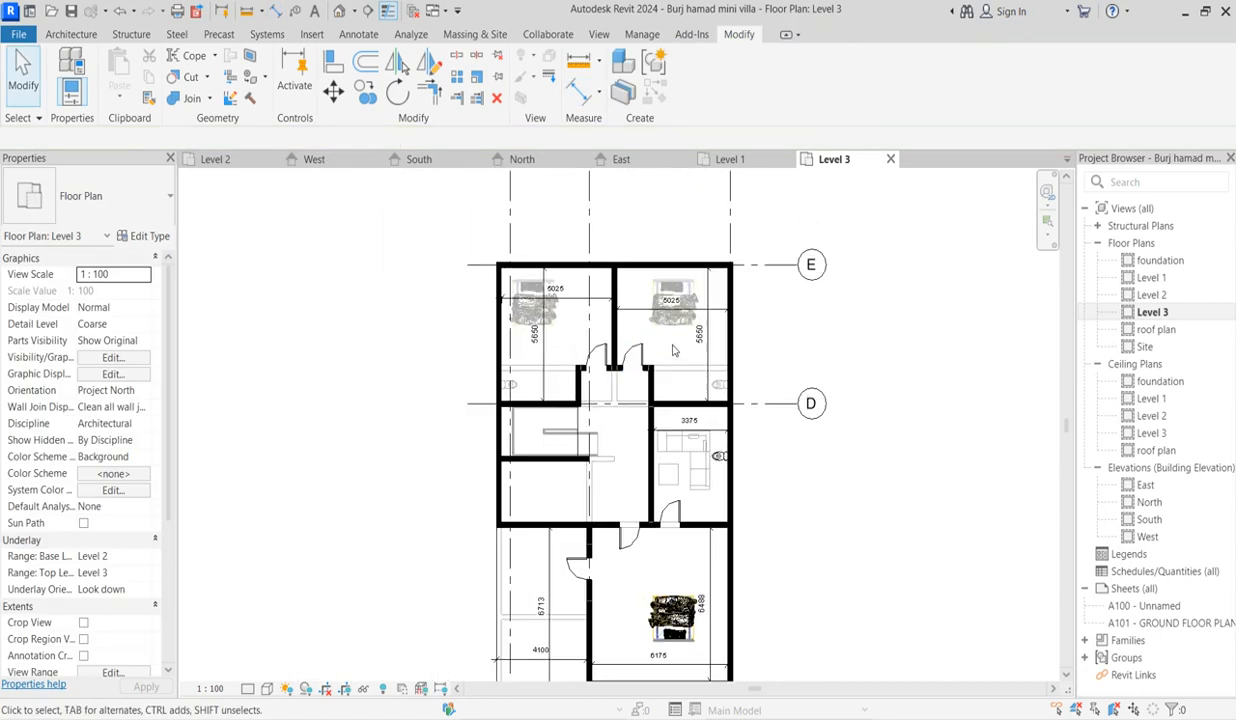
- Copy the existing WC-with-cistern toilet into the small room beside the other bedroom
{"action": "left_click", "coordinate": [616, 360]}
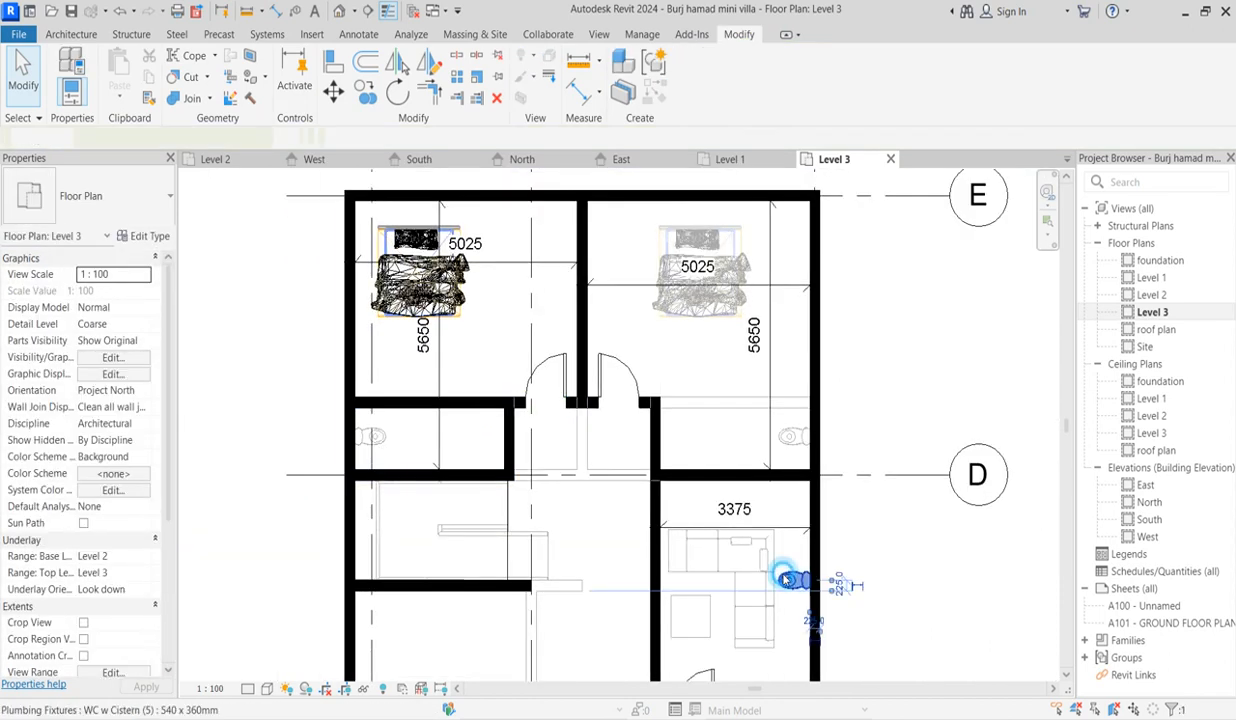
{"action": "left_click", "coordinate": [784, 578]}
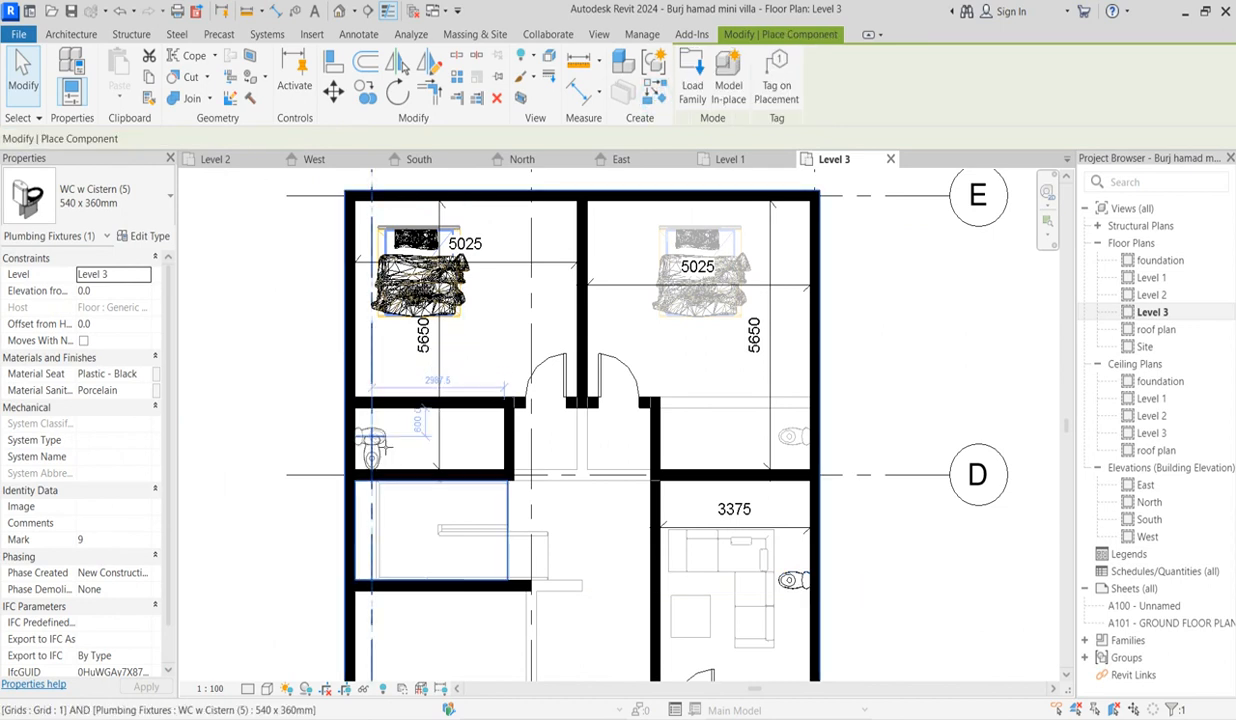
{"action": "left_click", "coordinate": [370, 436]}
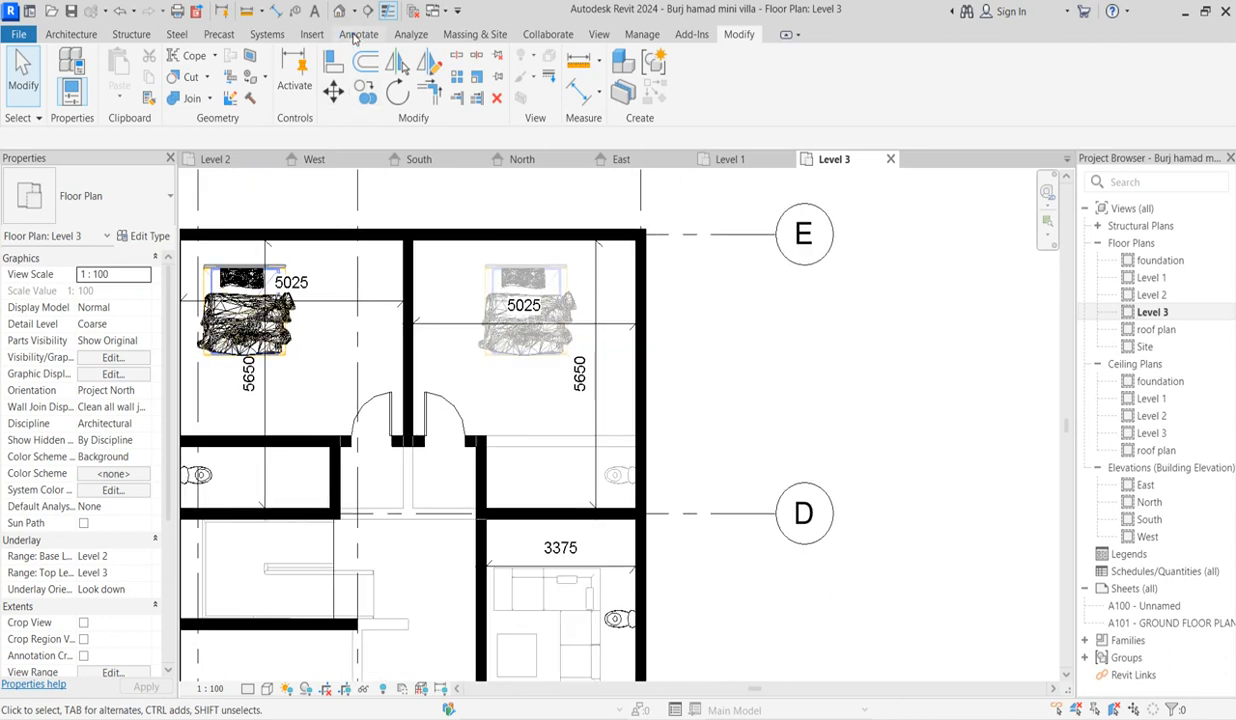
- Add text labels 'libary', 'master room' and 'box office' inside their Level 3 rooms
{"action": "left_click", "coordinate": [358, 32]}
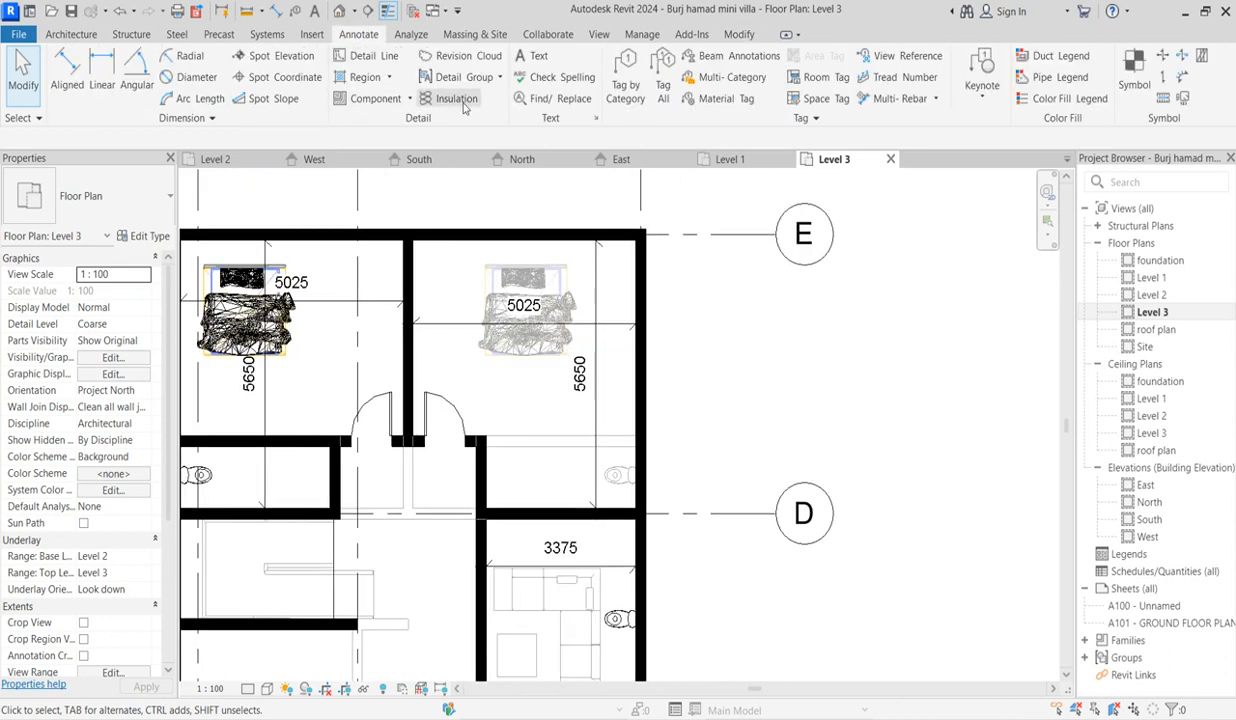
{"action": "left_click", "coordinate": [536, 56]}
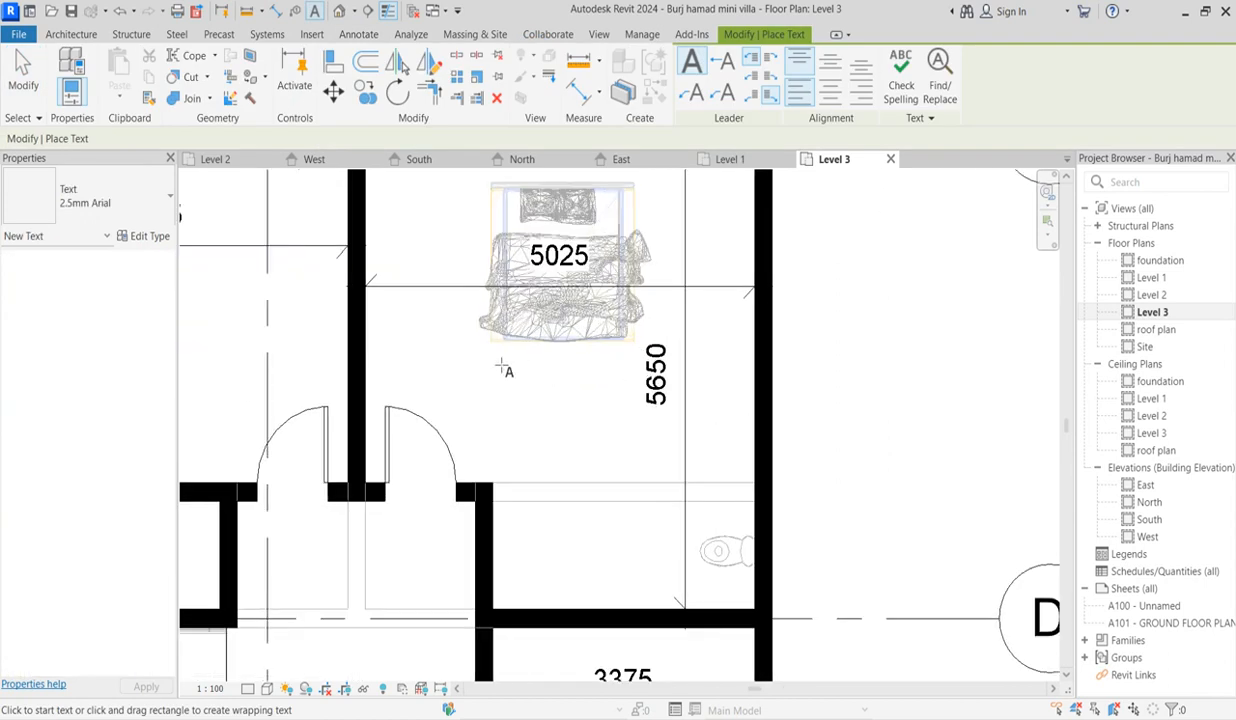
{"action": "left_click", "coordinate": [498, 374]}
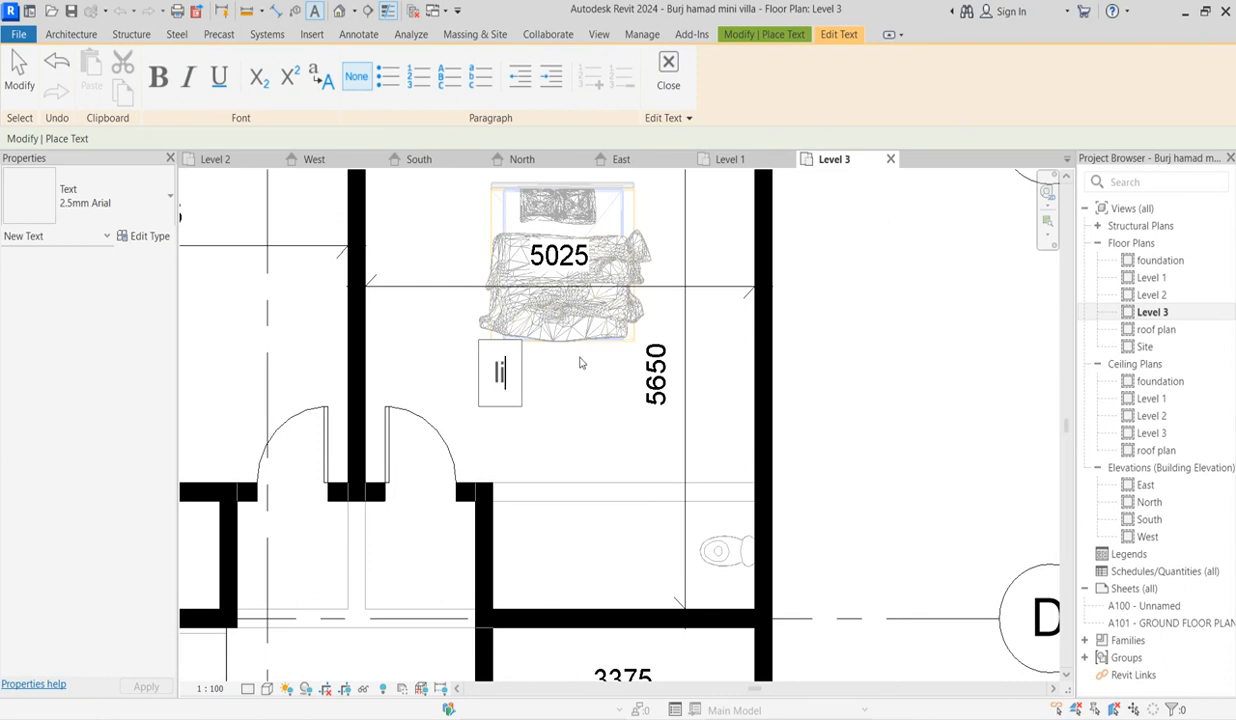
{"action": "type", "text": "libar"}
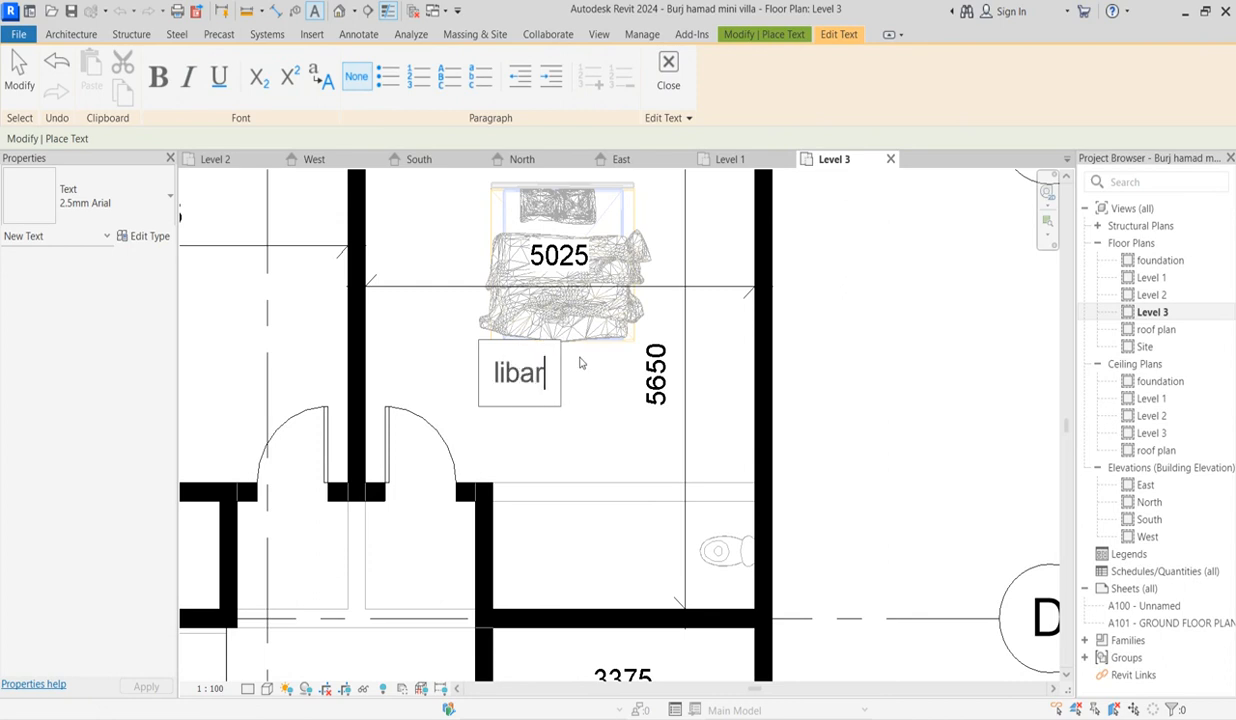
{"action": "type", "text": "y"}
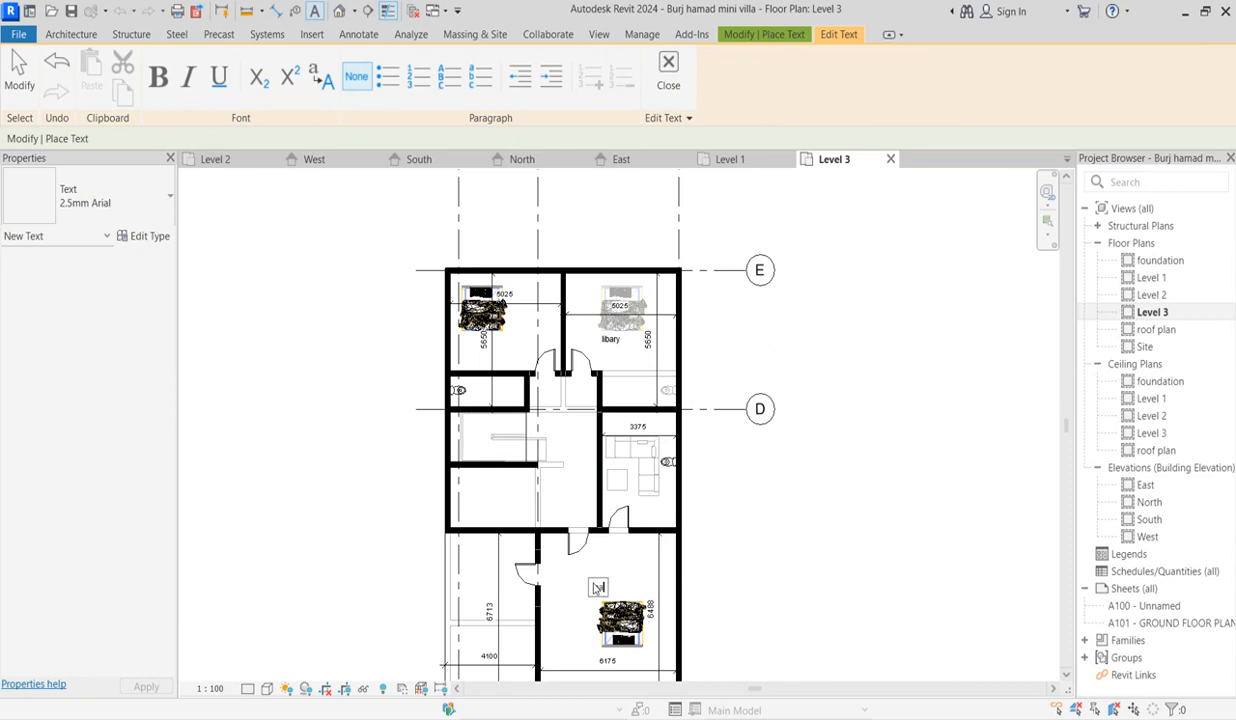
{"action": "type", "text": "master room"}
{"action": "type", "text": "ba"}
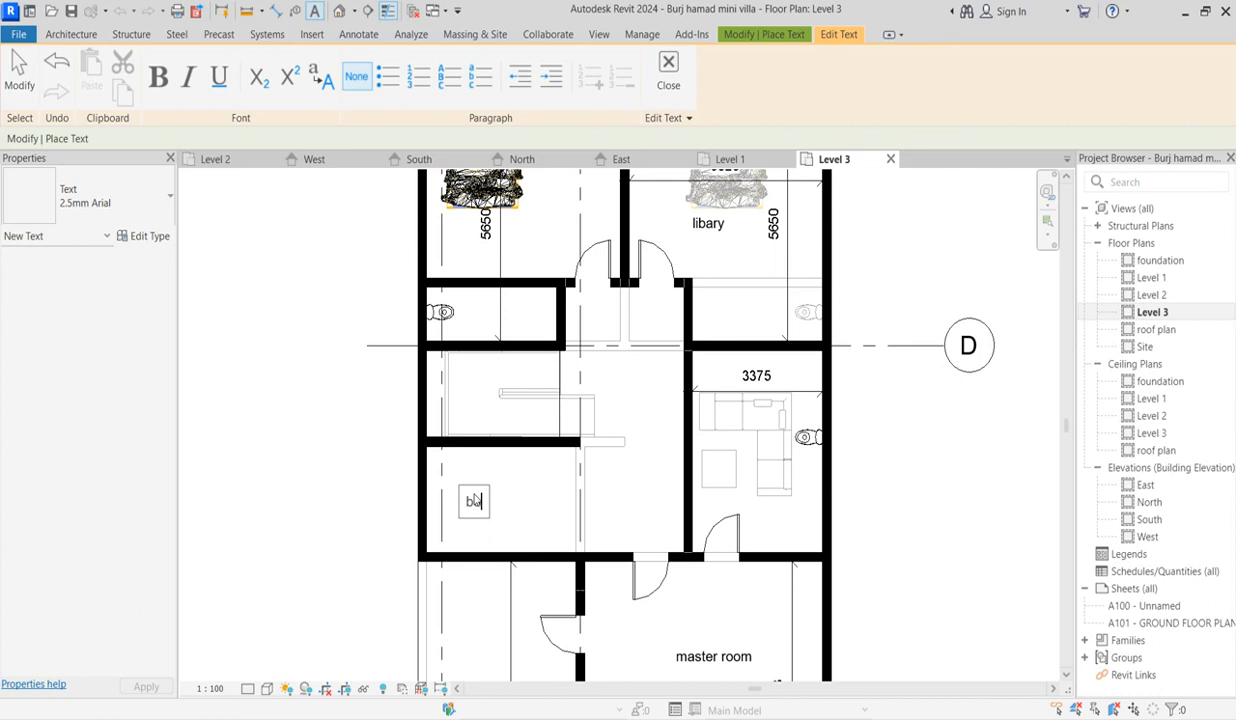
{"action": "type", "text": "x"}
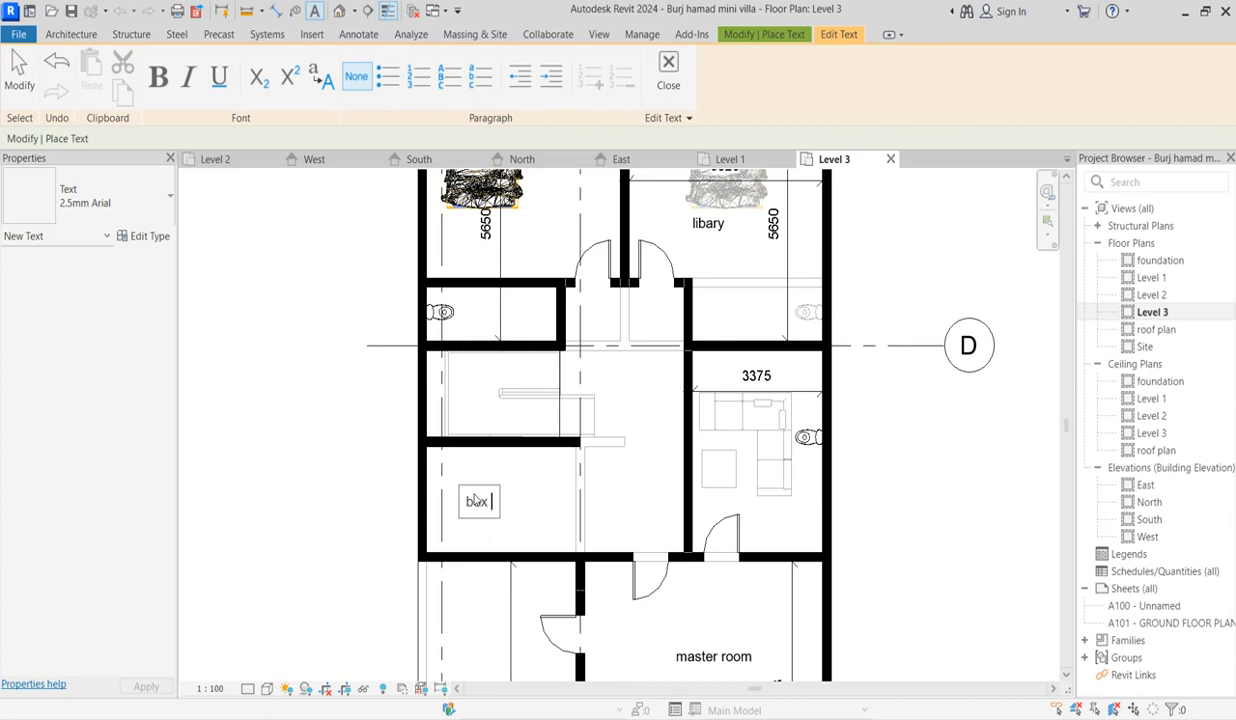
{"action": "type", "text": "office"}
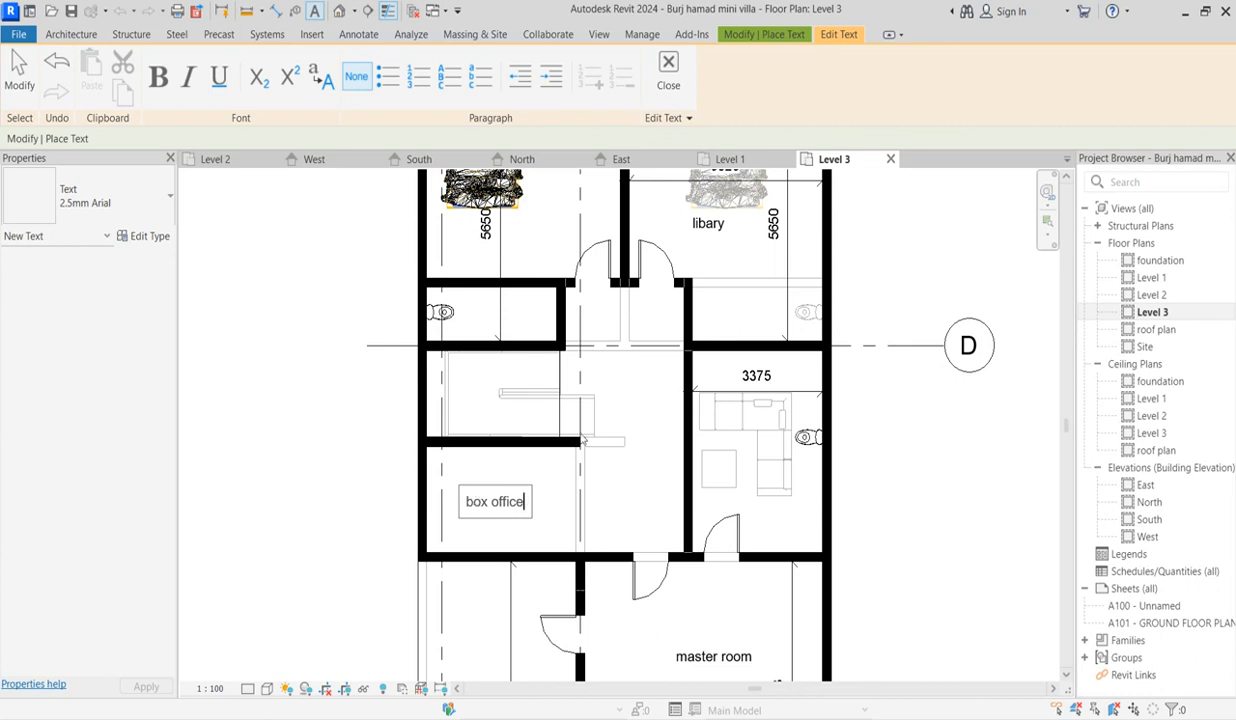
{"action": "mouse_move", "coordinate": [748, 318]}
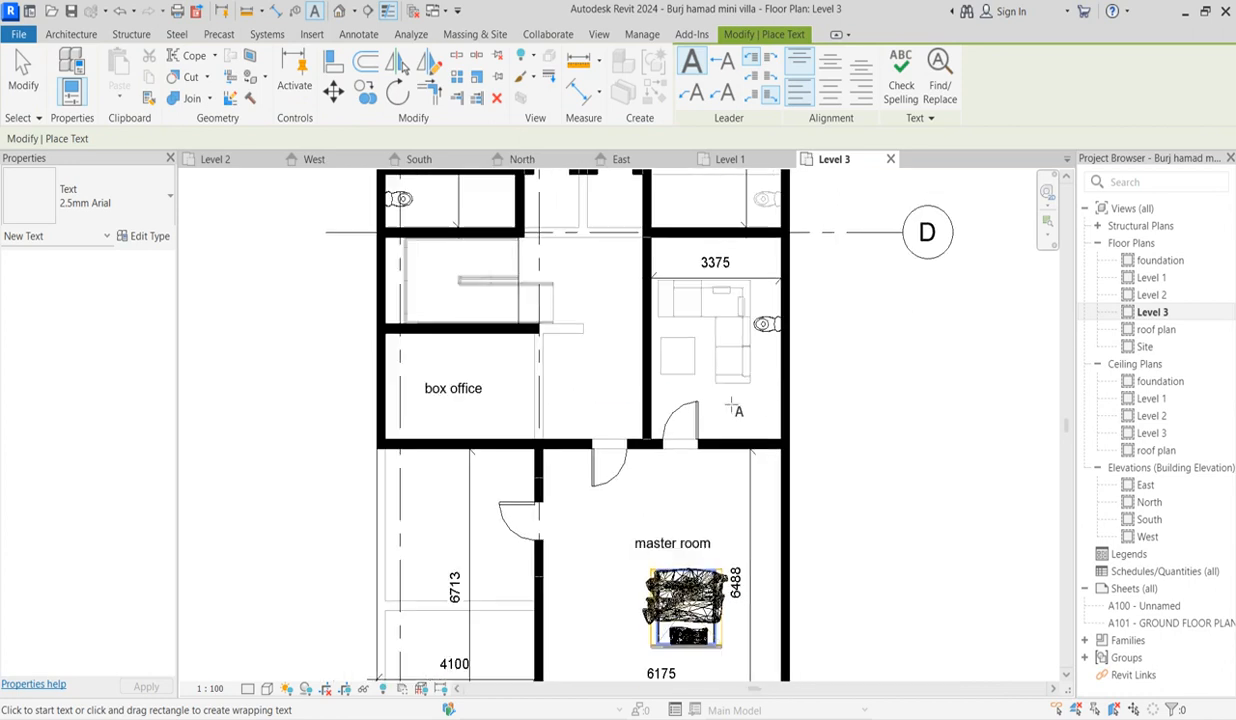
- Finish the room labels and switch to the South elevation showing the Level 1–2 stair
{"action": "right_click", "coordinate": [644, 336]}
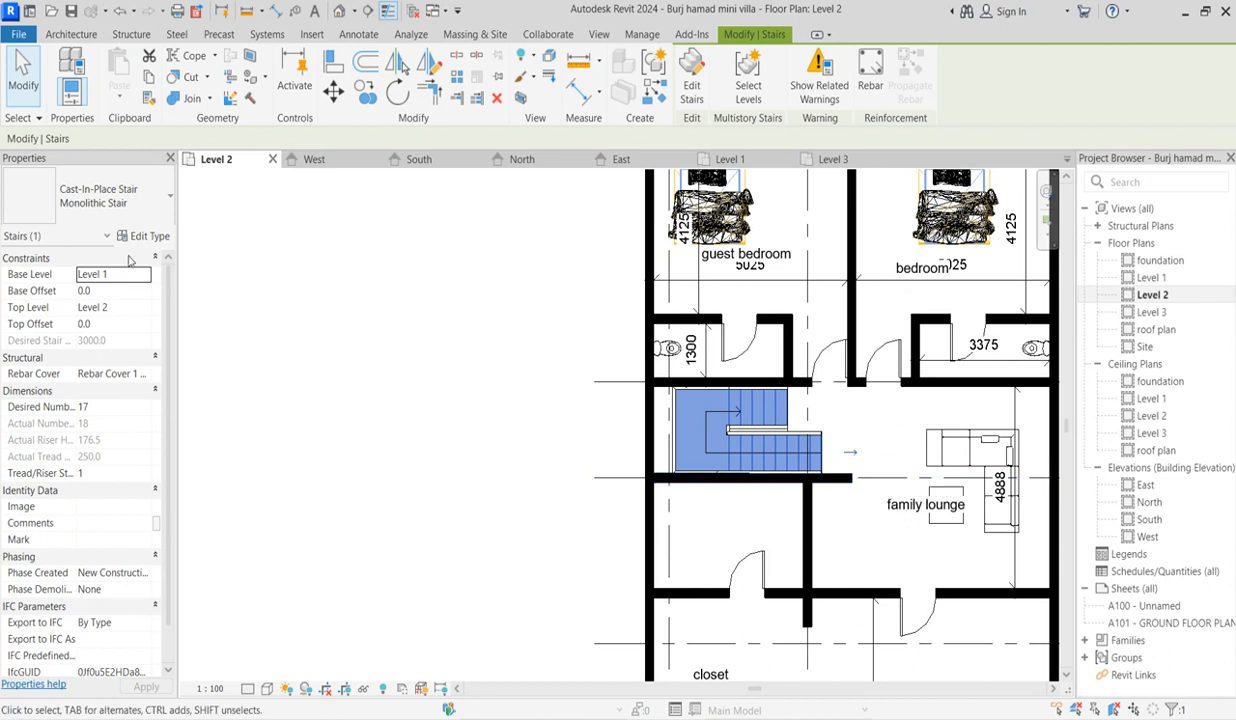
{"action": "mouse_move", "coordinate": [138, 340]}
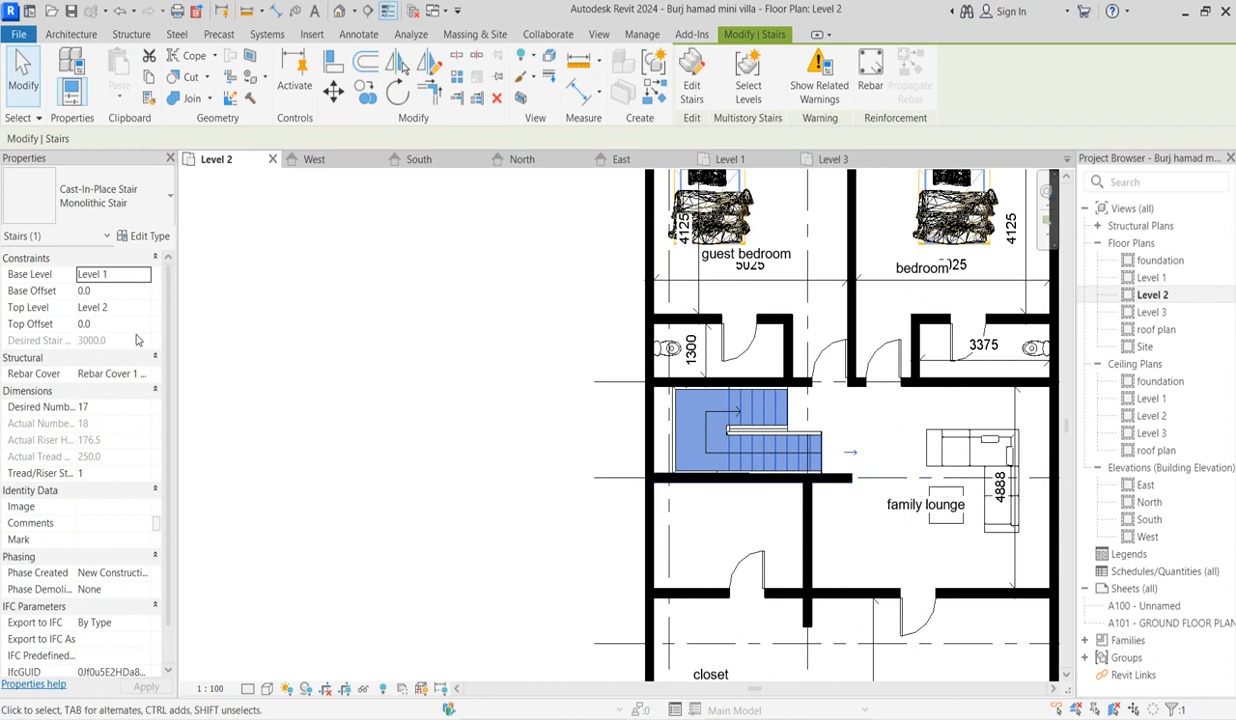
{"action": "mouse_move", "coordinate": [620, 230]}
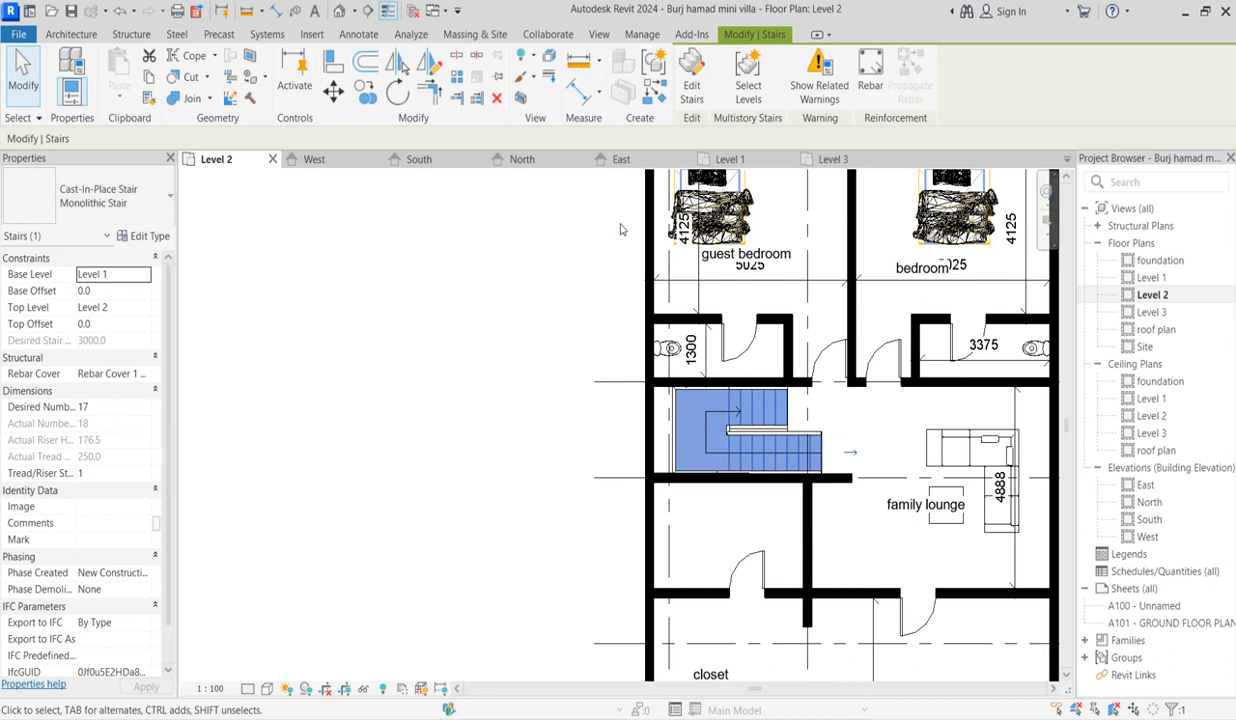
{"action": "left_click", "coordinate": [710, 210]}
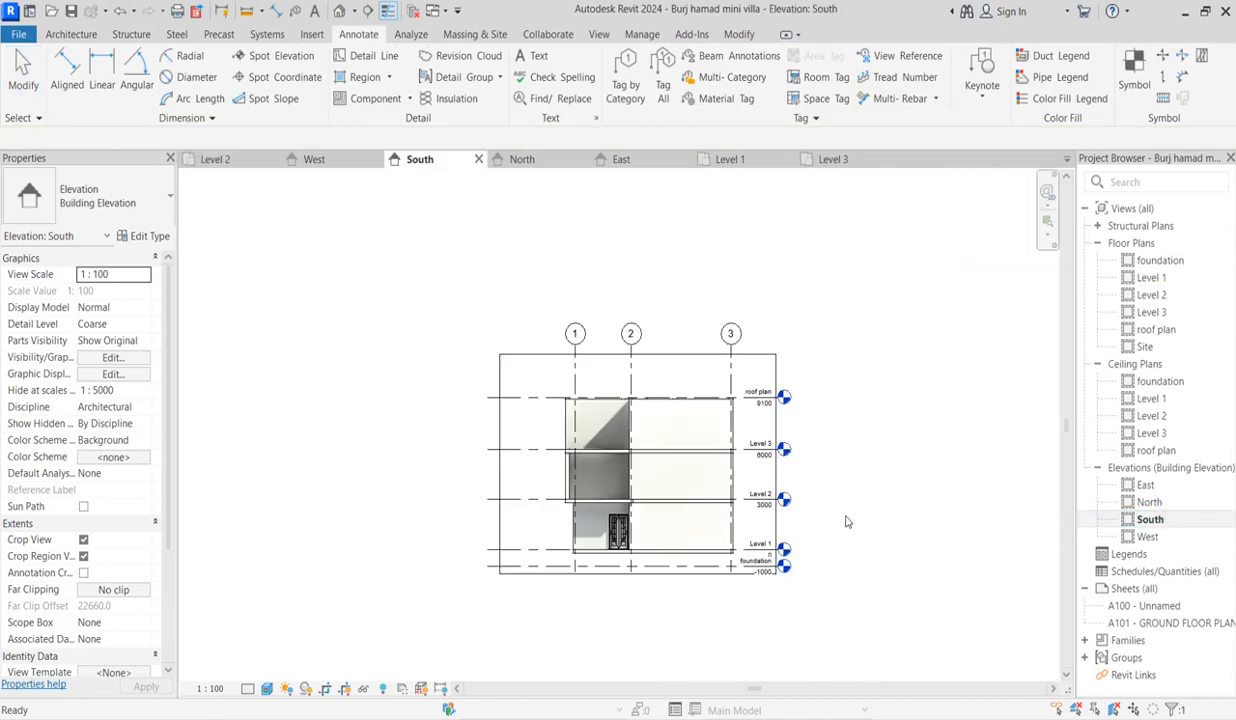
- Connect the stair up to Level 3 as a multistory stair, then return to the Level 3 plan
{"action": "left_click", "coordinate": [616, 524]}
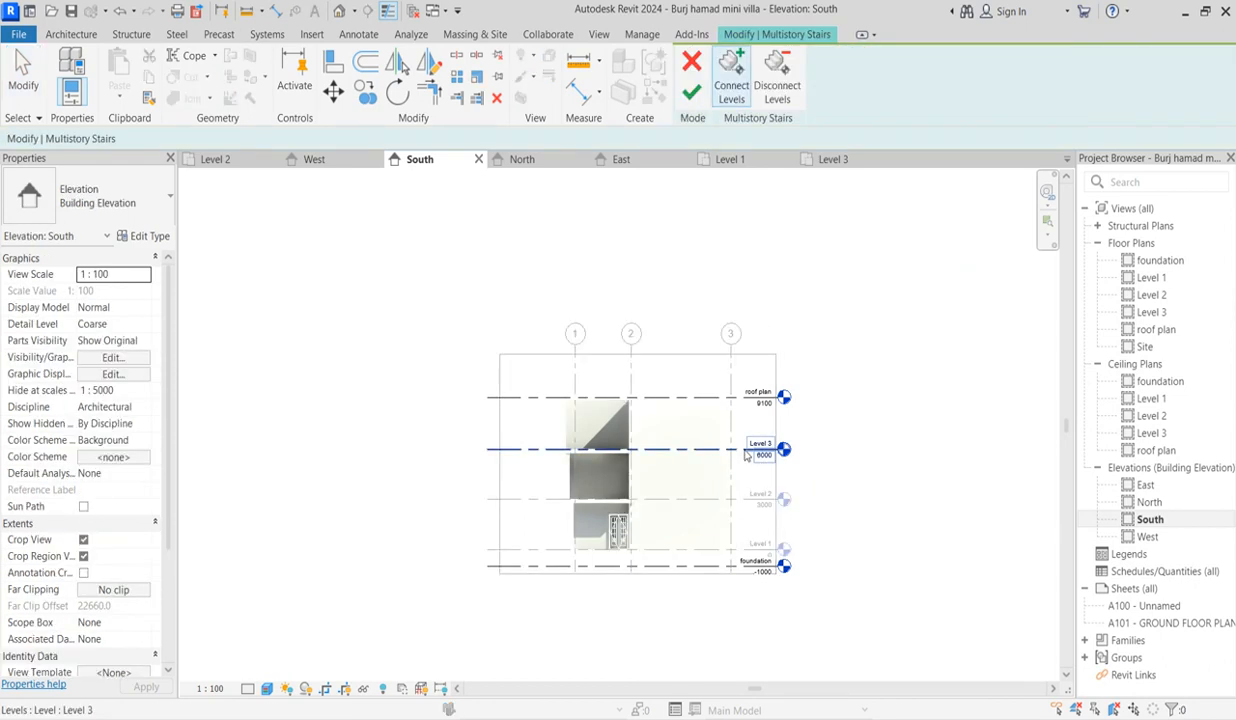
{"action": "mouse_move", "coordinate": [762, 450]}
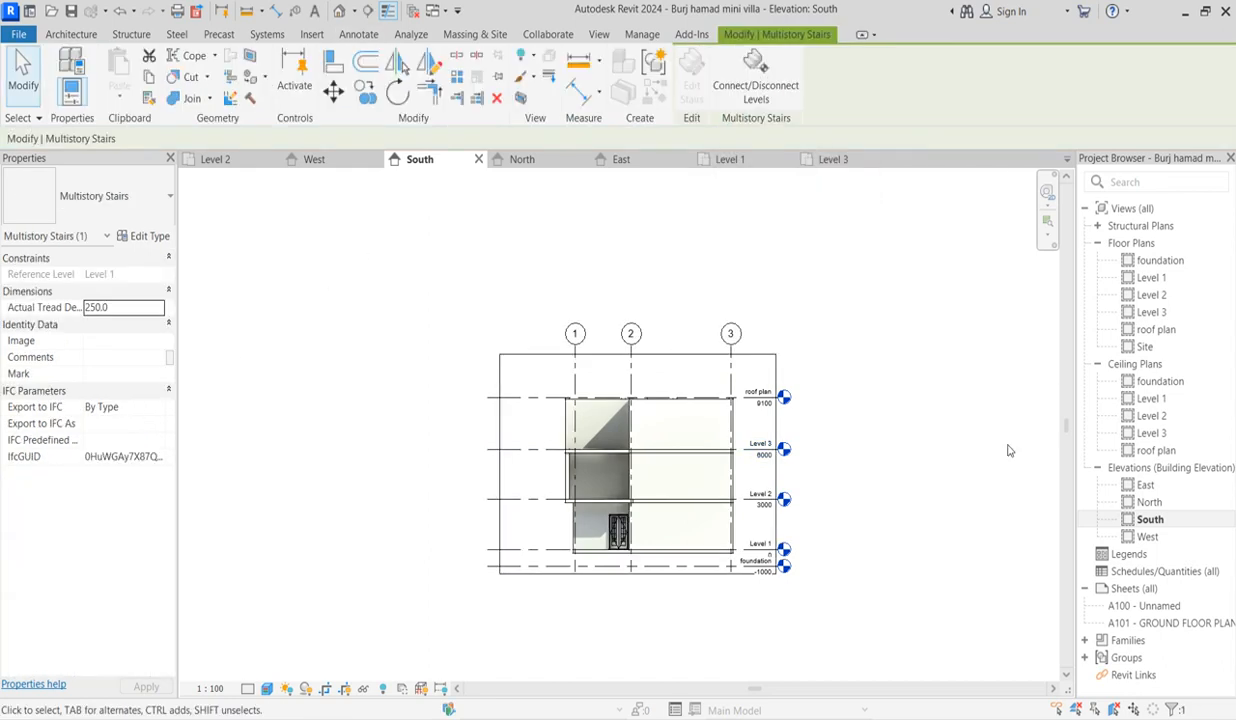
{"action": "left_click", "coordinate": [1150, 294]}
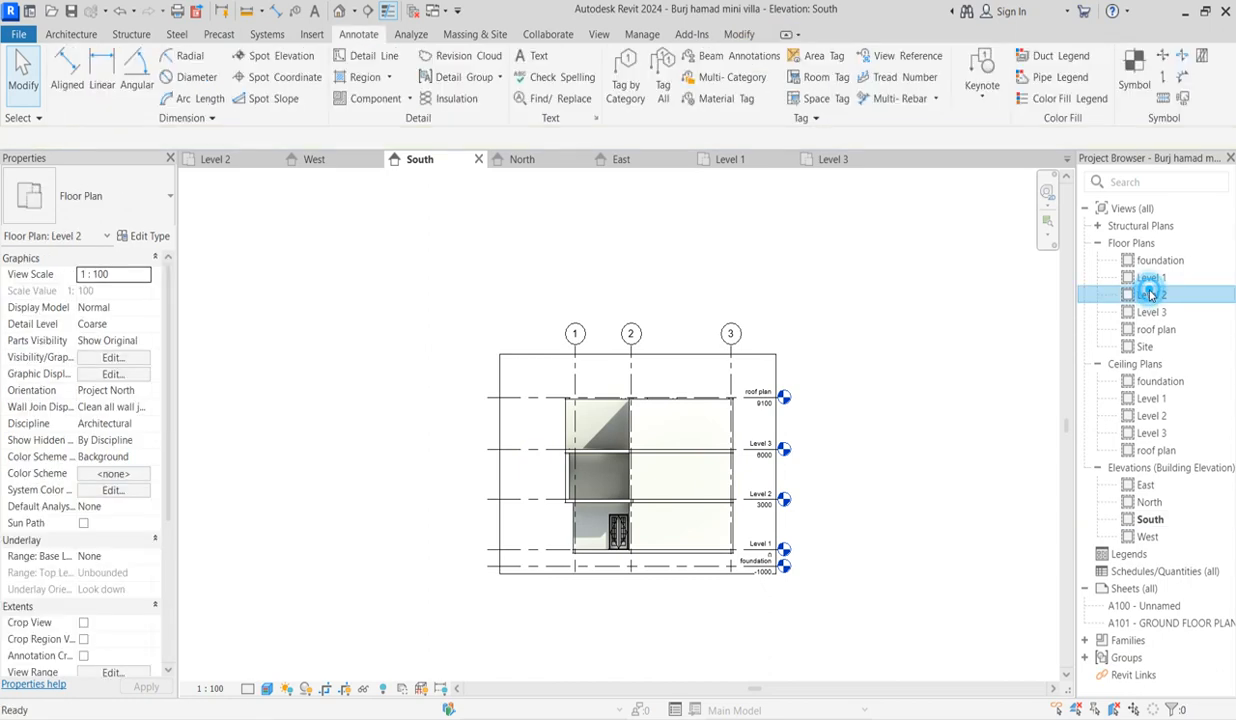
{"action": "double_click", "coordinate": [1152, 292]}
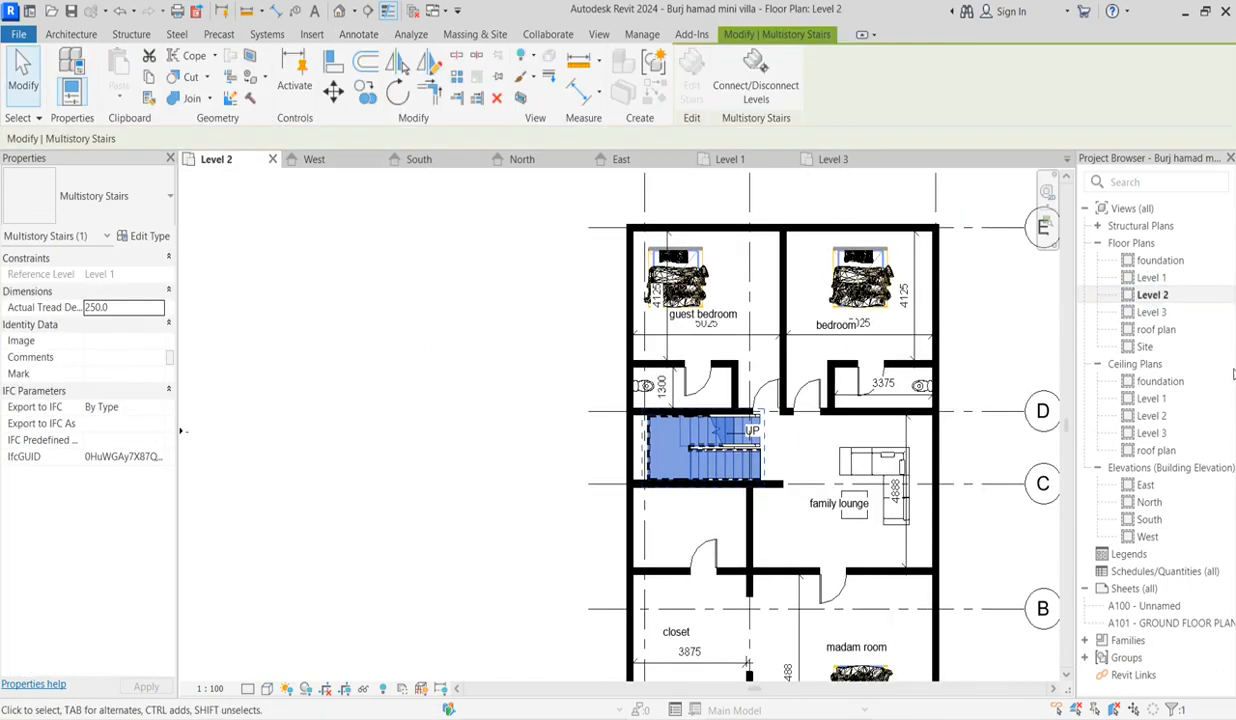
{"action": "left_click", "coordinate": [832, 158]}
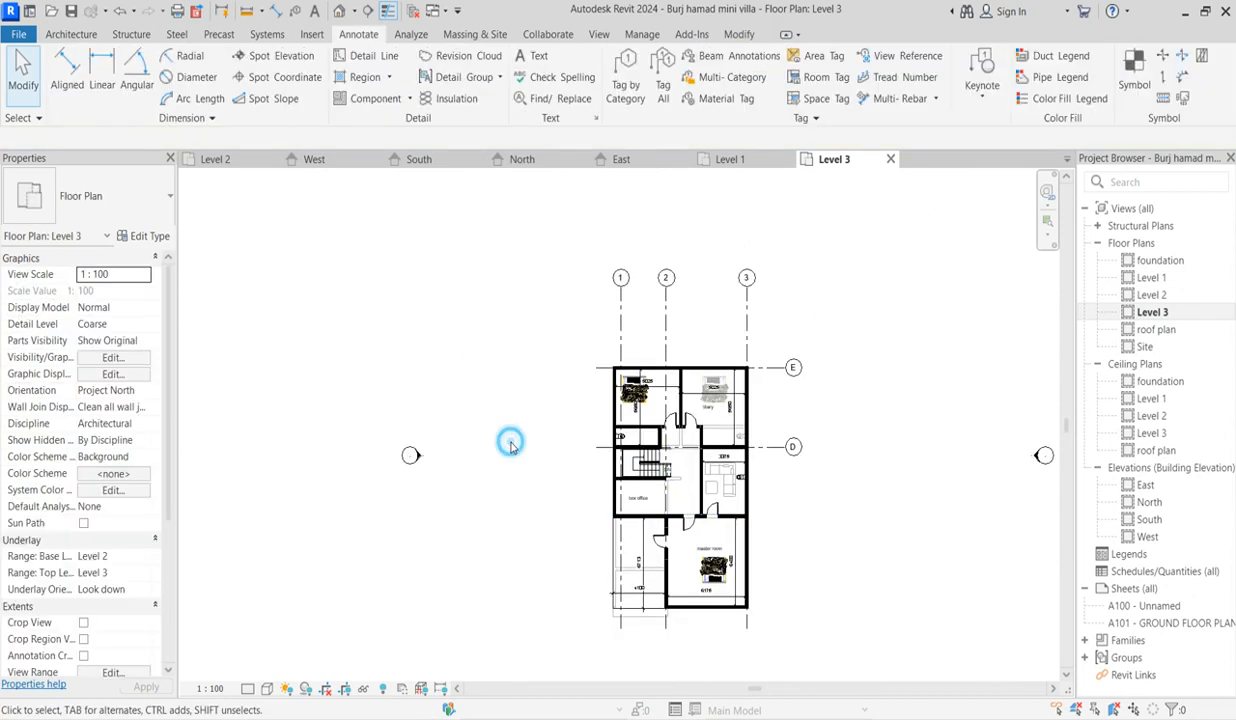
{"action": "mouse_move", "coordinate": [376, 98]}
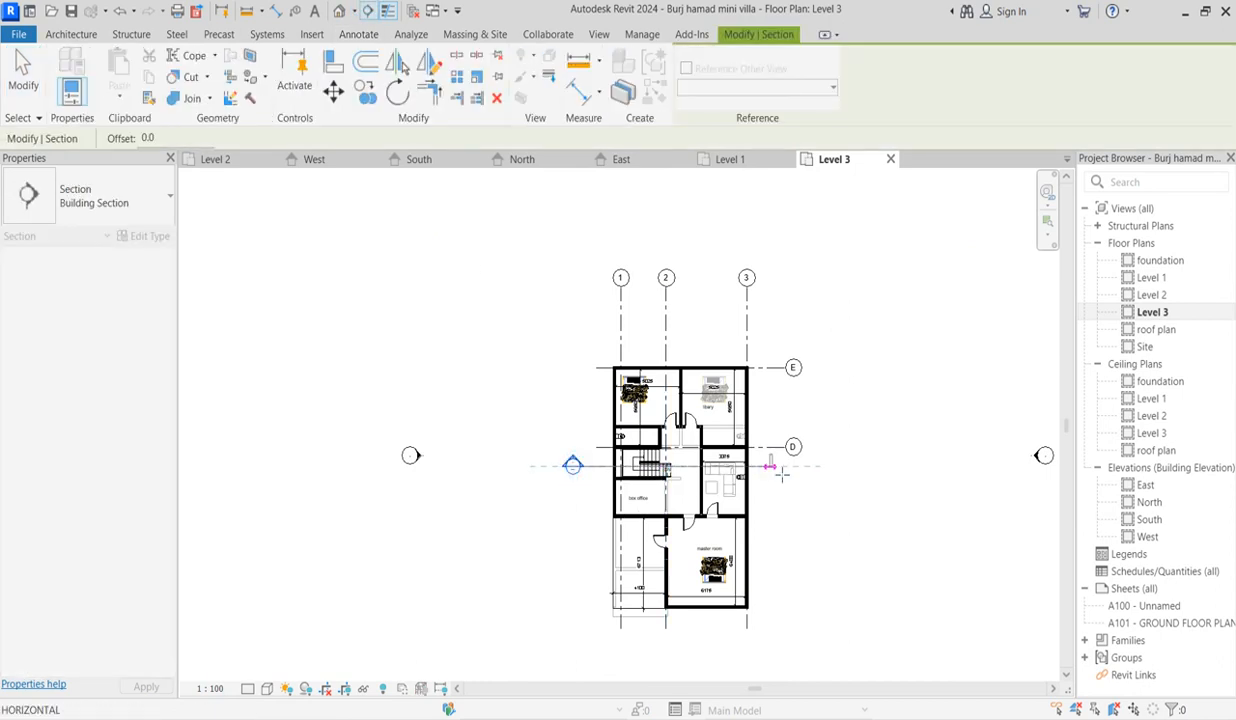
- Go to the new Section 1 view and select the Level 3 floor slab above the stair
{"action": "right_click", "coordinate": [770, 464]}
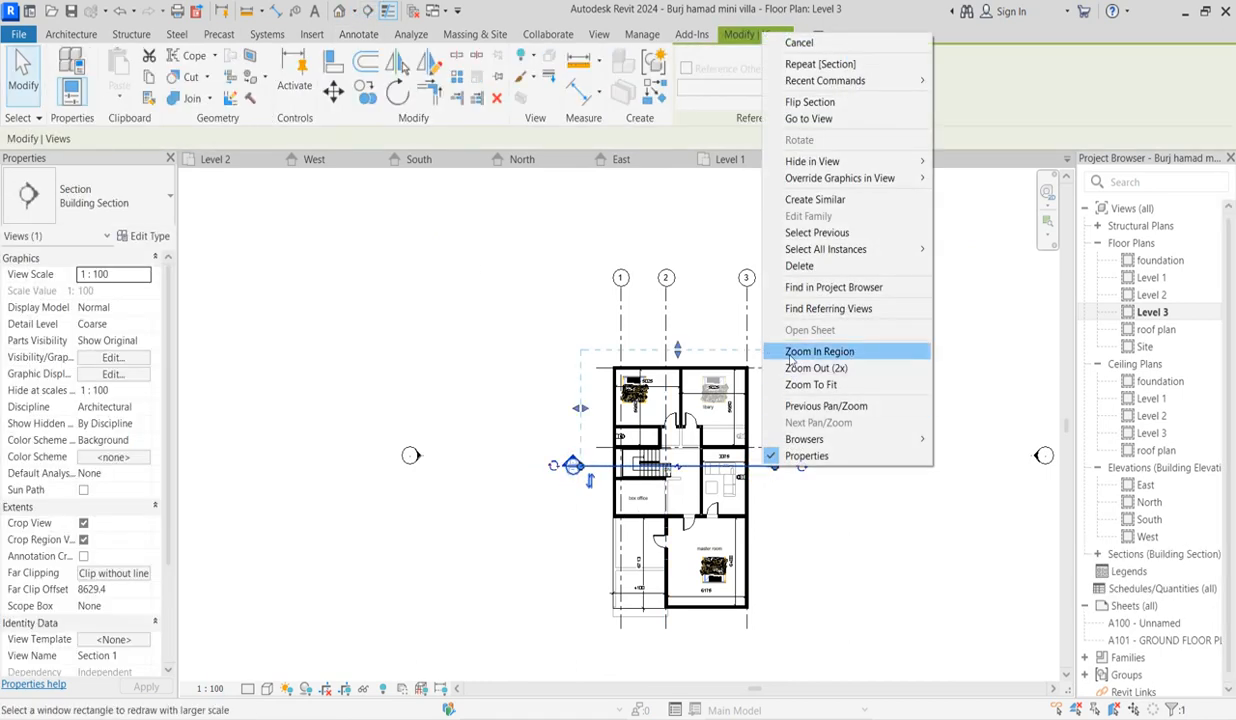
{"action": "mouse_move", "coordinate": [800, 140]}
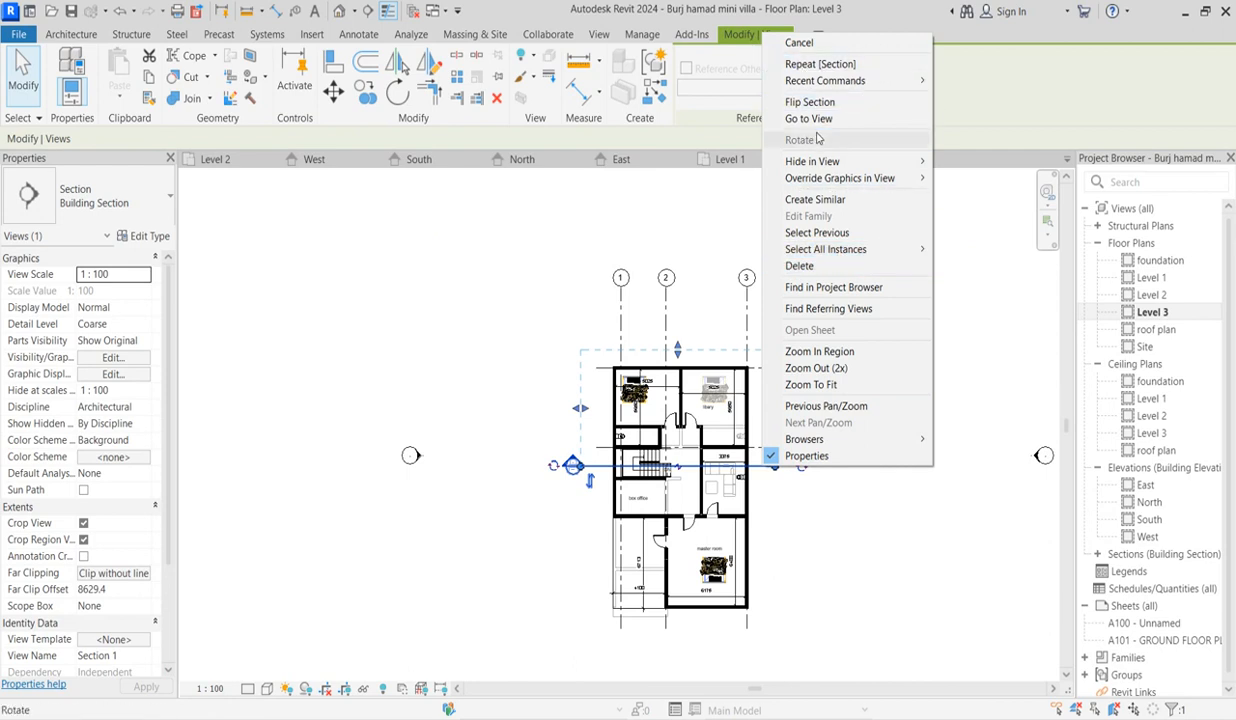
{"action": "left_click", "coordinate": [808, 118]}
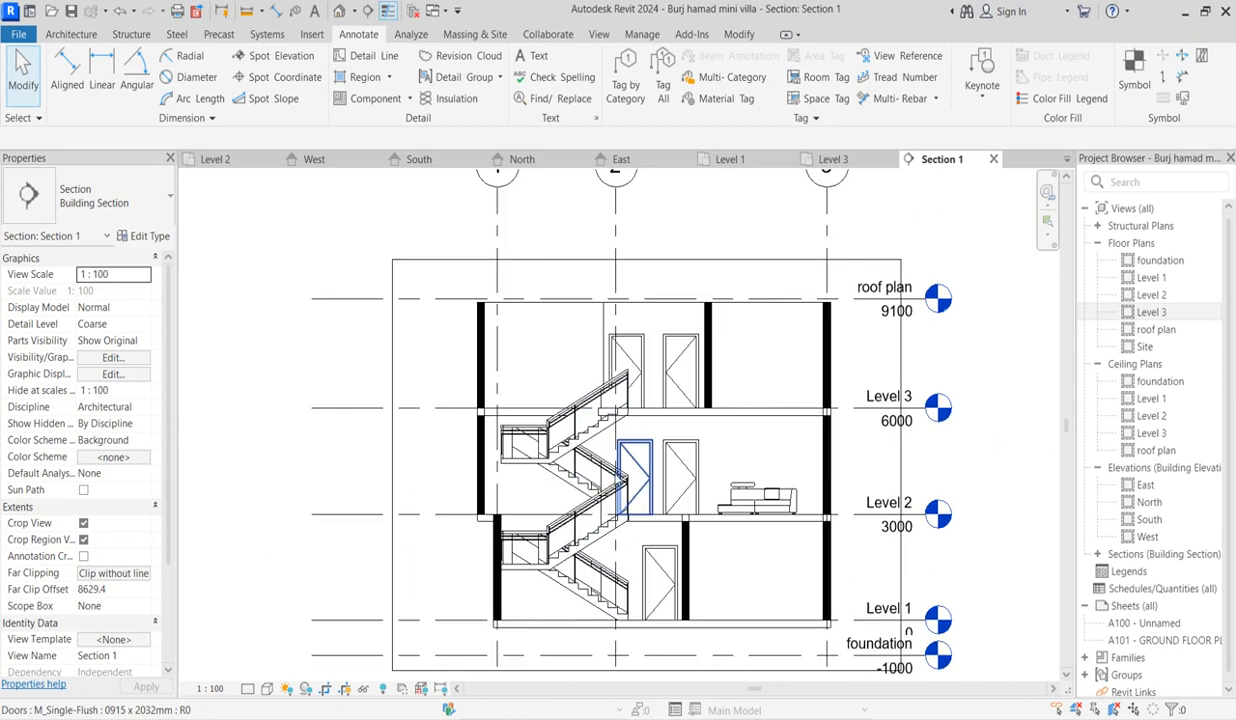
{"action": "left_click", "coordinate": [680, 396]}
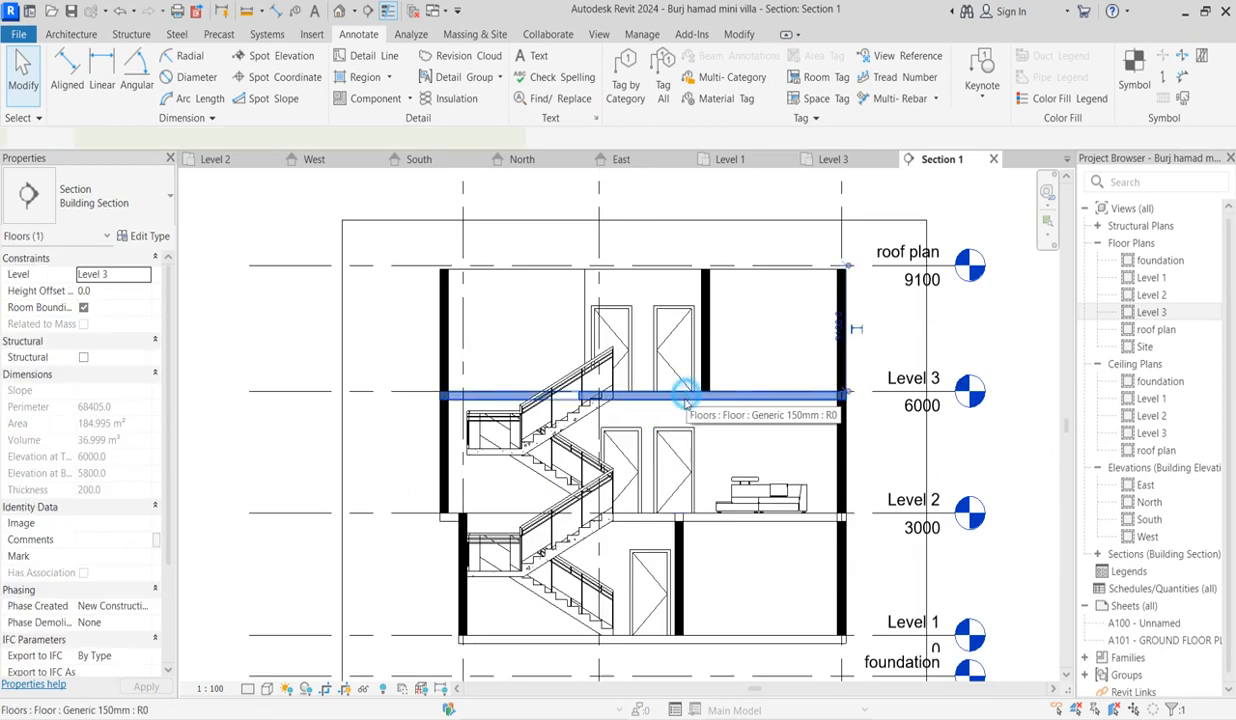
{"action": "left_click", "coordinate": [686, 392]}
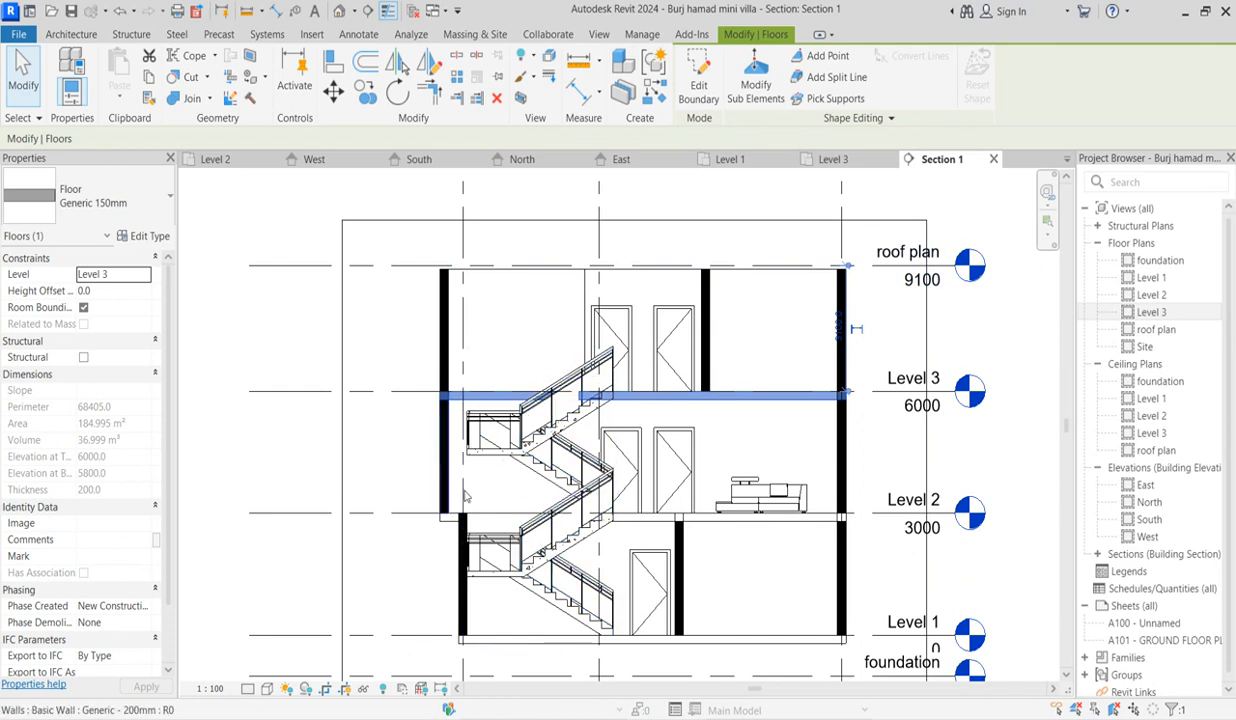
{"action": "mouse_move", "coordinate": [504, 468]}
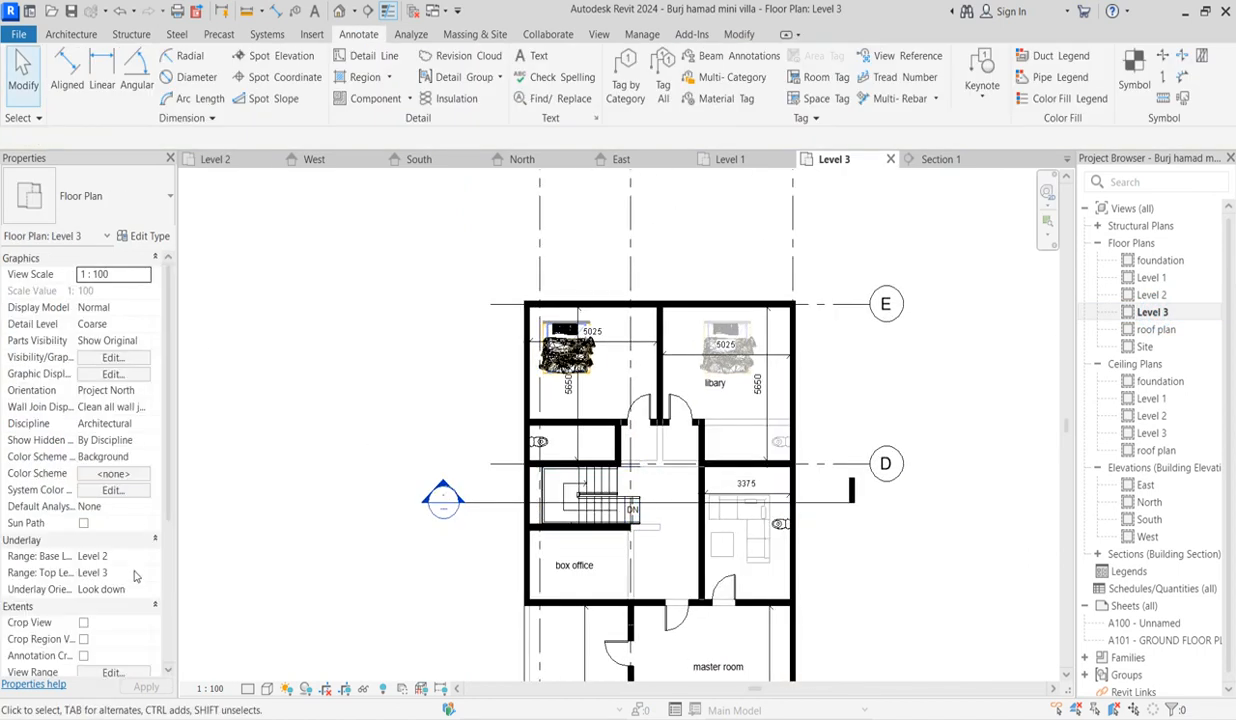
- Set the Level 3 plan's underlay base level from Level 2 to None
{"action": "left_click", "coordinate": [112, 556]}
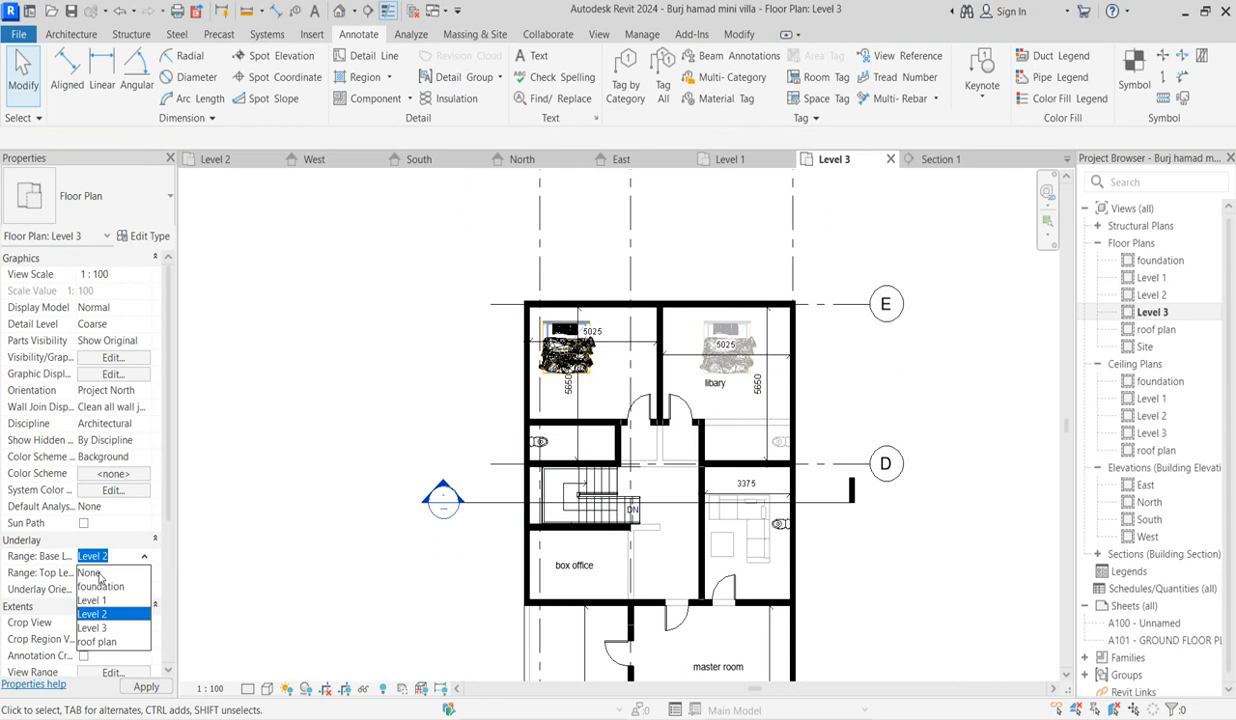
{"action": "left_click", "coordinate": [90, 572]}
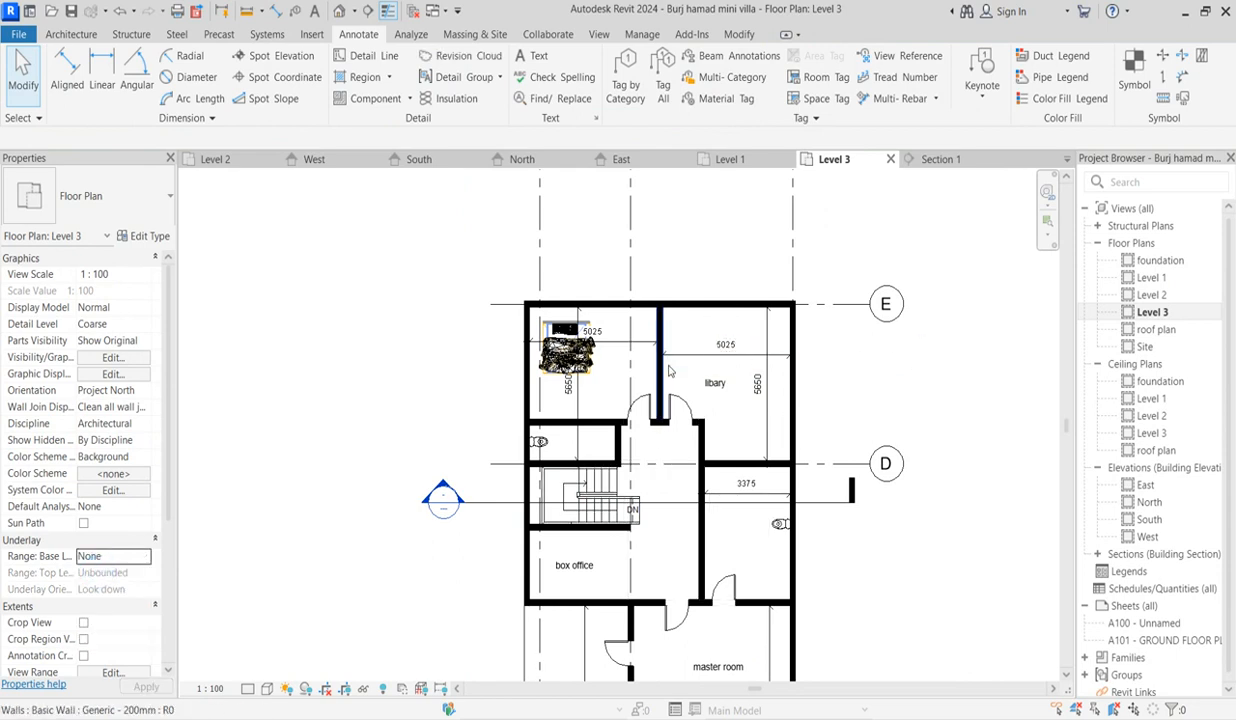